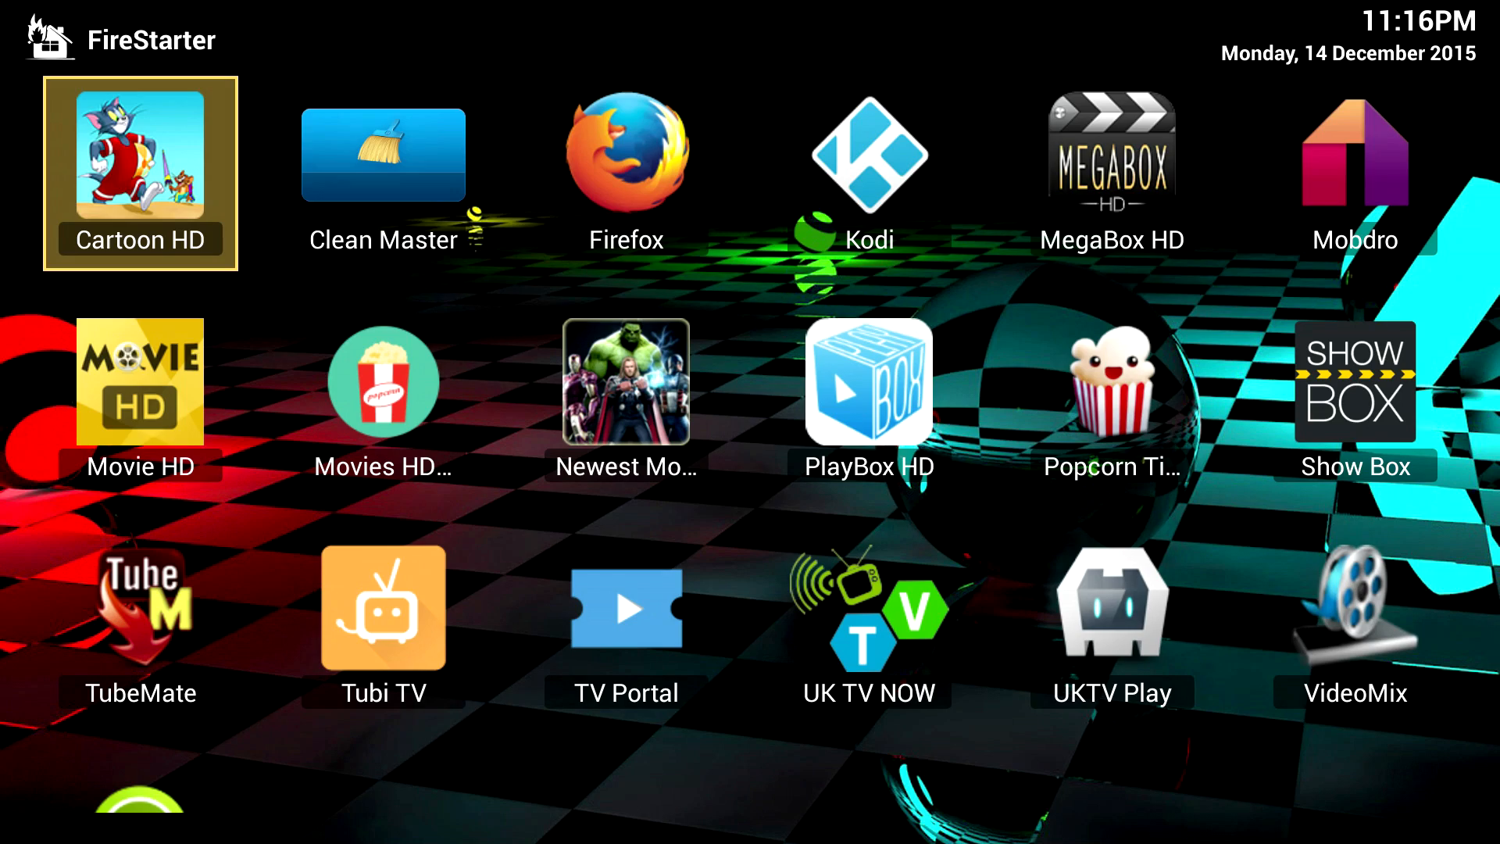
Go to virustotal.com in Firefox and select its file upload area.
click(866, 171)
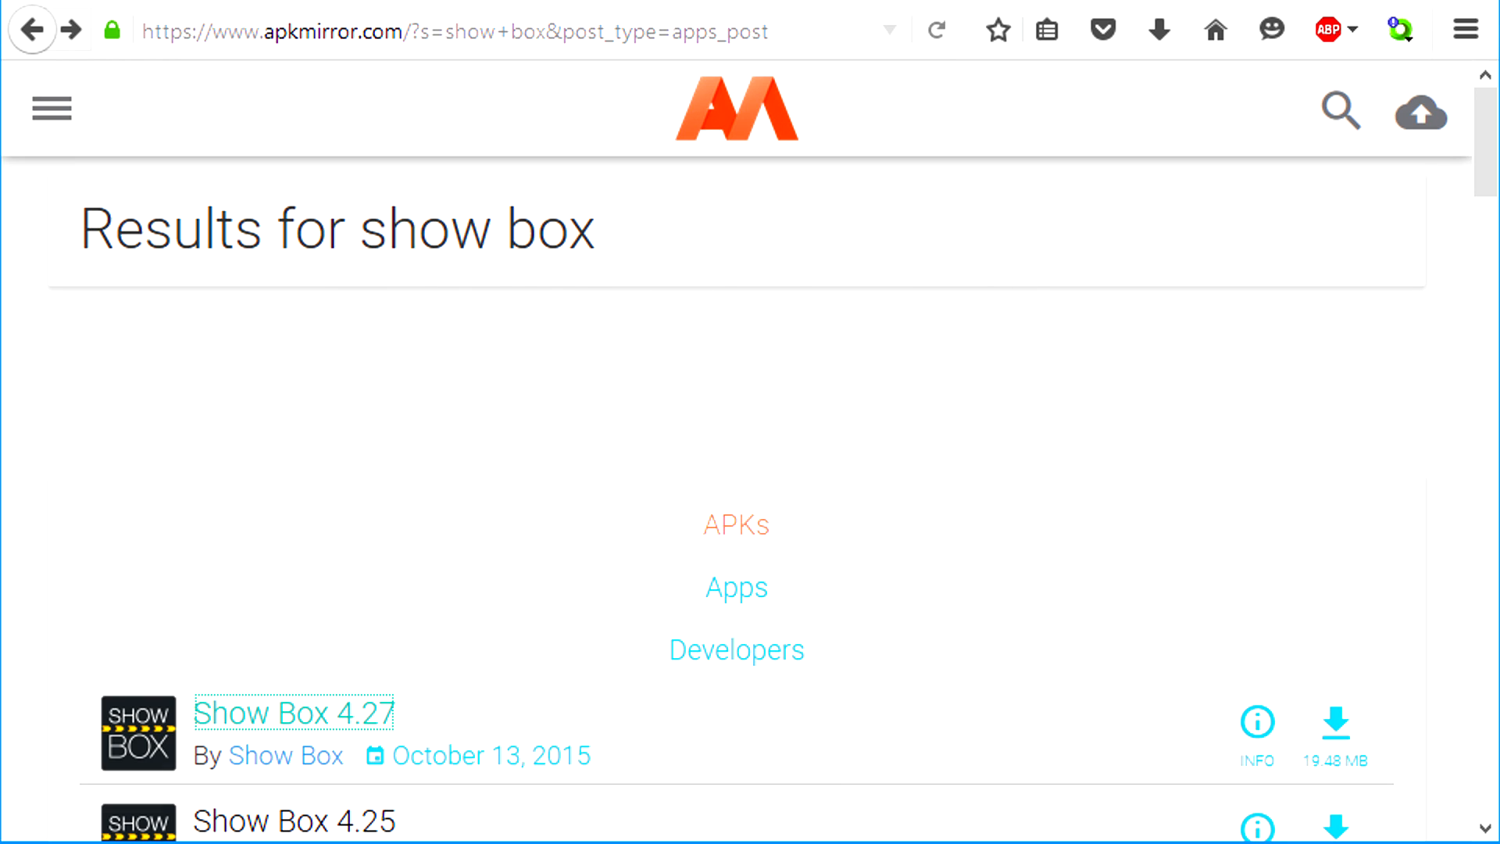
text(virustotal.com)
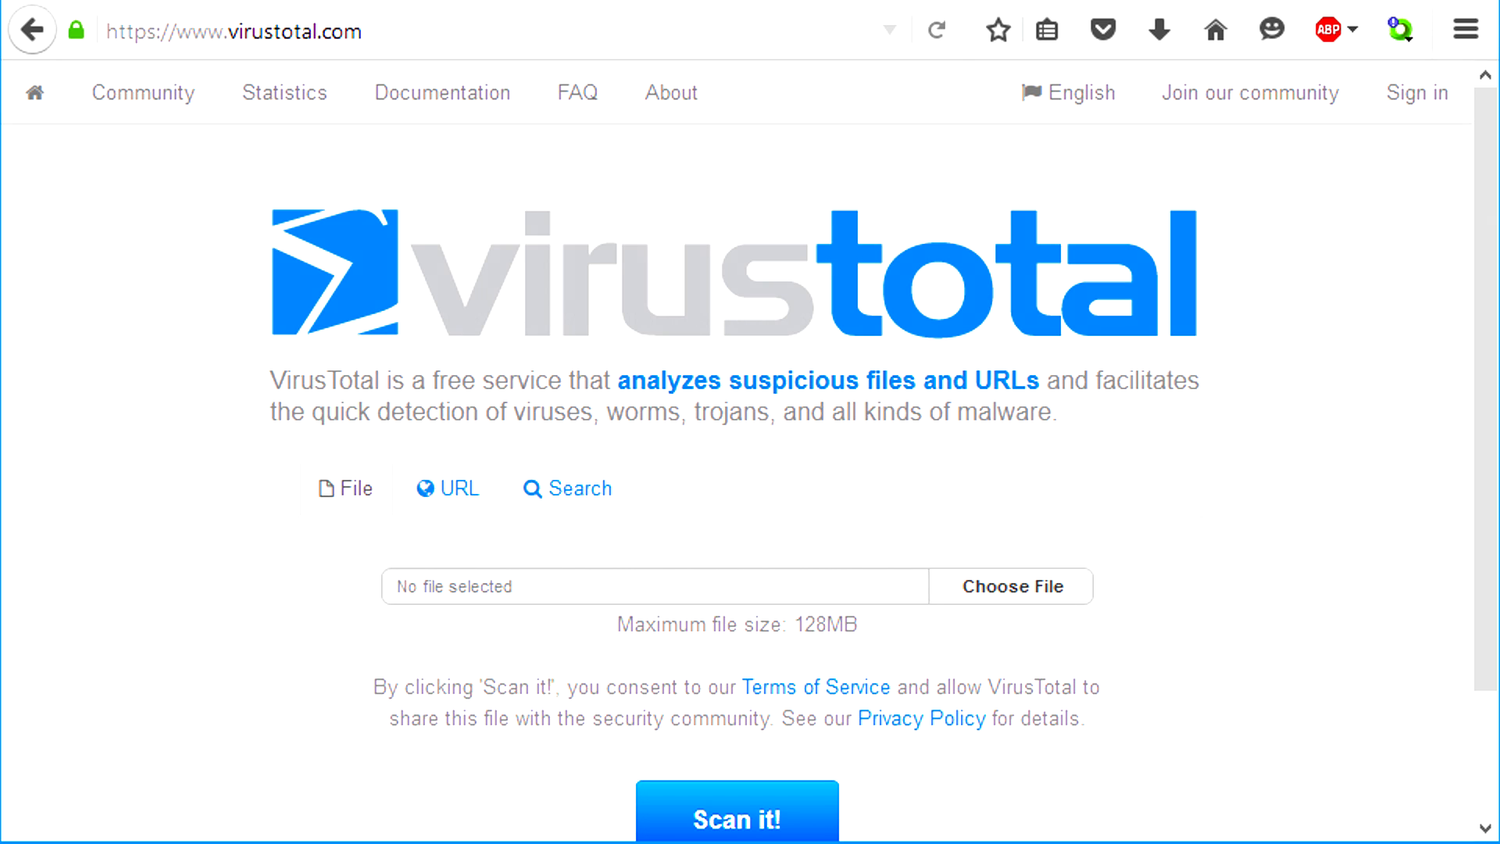
click(736, 820)
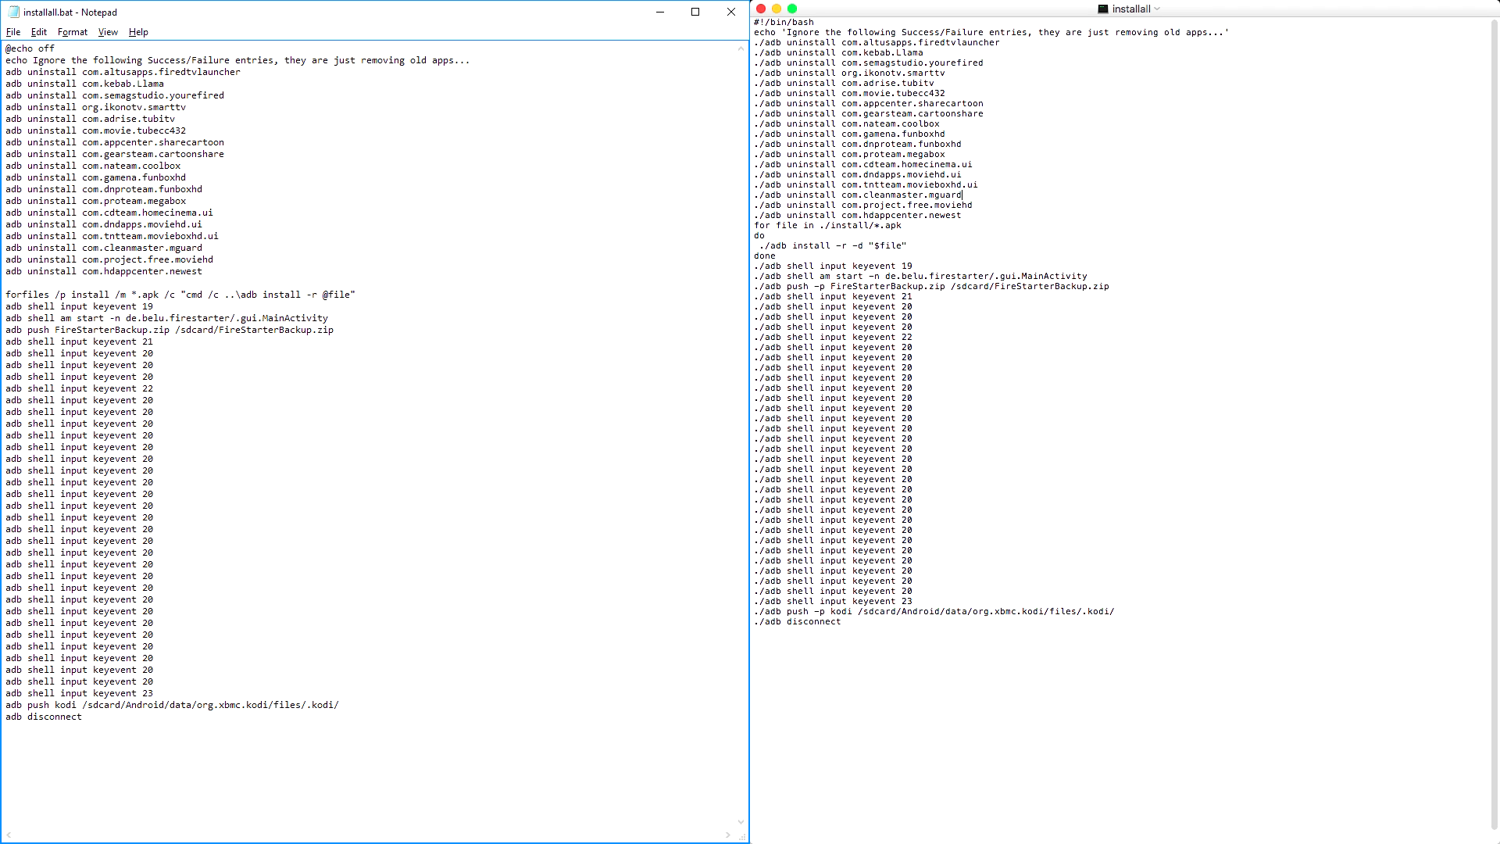
Copy the Command Prompt shortcut from its file location to the desktop, renamed Platform Tools.
click(589, 758)
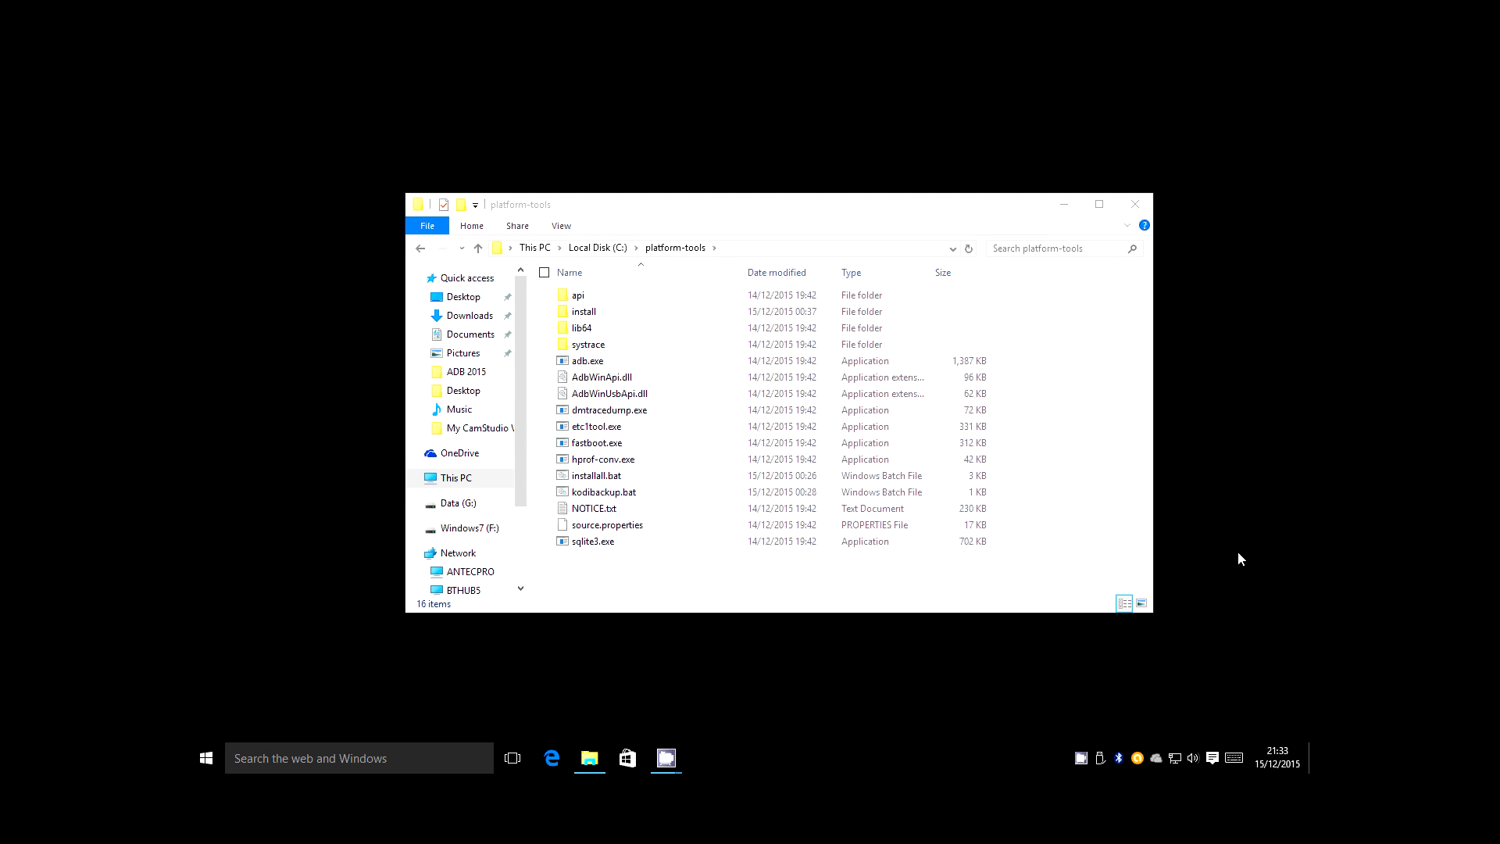
mouse_move(487, 749)
text(cmd)
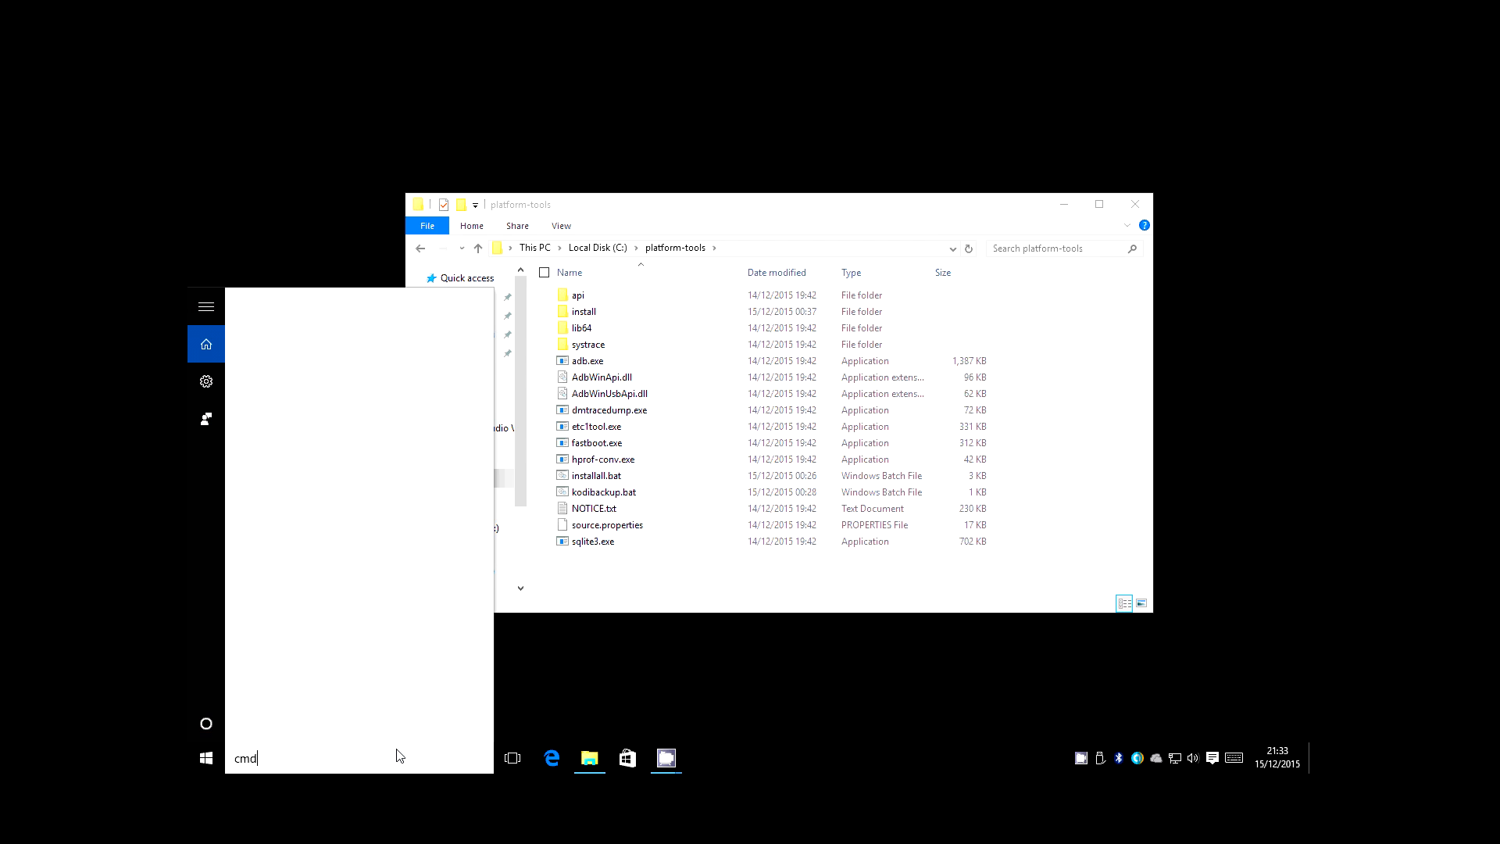
right_click(306, 337)
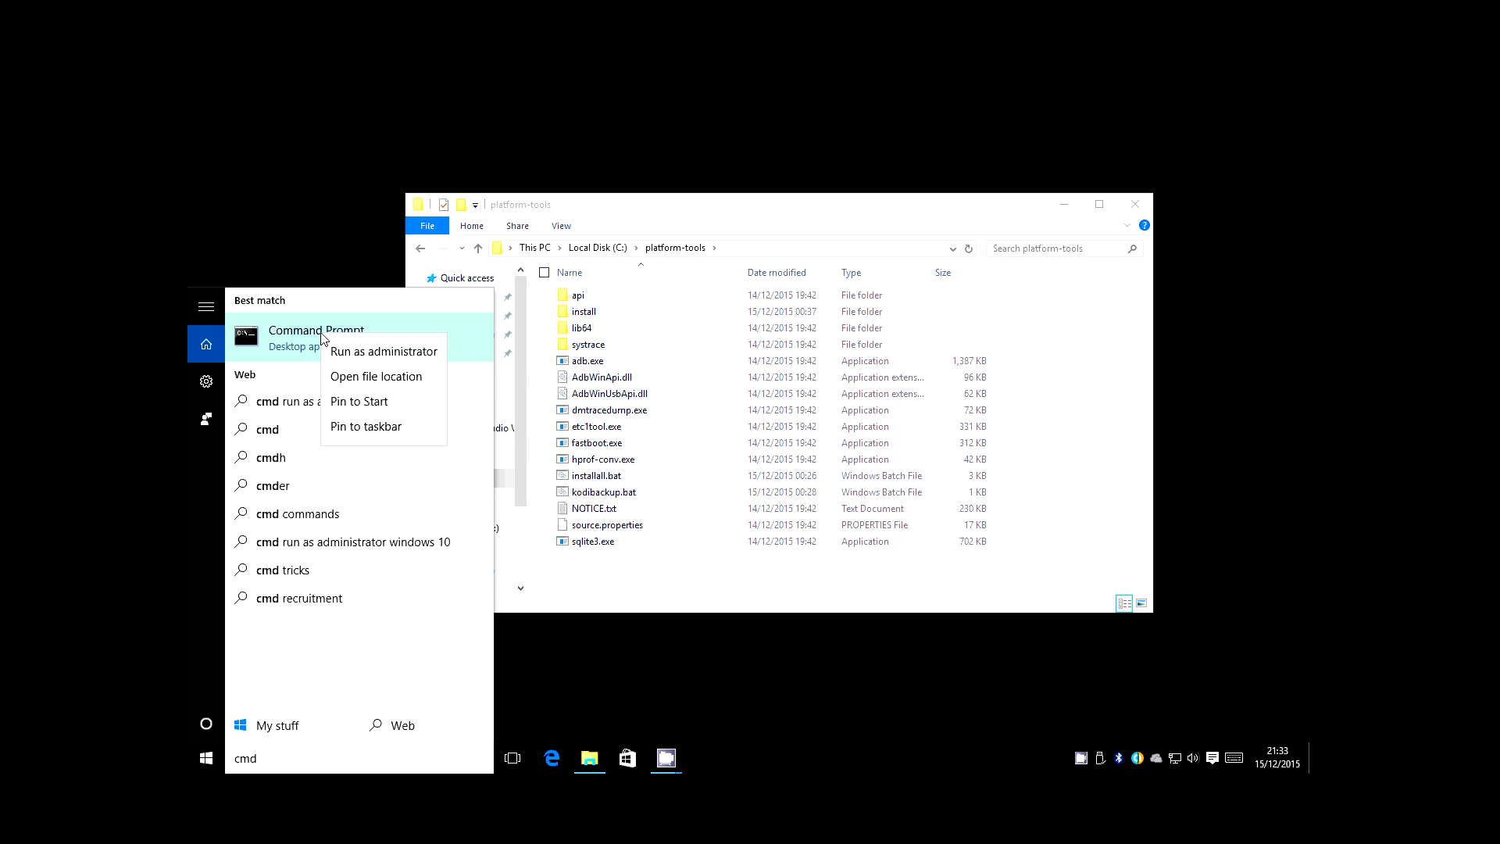
mouse_move(376, 375)
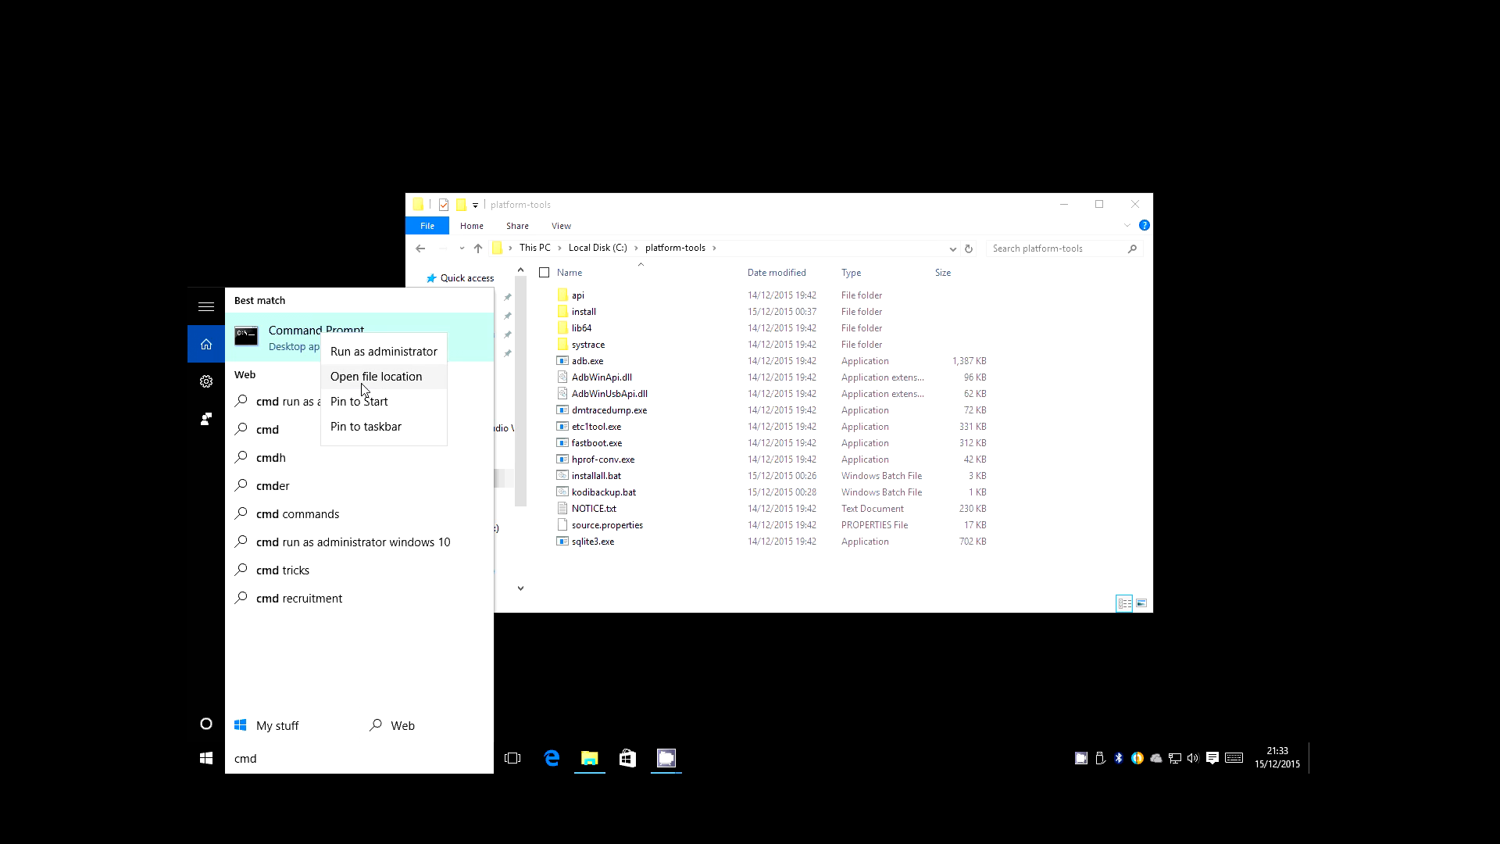
click(376, 375)
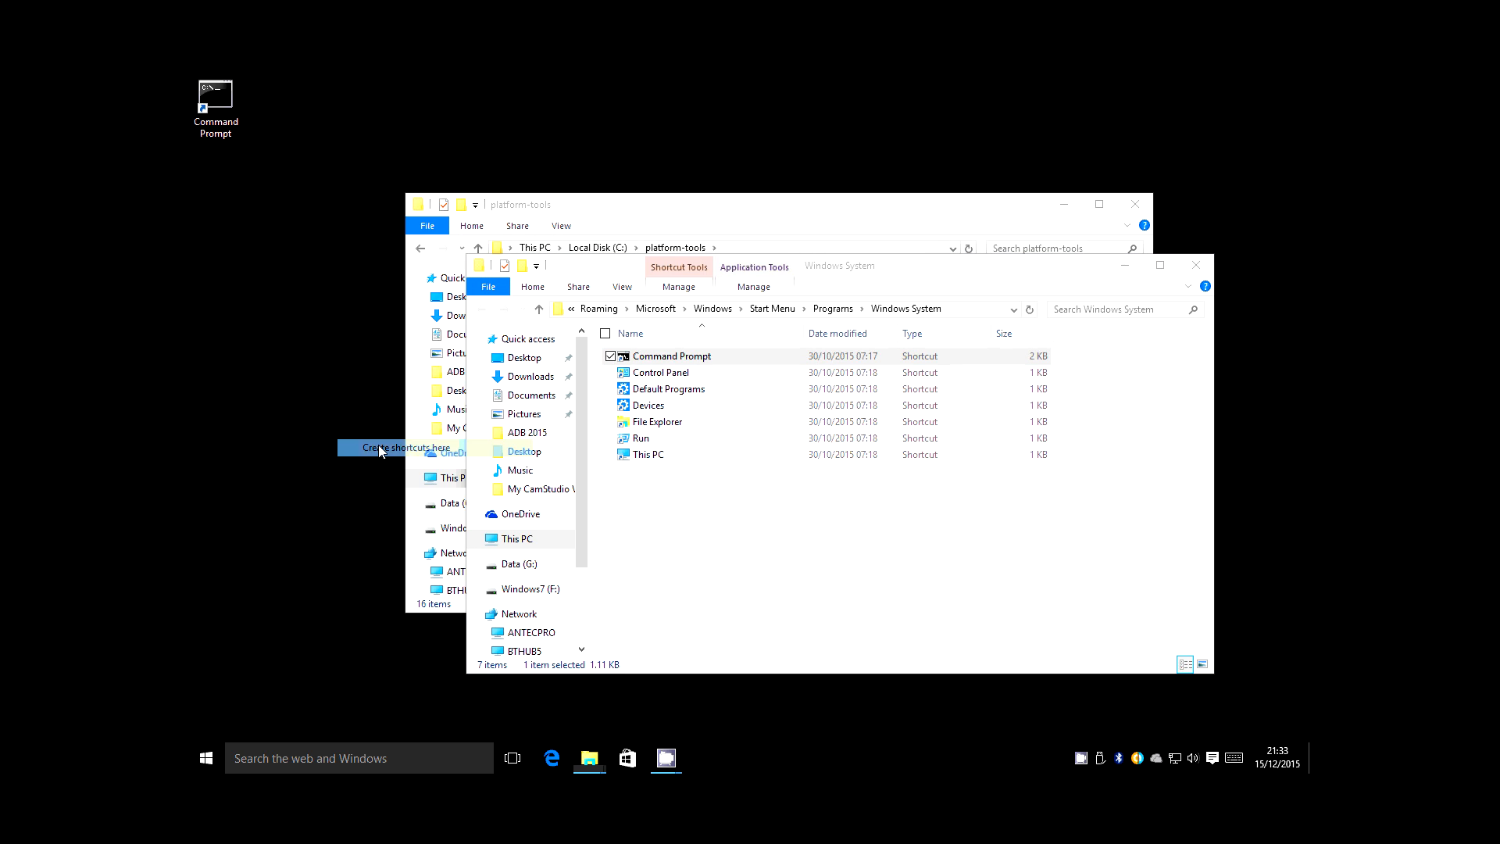
right_click(216, 95)
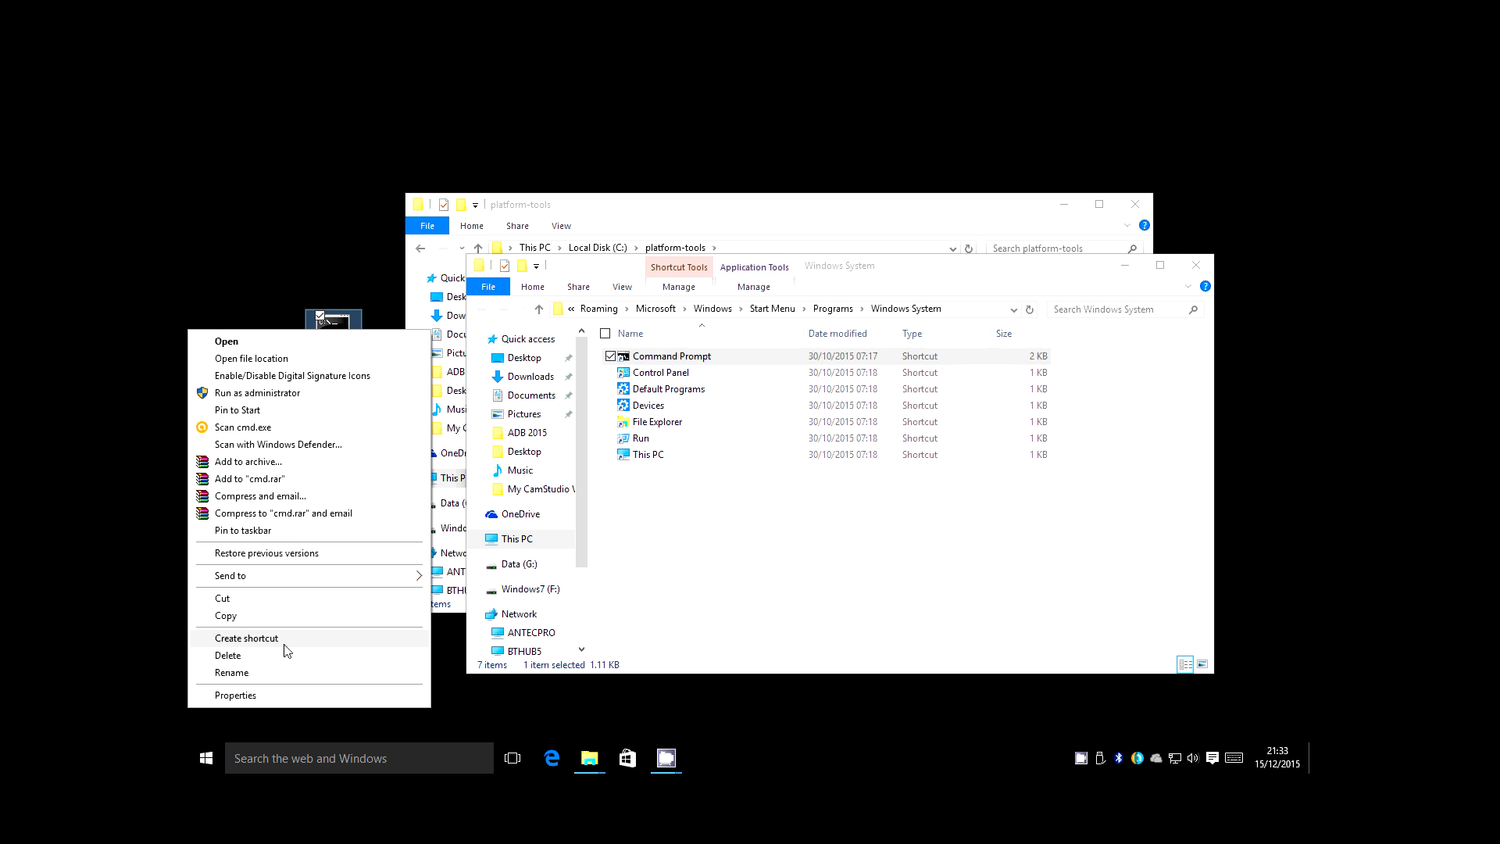
click(234, 694)
text(Platform Tools)
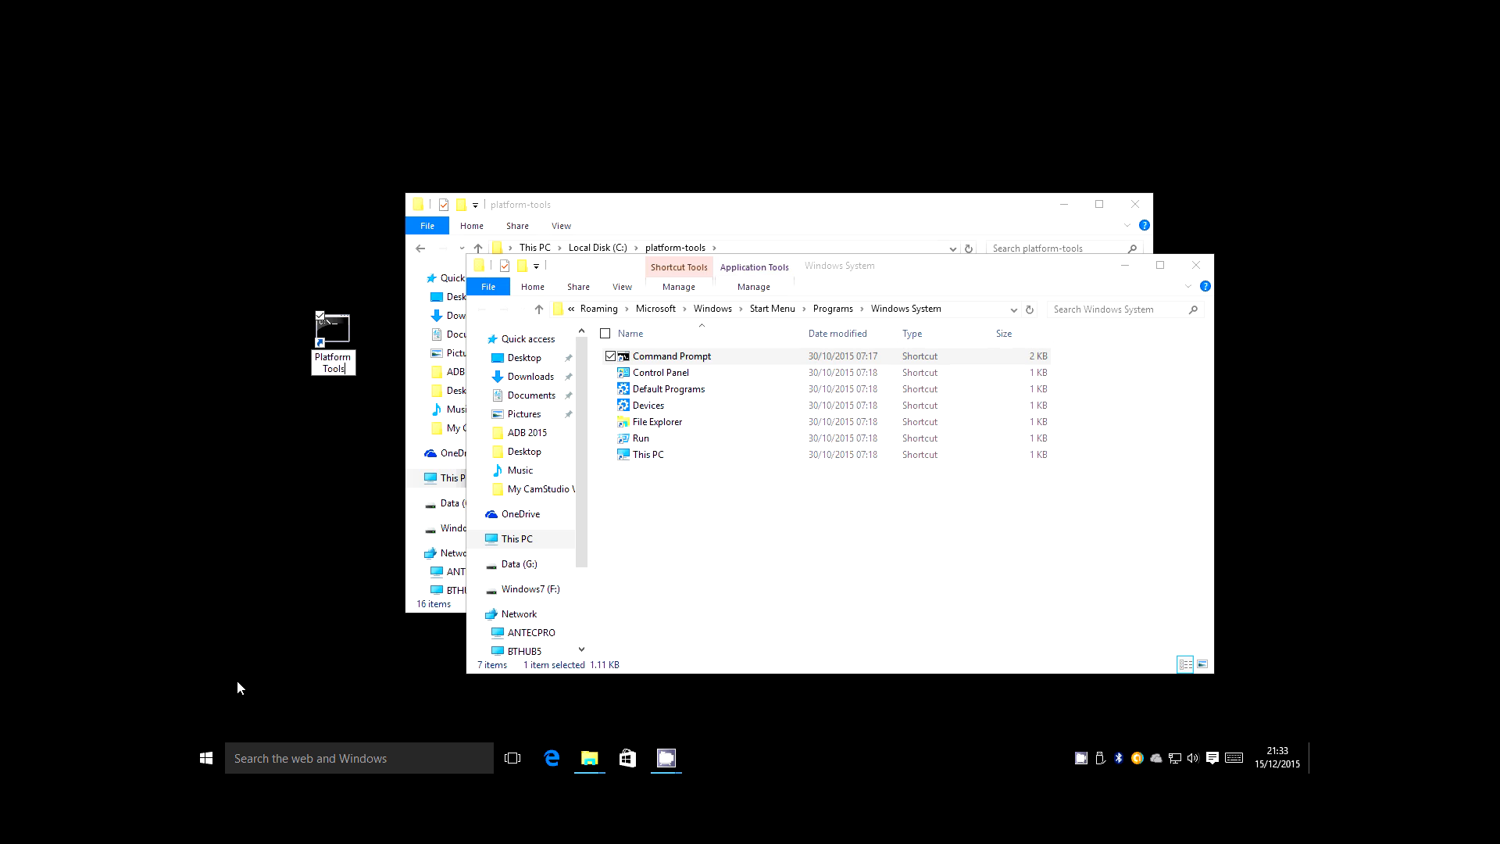
click(333, 335)
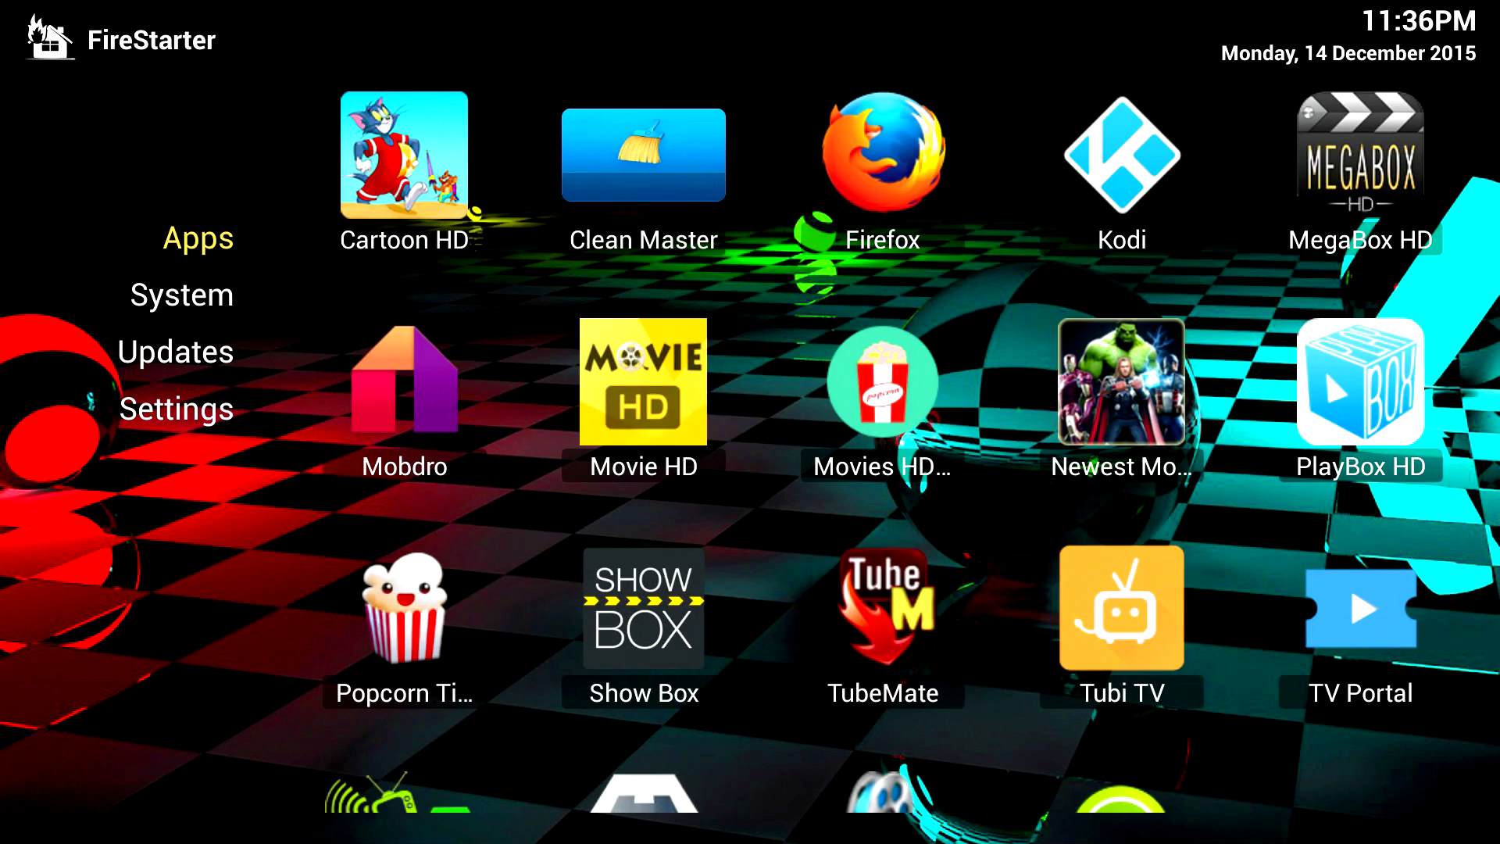
Export FireStarter settings to FireStarterBackup.zip via Import / Export, then launch Kodi from the grid.
click(176, 408)
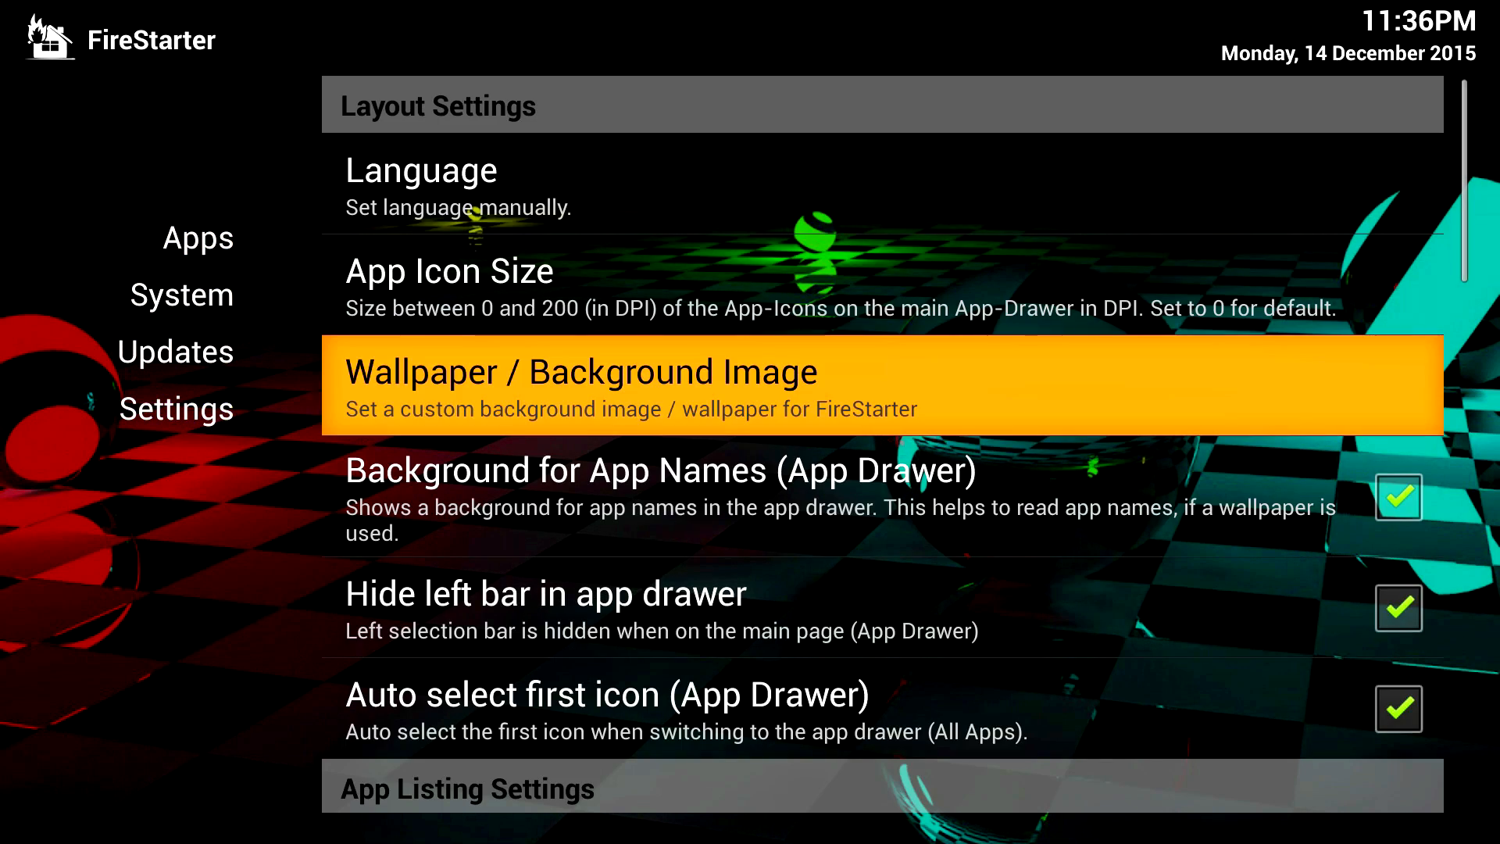
scroll(down, 3)
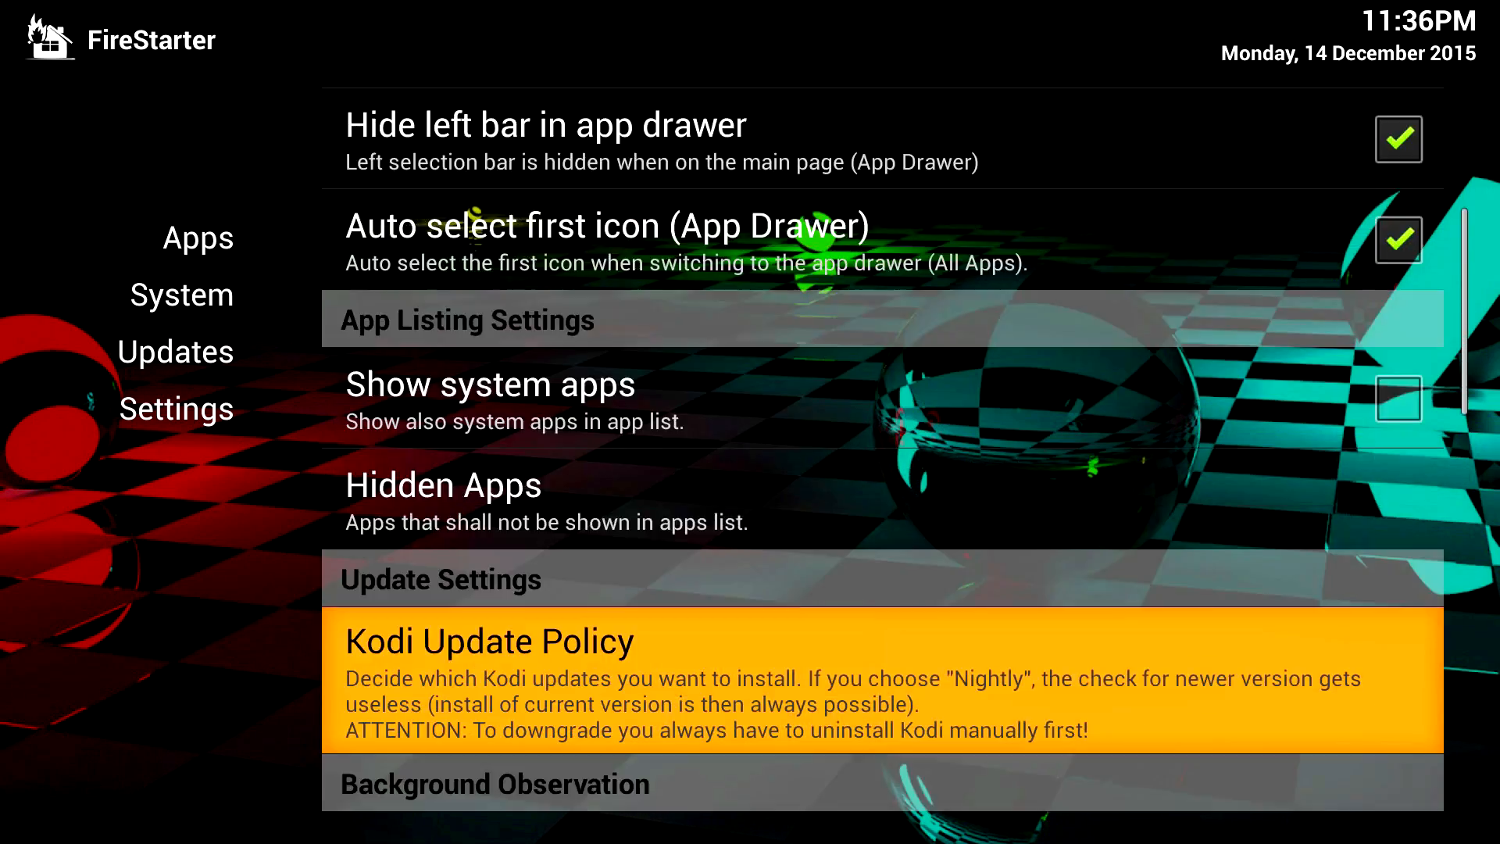
scroll(down, 3)
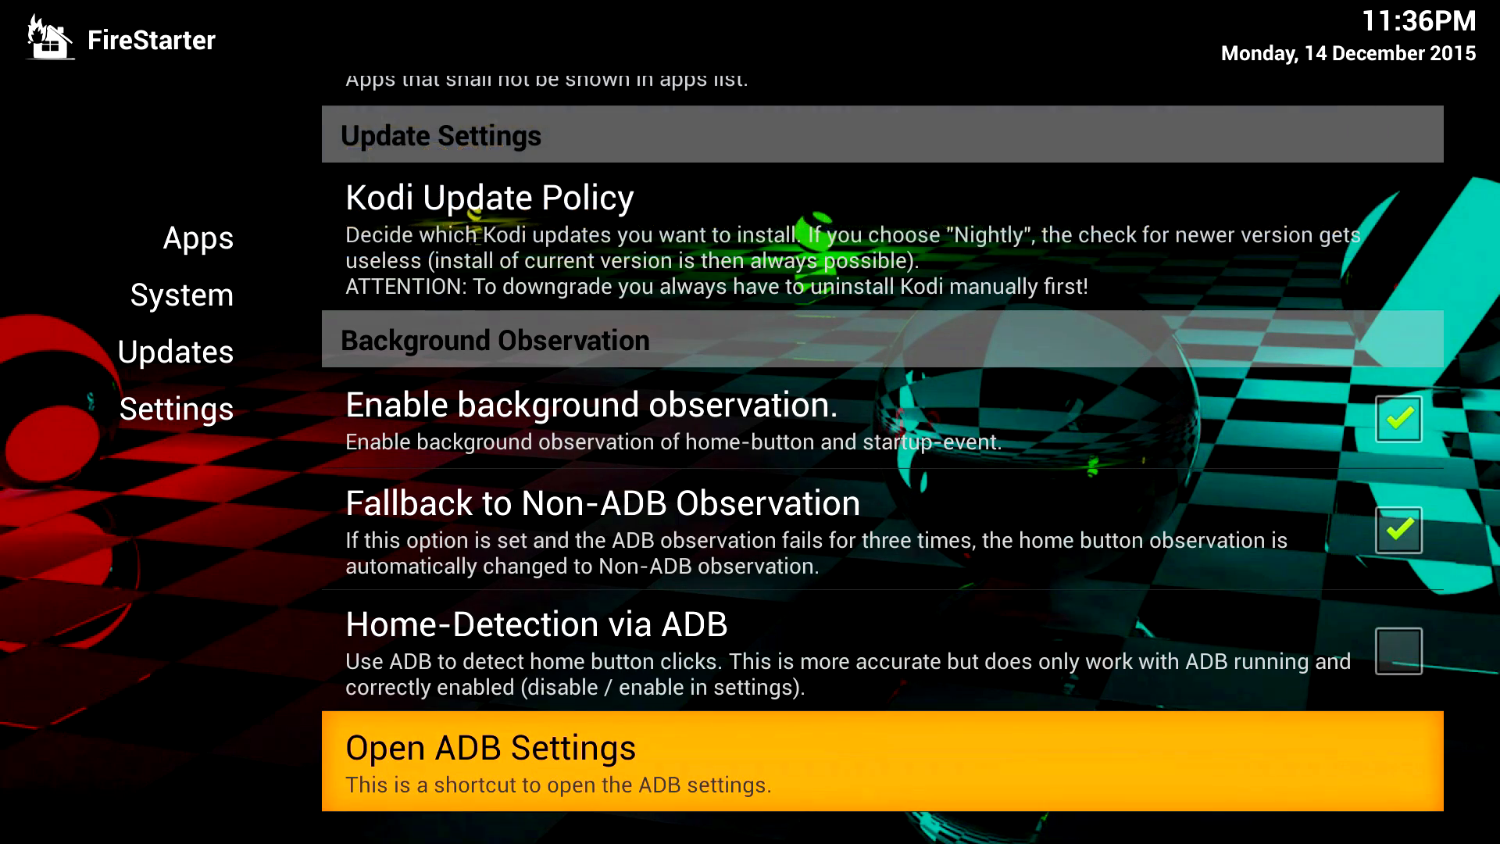
scroll(down, 3)
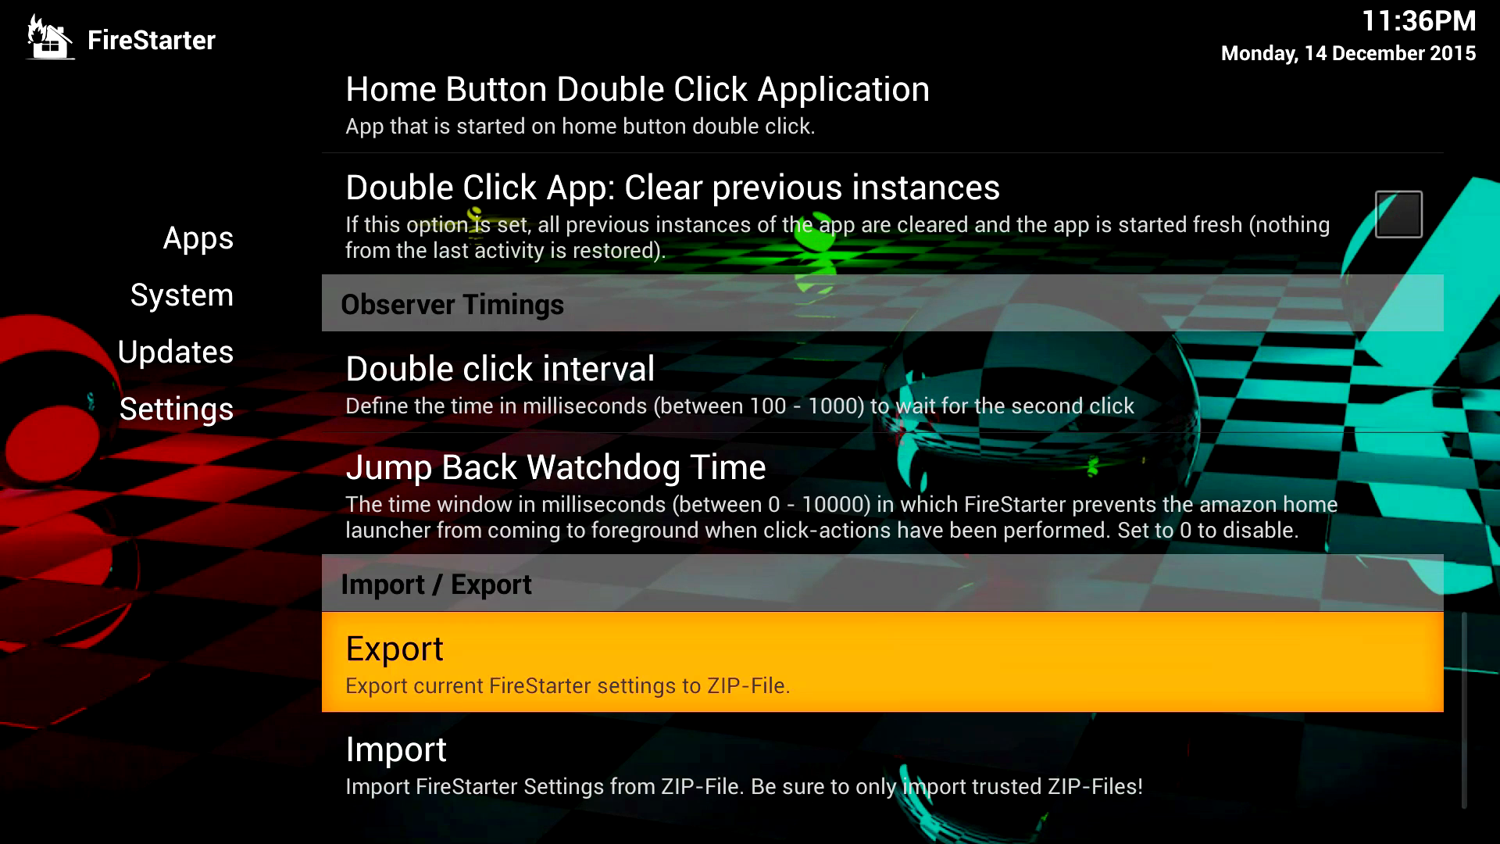
click(393, 647)
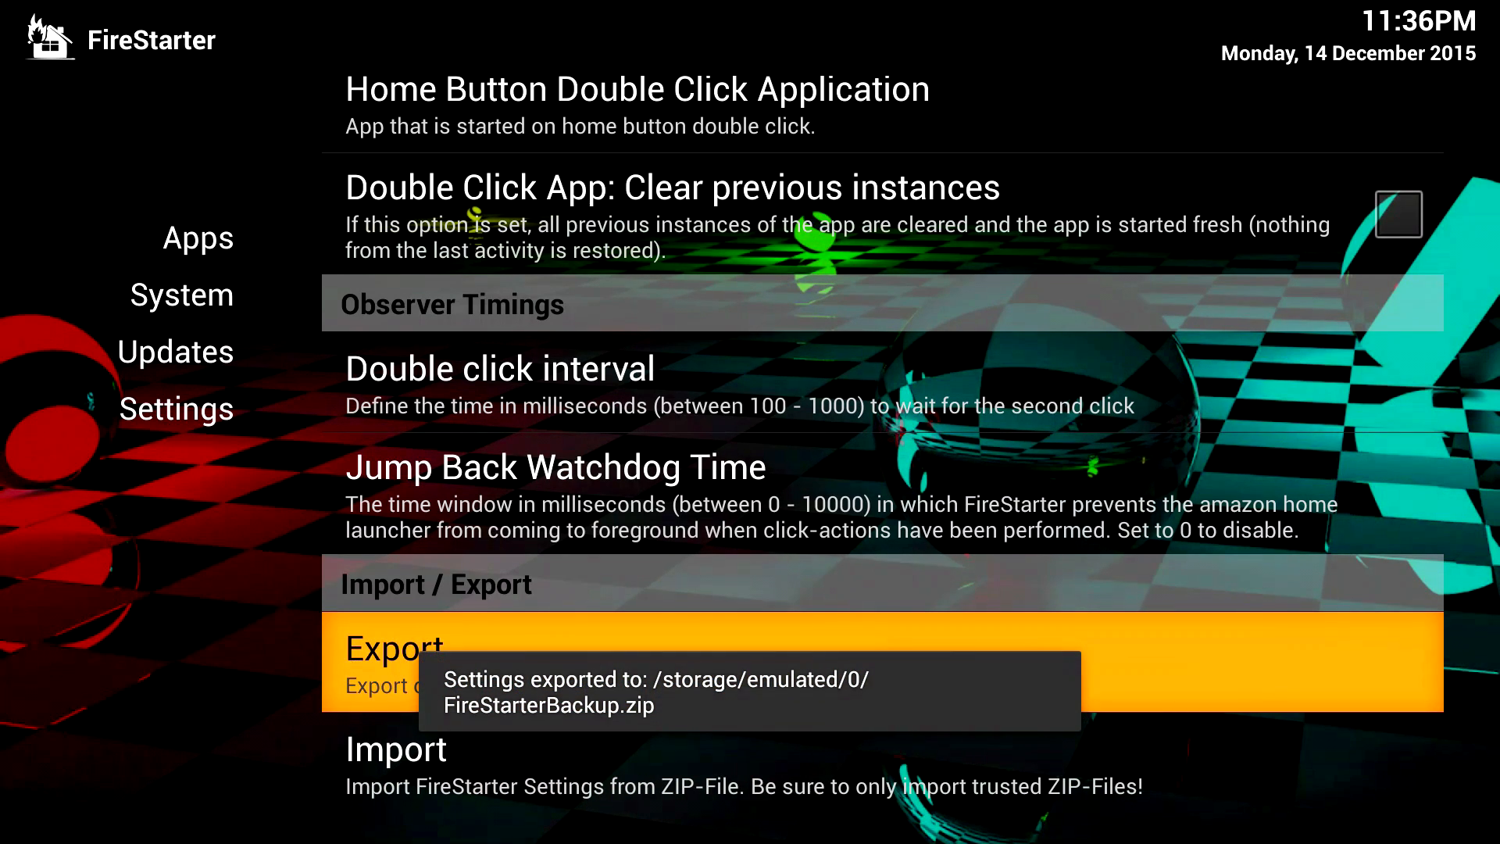
click(197, 238)
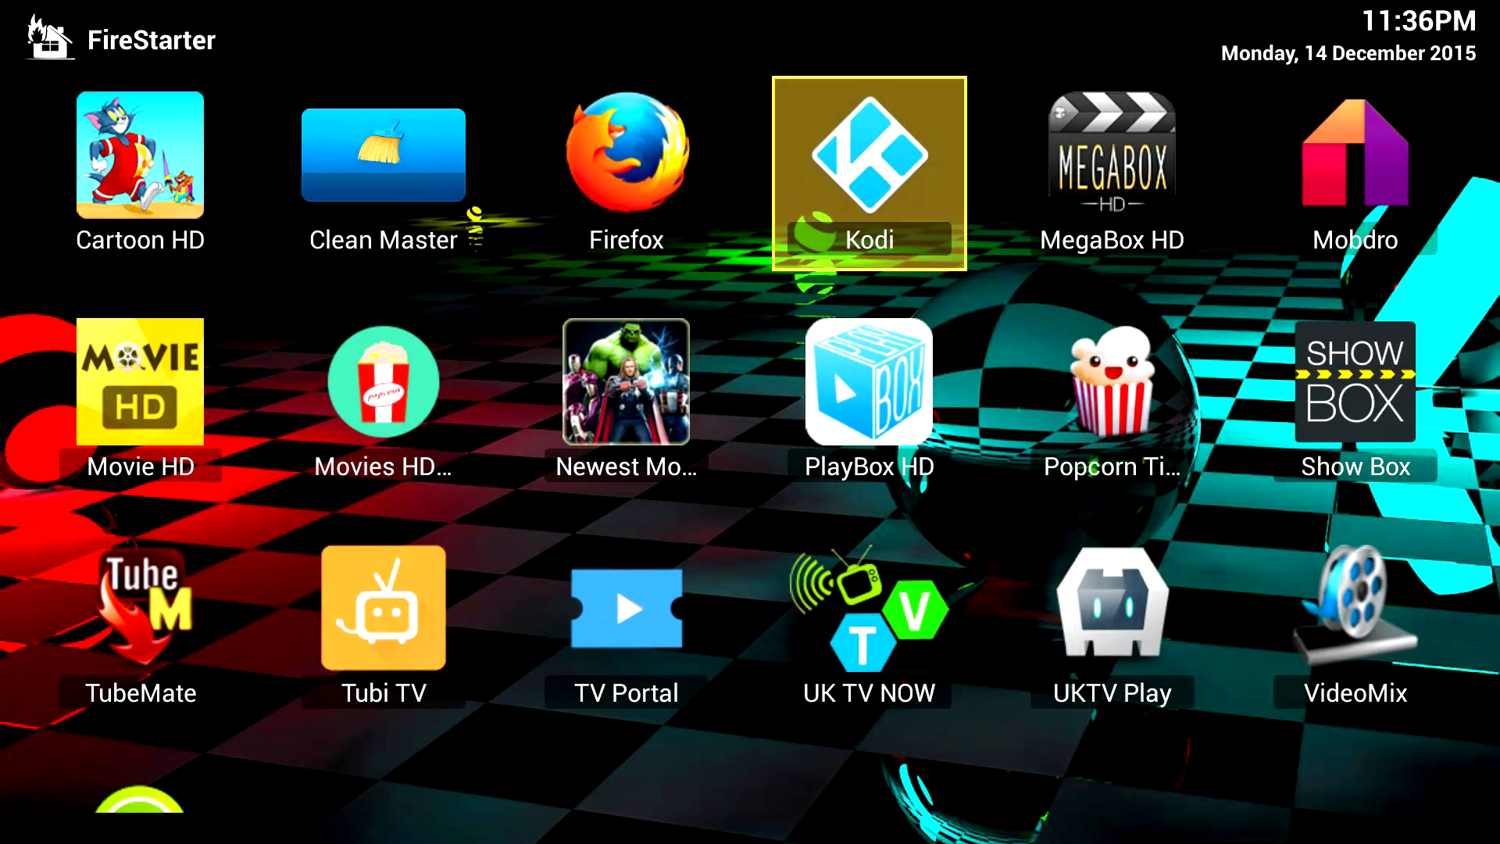
click(868, 170)
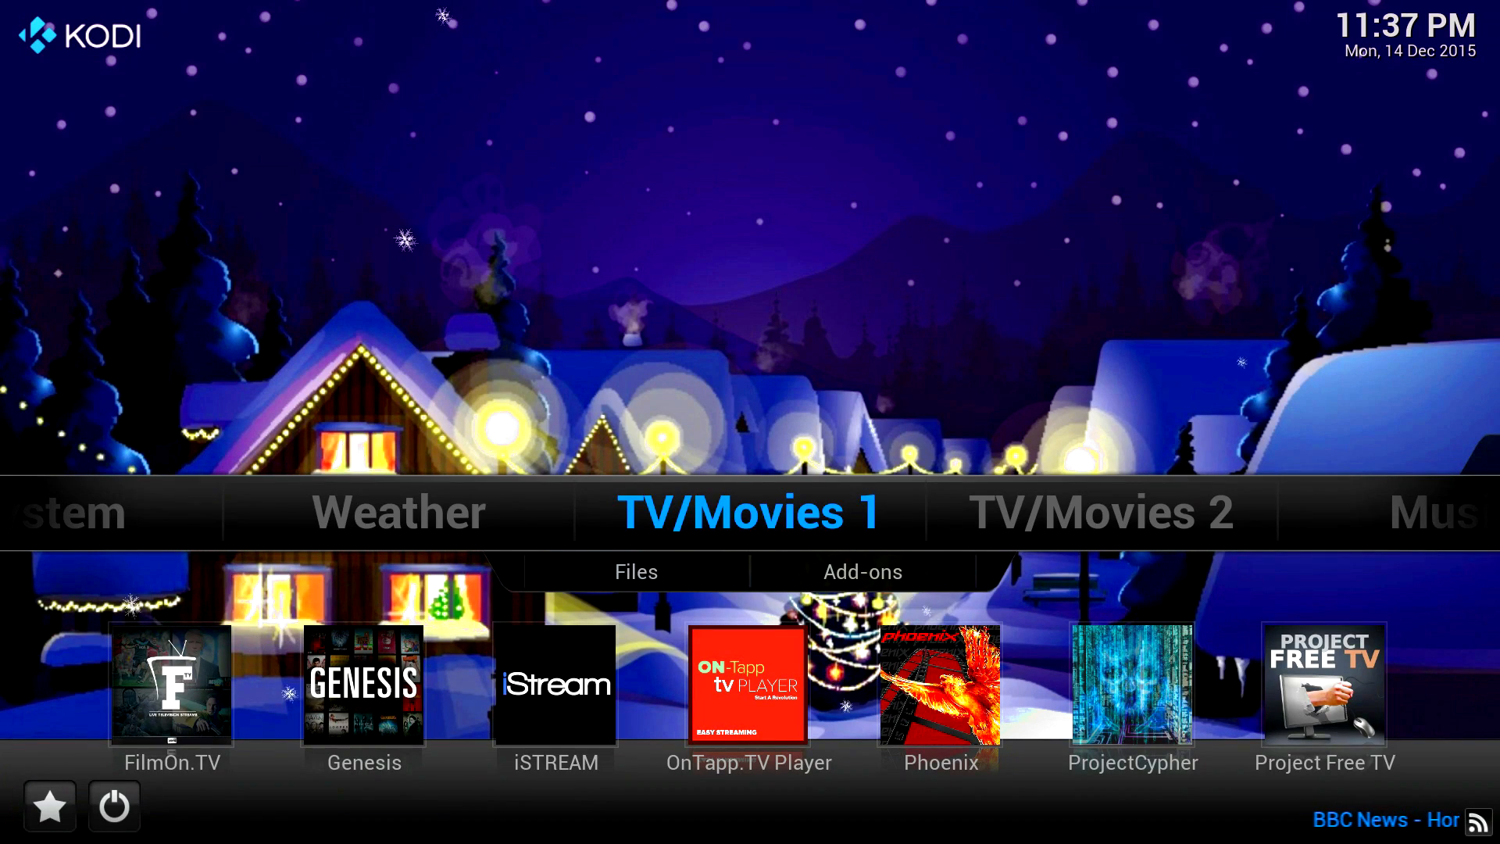
Open Xunity Maintenance and clean the video and music libraries.
scroll(right, 3)
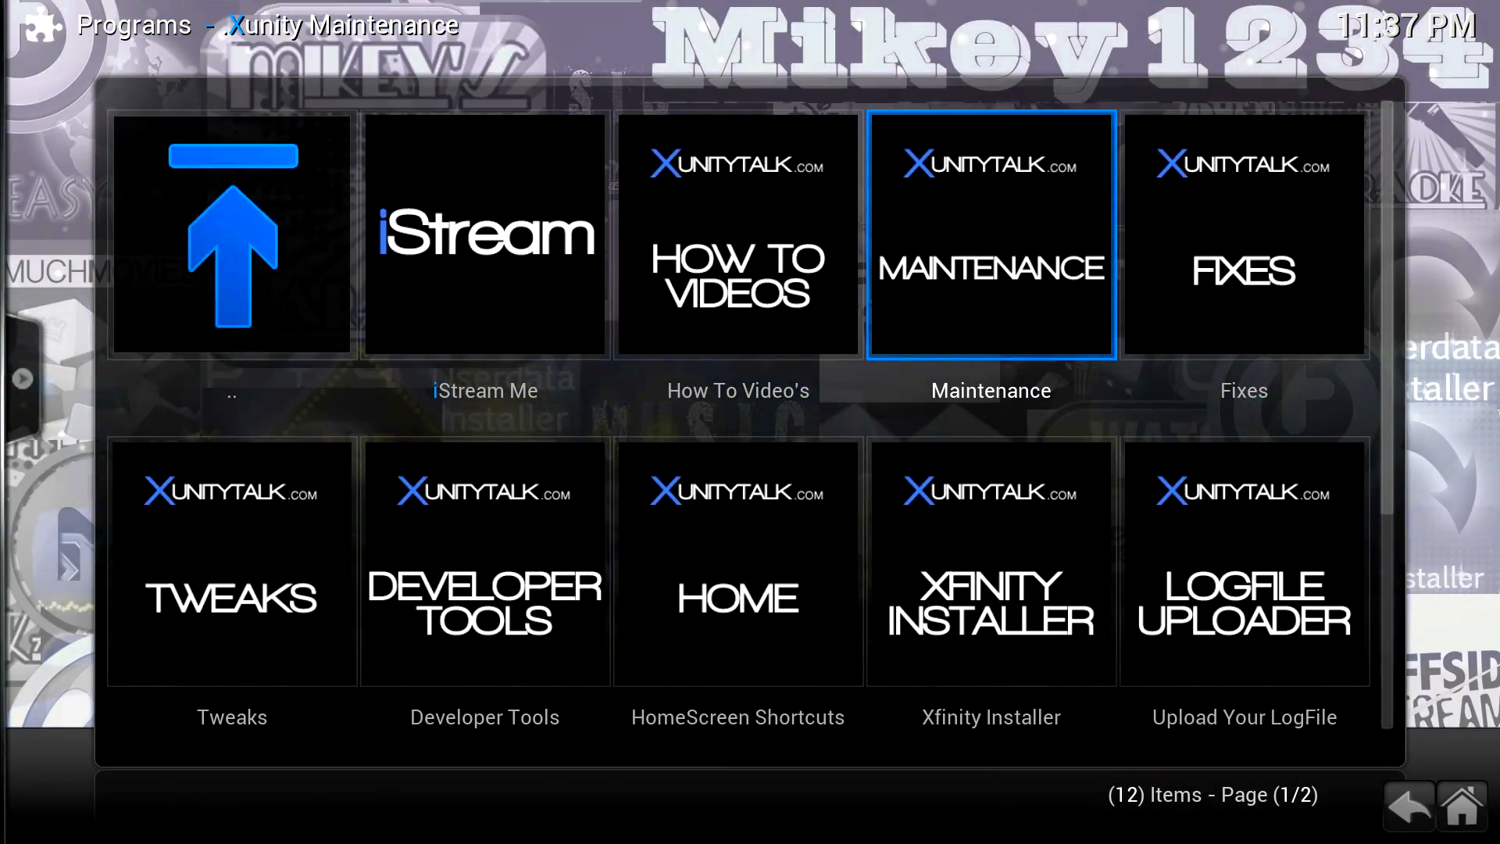
click(990, 234)
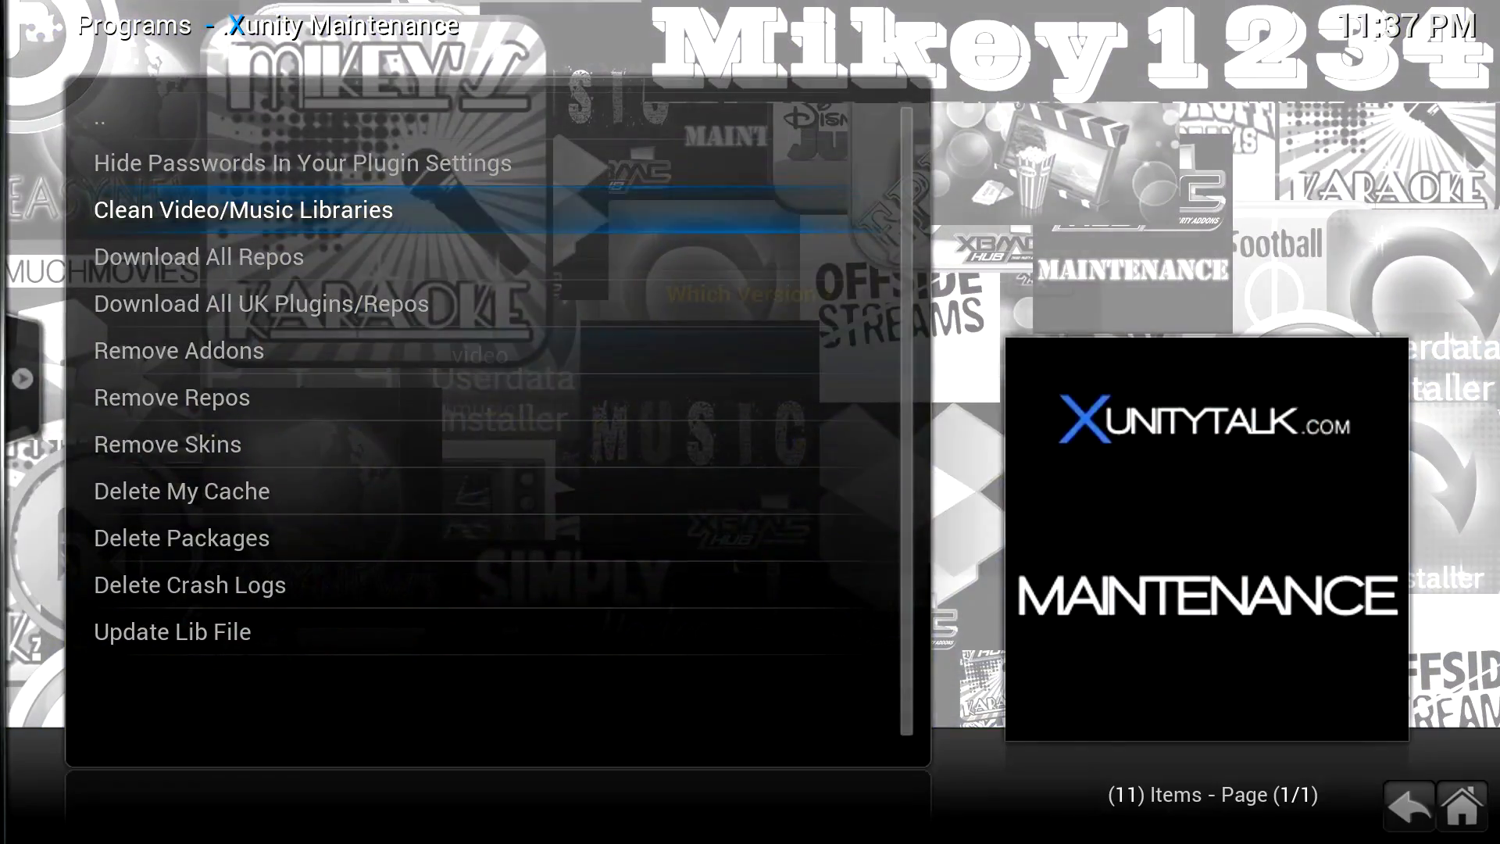
click(241, 209)
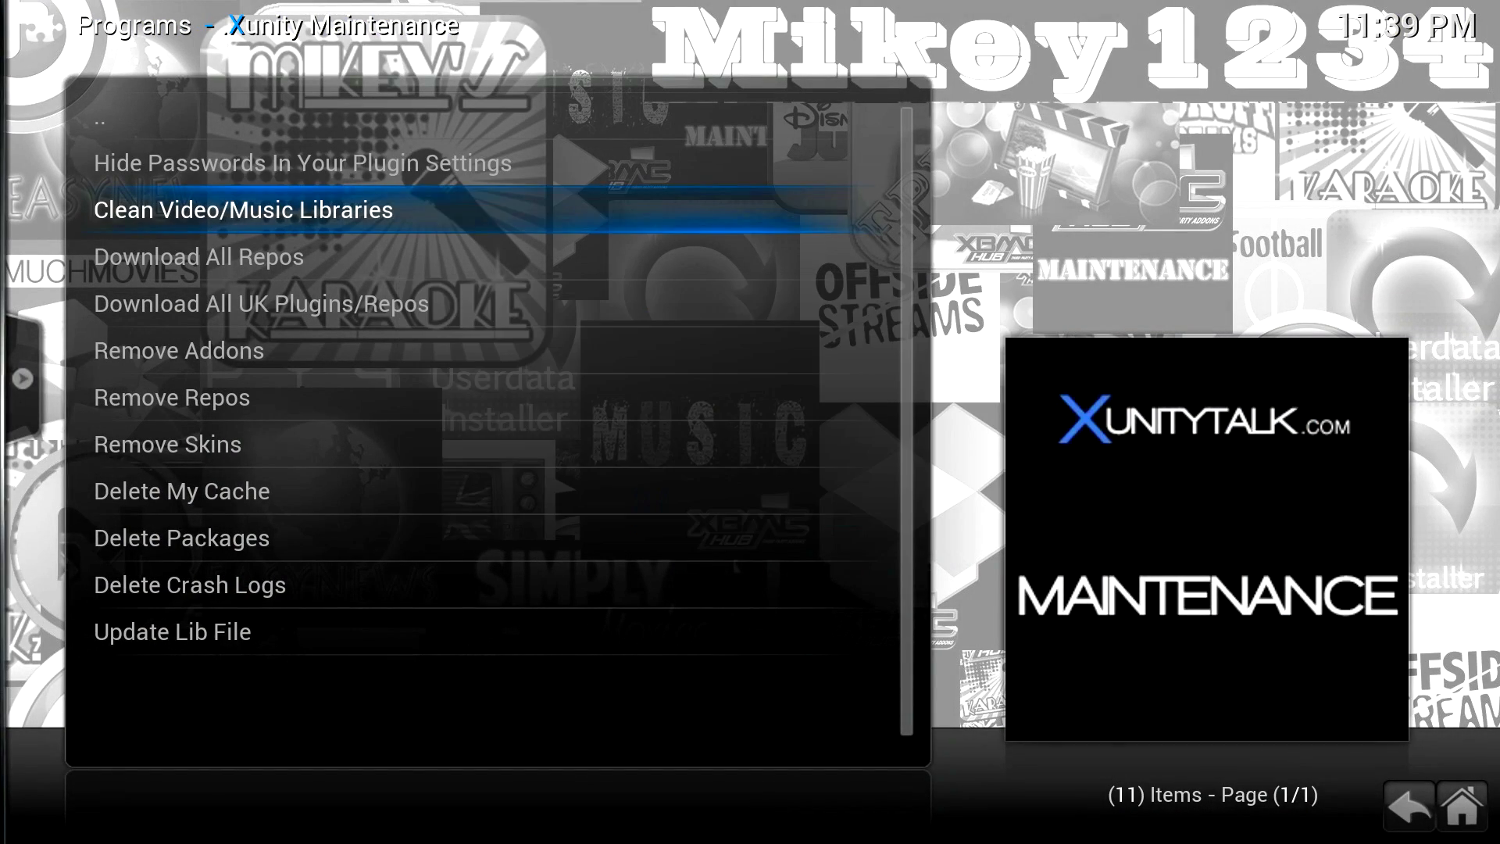
click(242, 210)
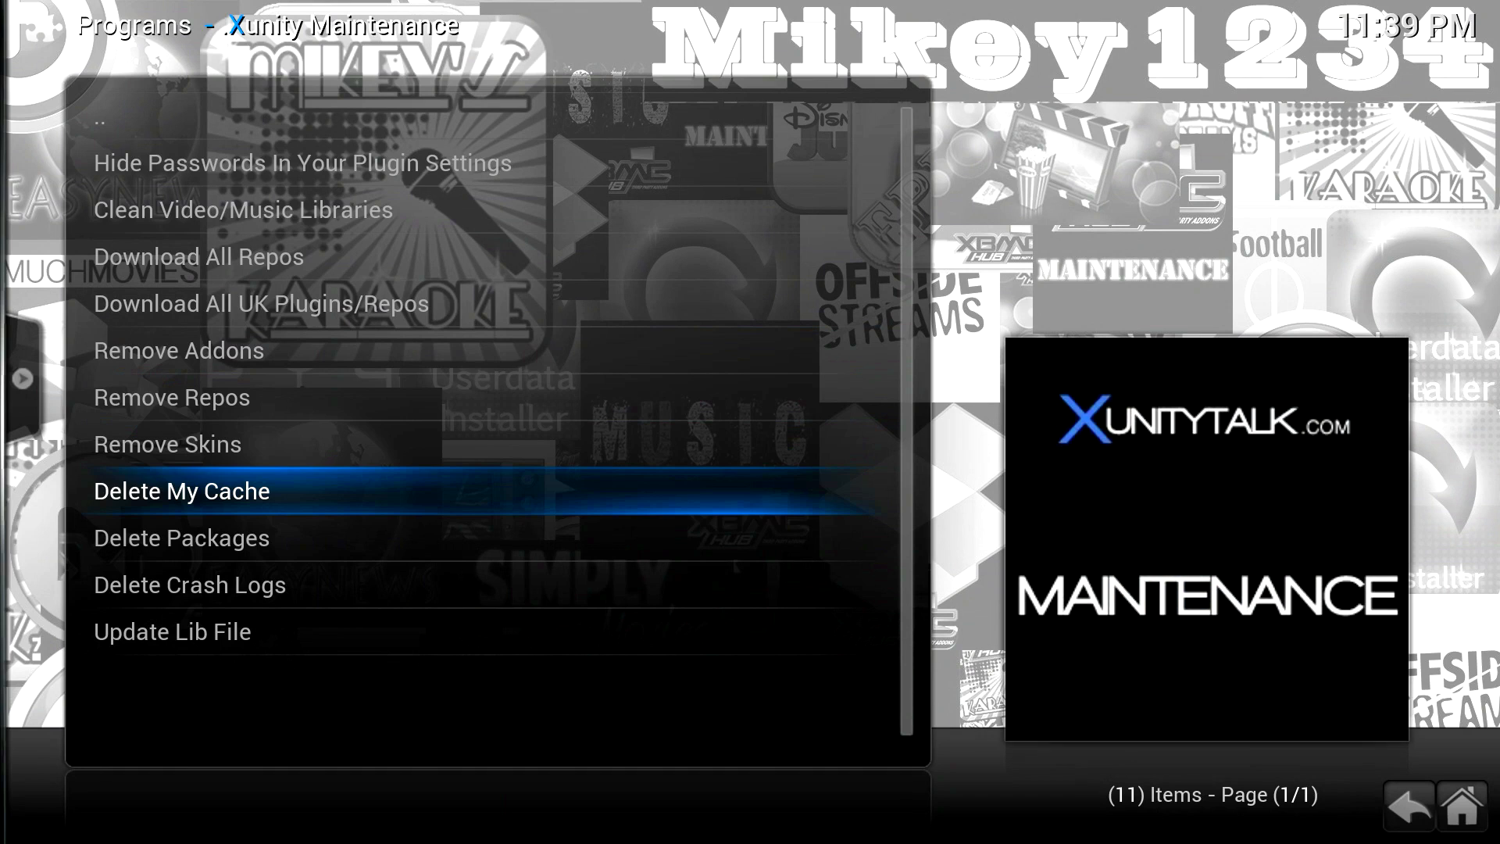
Delete Kodi's cache and the four leftover package files.
click(181, 491)
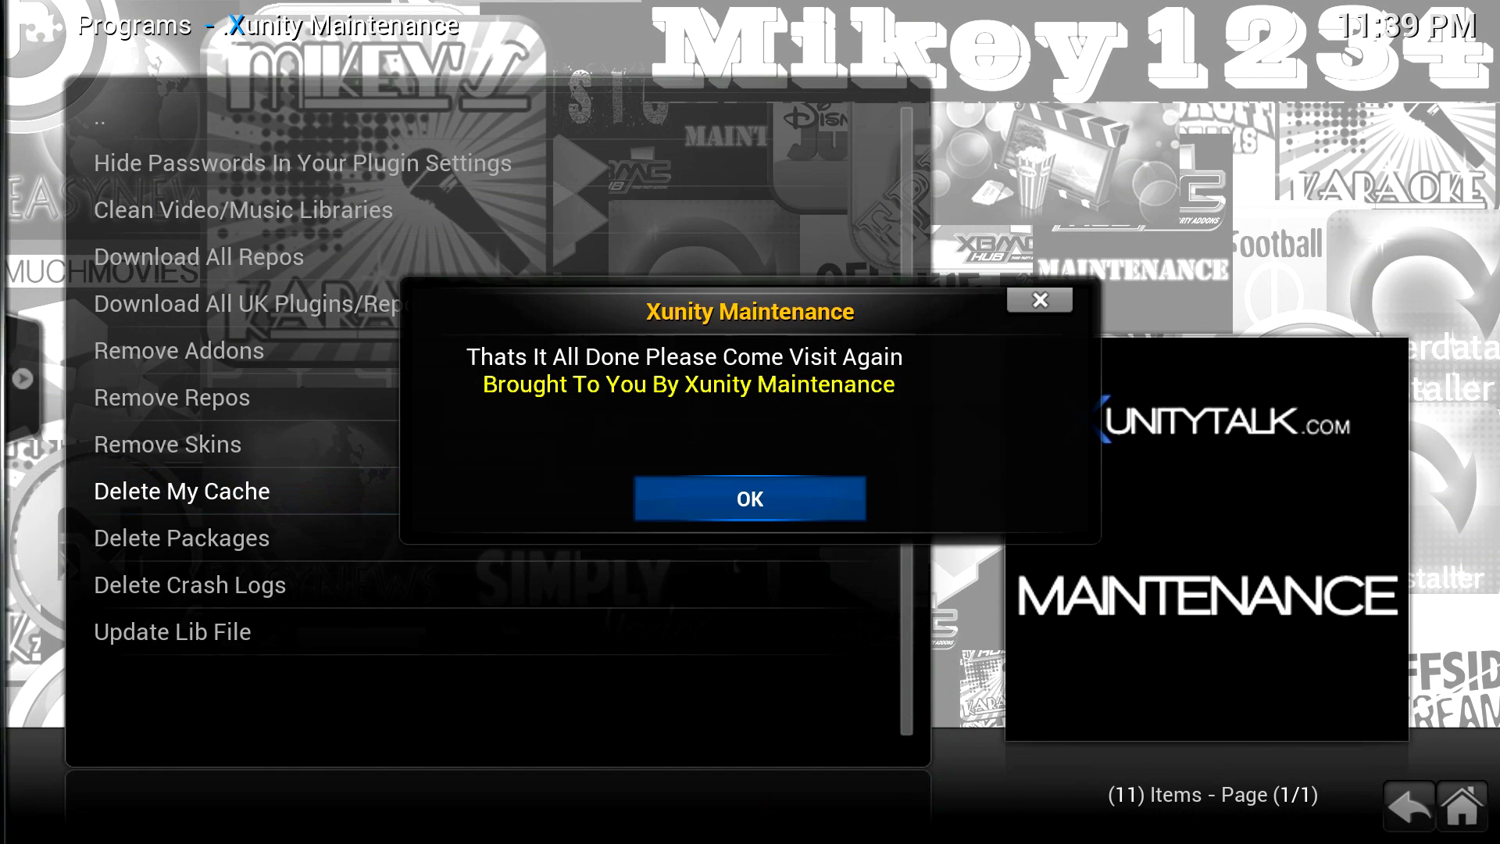
click(749, 498)
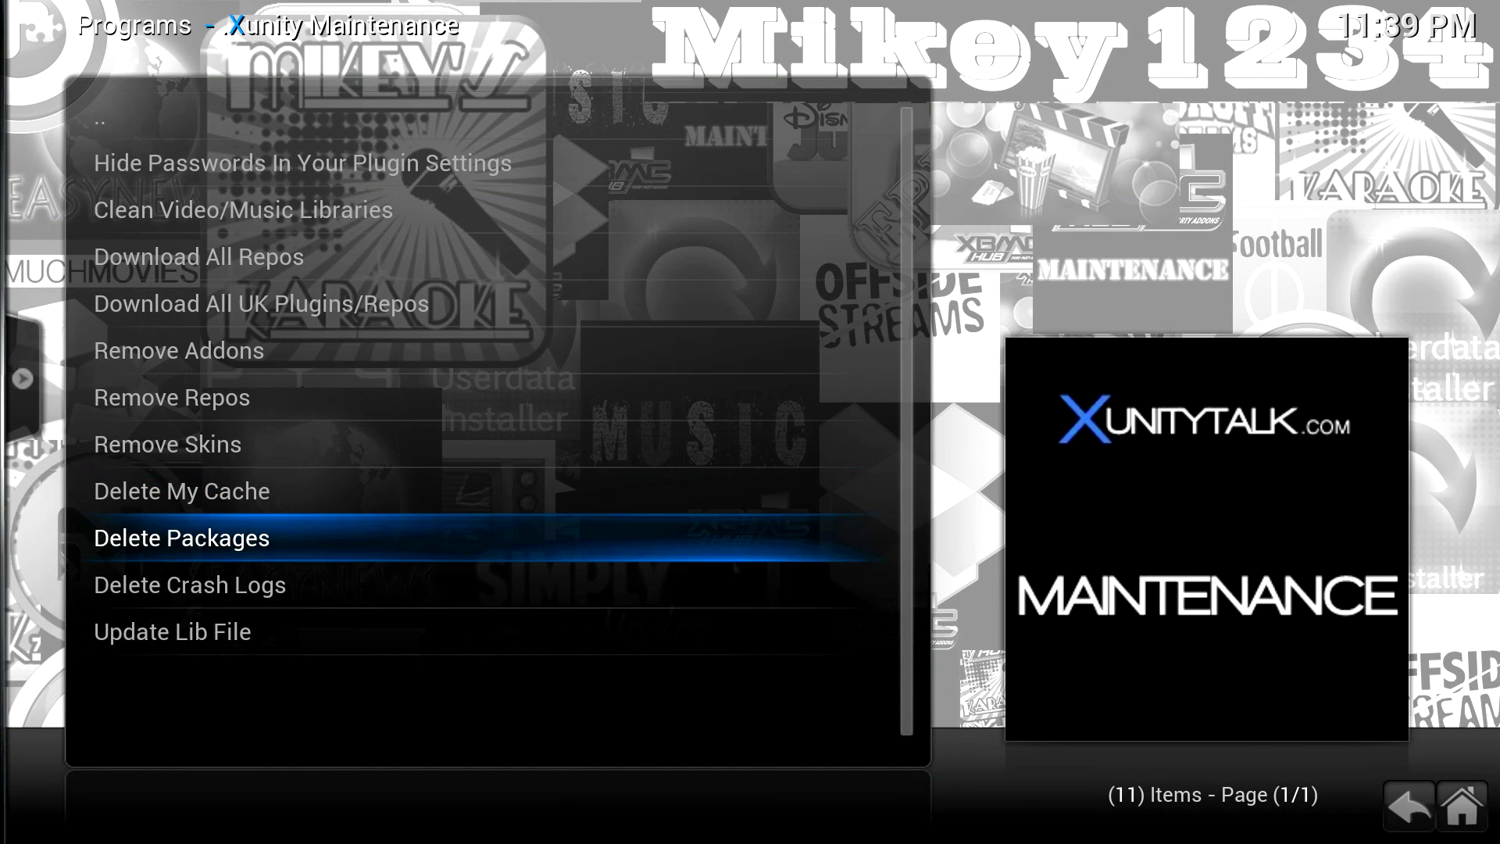
click(183, 538)
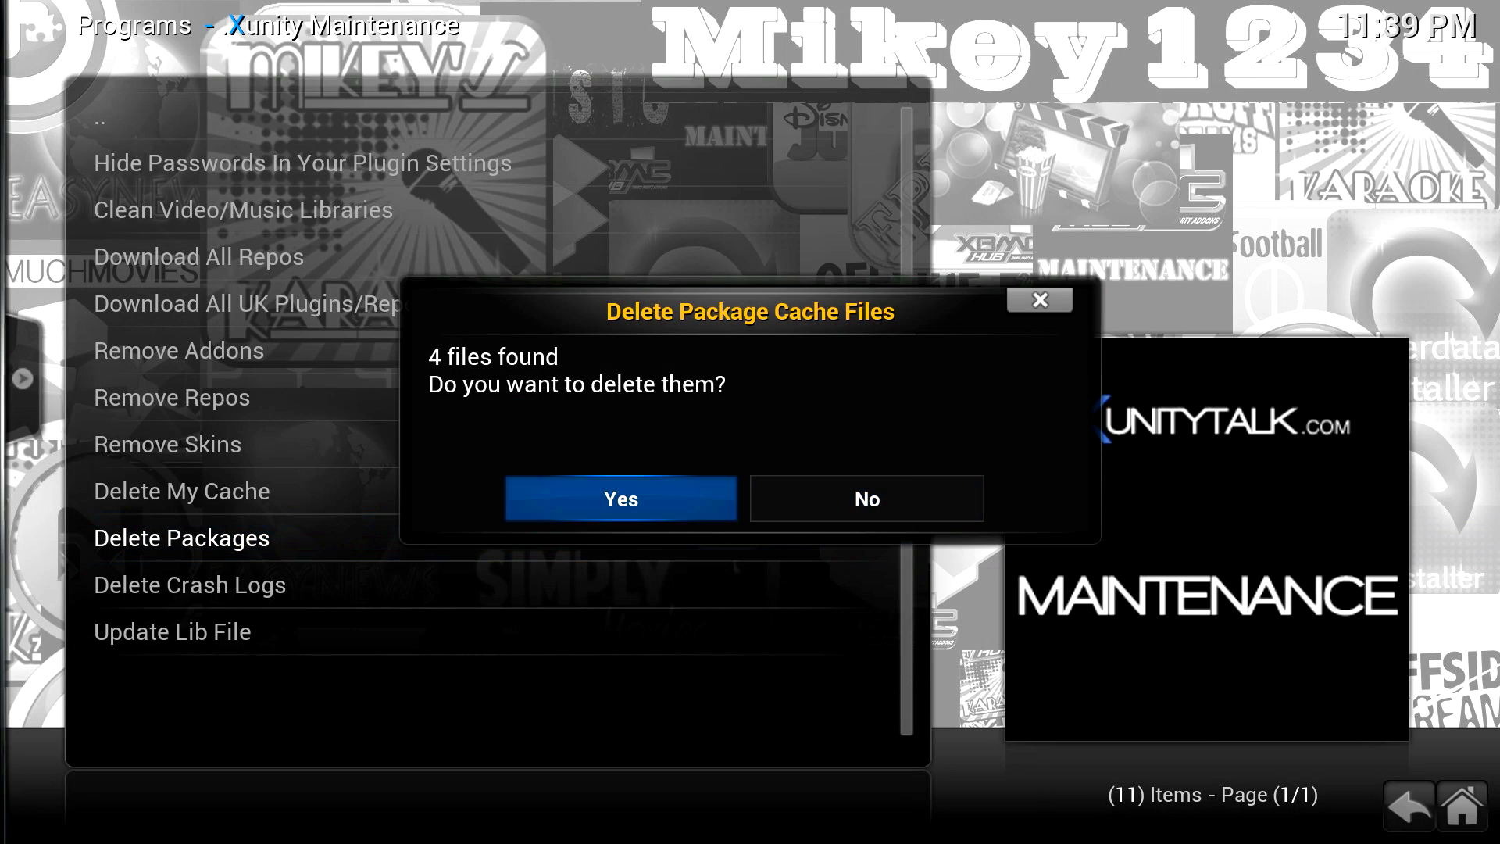
click(620, 499)
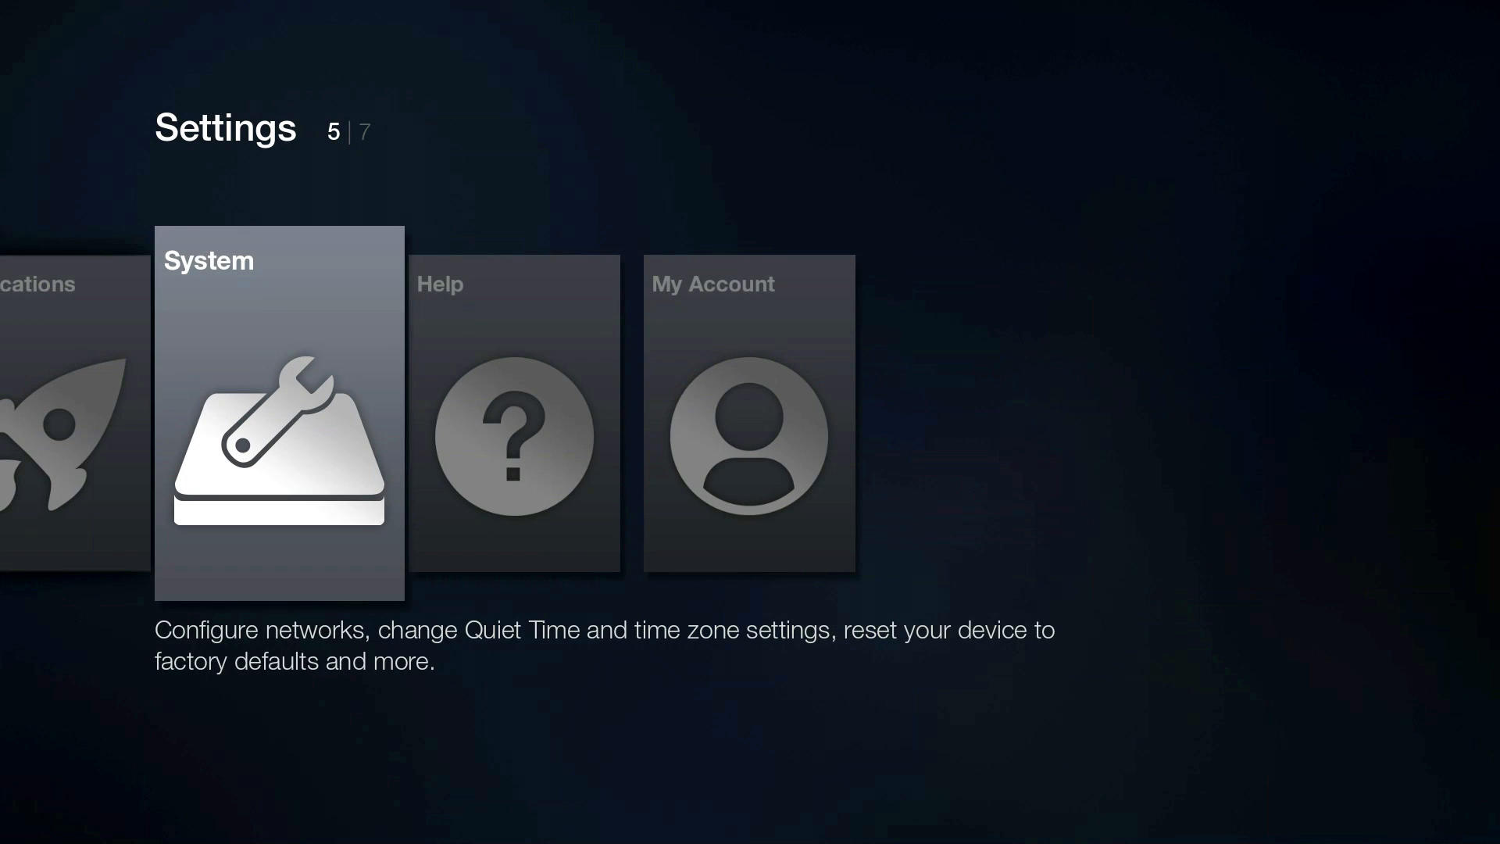
Select the System tile in Fire TV Settings.
click(278, 413)
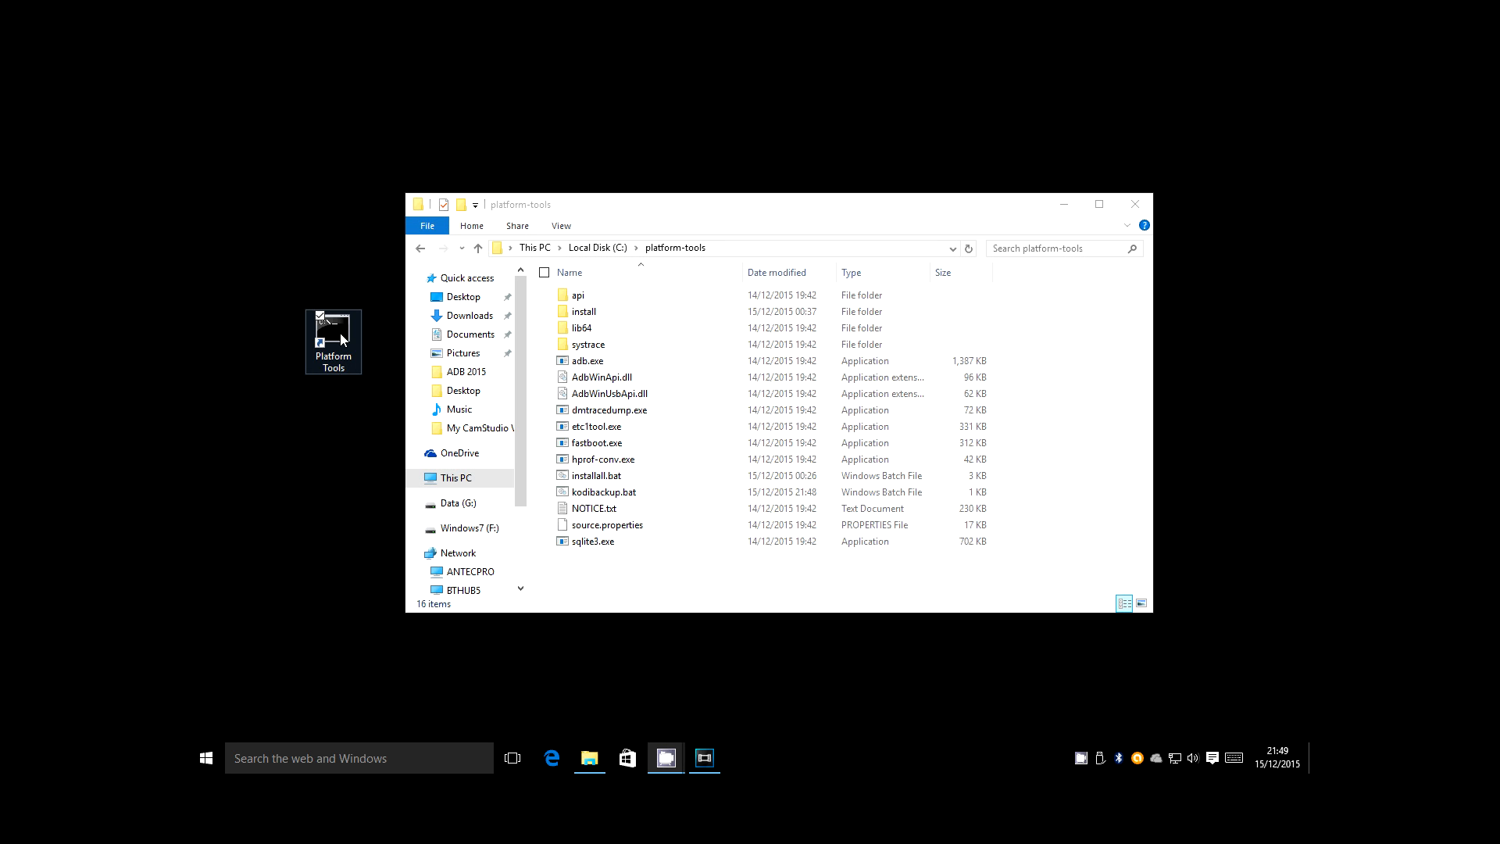
Launch the desktop Platform Tools shortcut for a command prompt at C:\platform-tools.
double_click(333, 341)
text(adb connect)
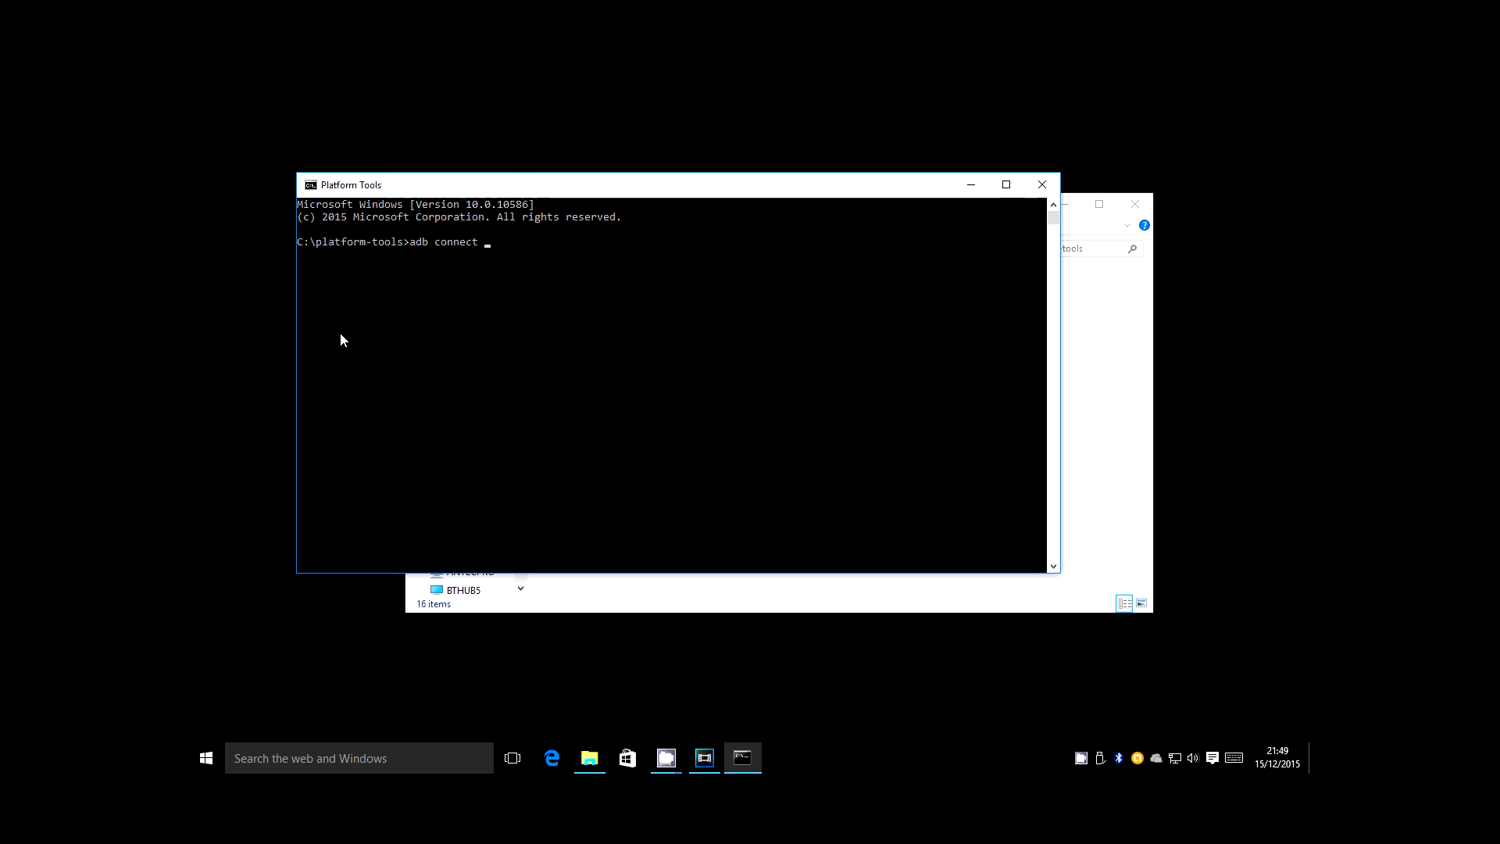
Connect to 192.168.0.213 and run kodibackup to pull Kodi data and FireStarterBackup.zip.
text(192.168)
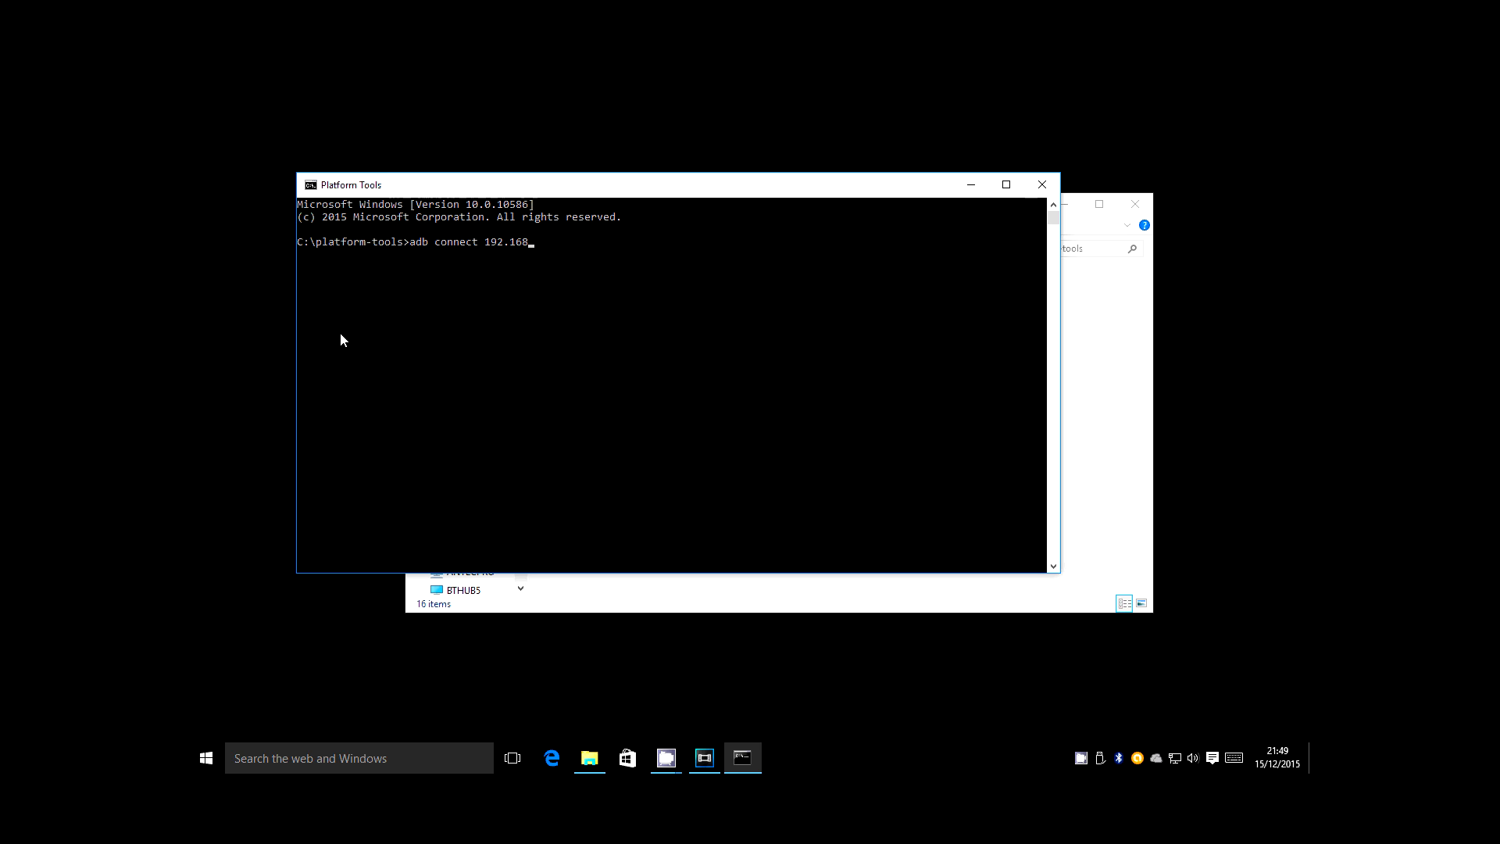
text(0.213)
text(k)
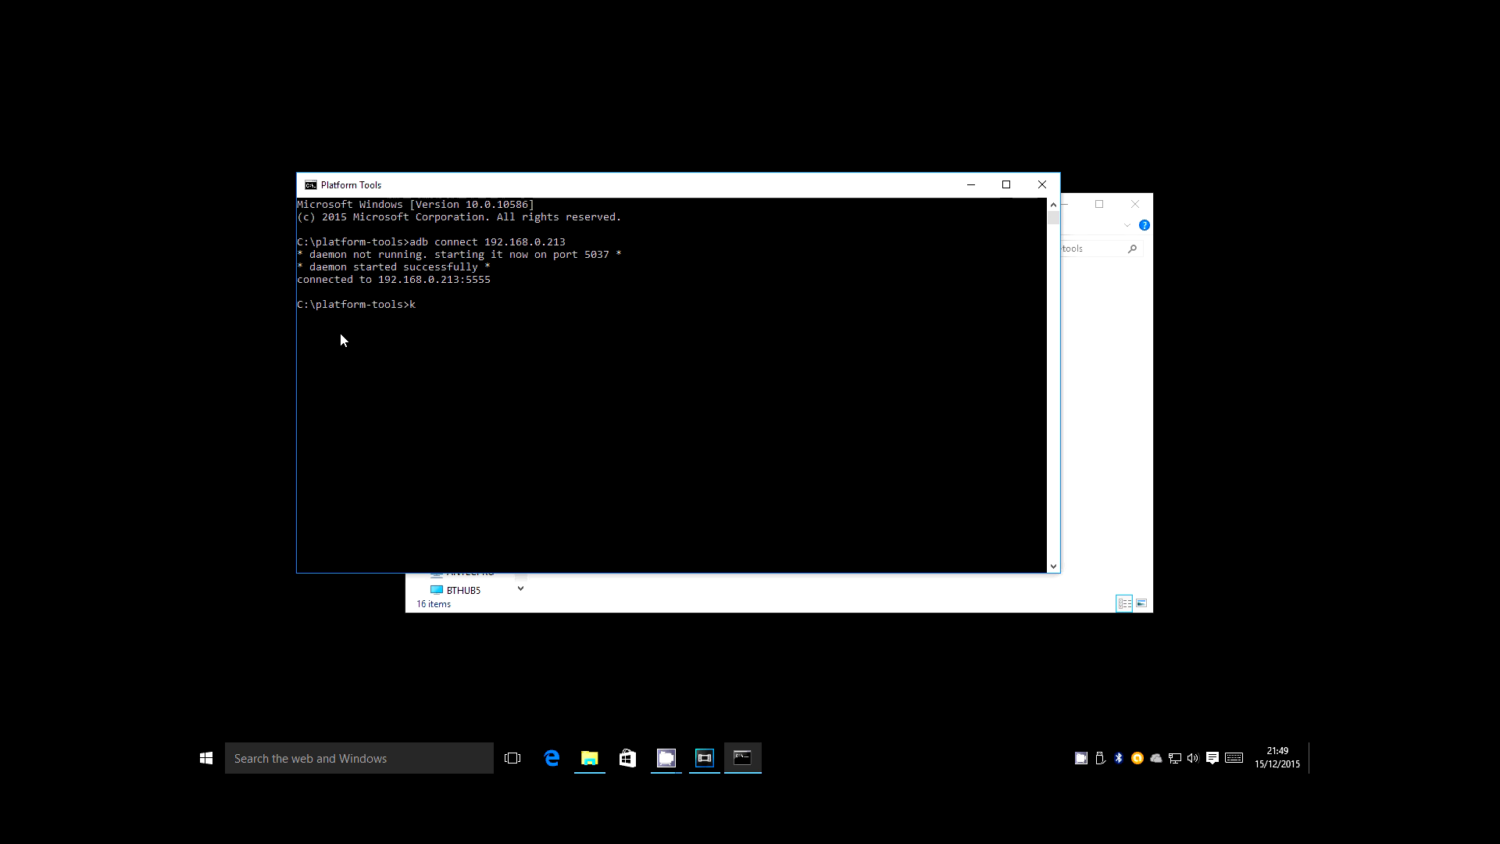
text(odibackup)
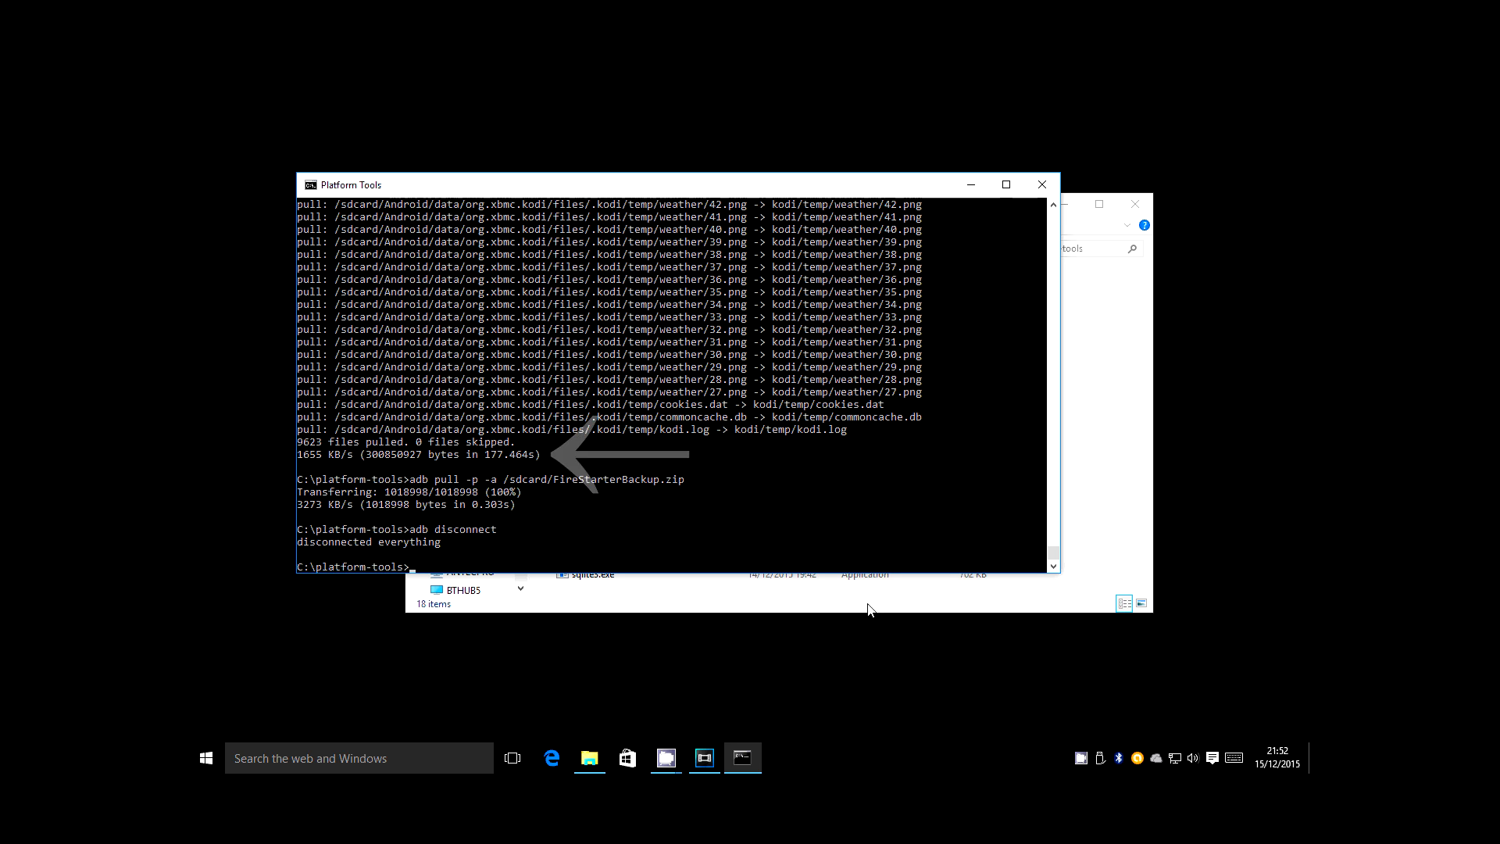
click(589, 758)
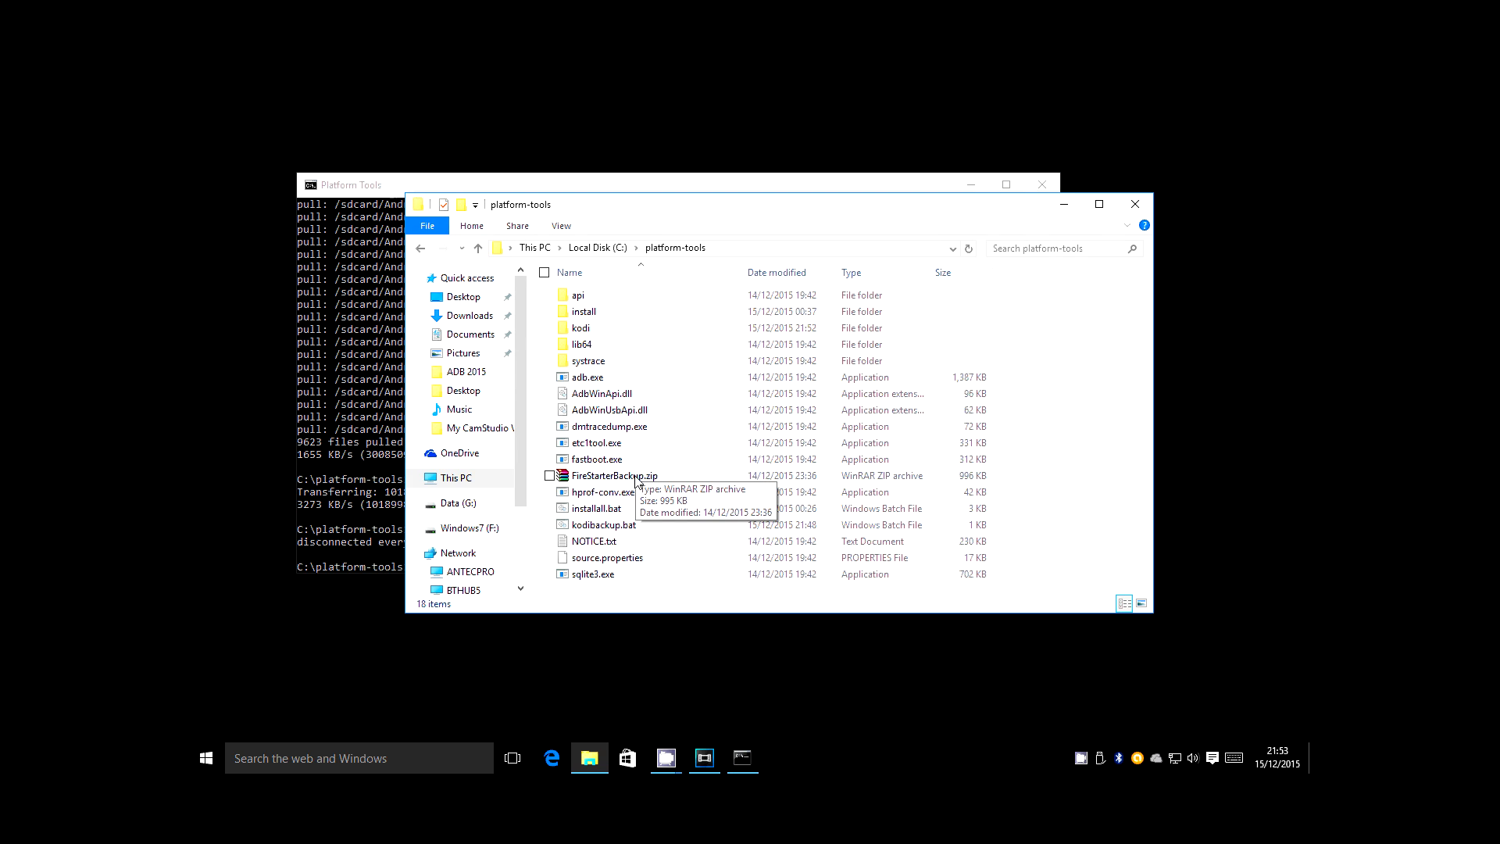
mouse_move(581, 328)
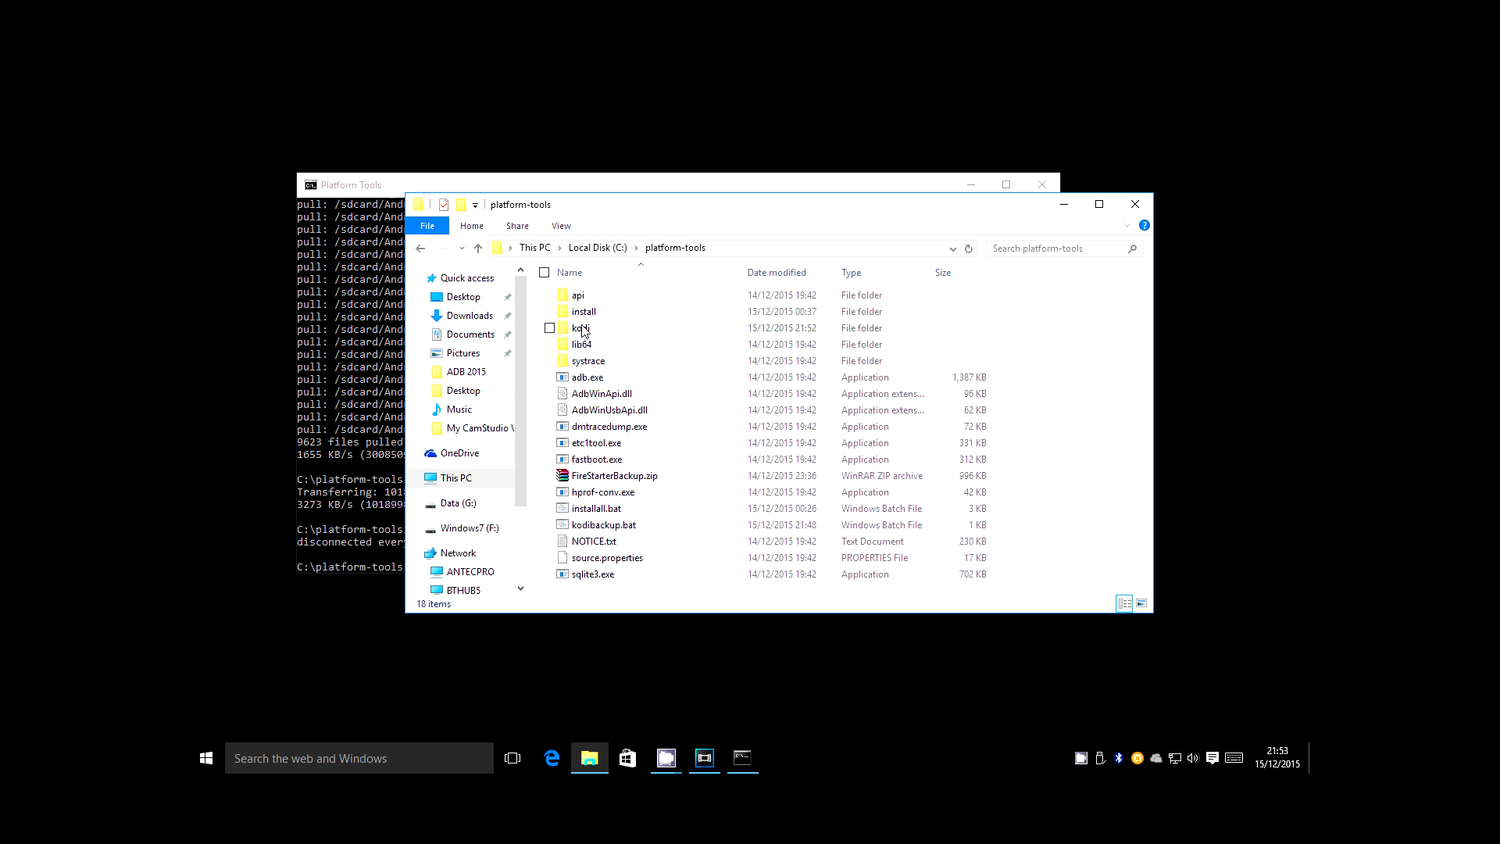
Open kodi > userdata > passwords.xml in Notepad, check its contents, then close it.
double_click(581, 328)
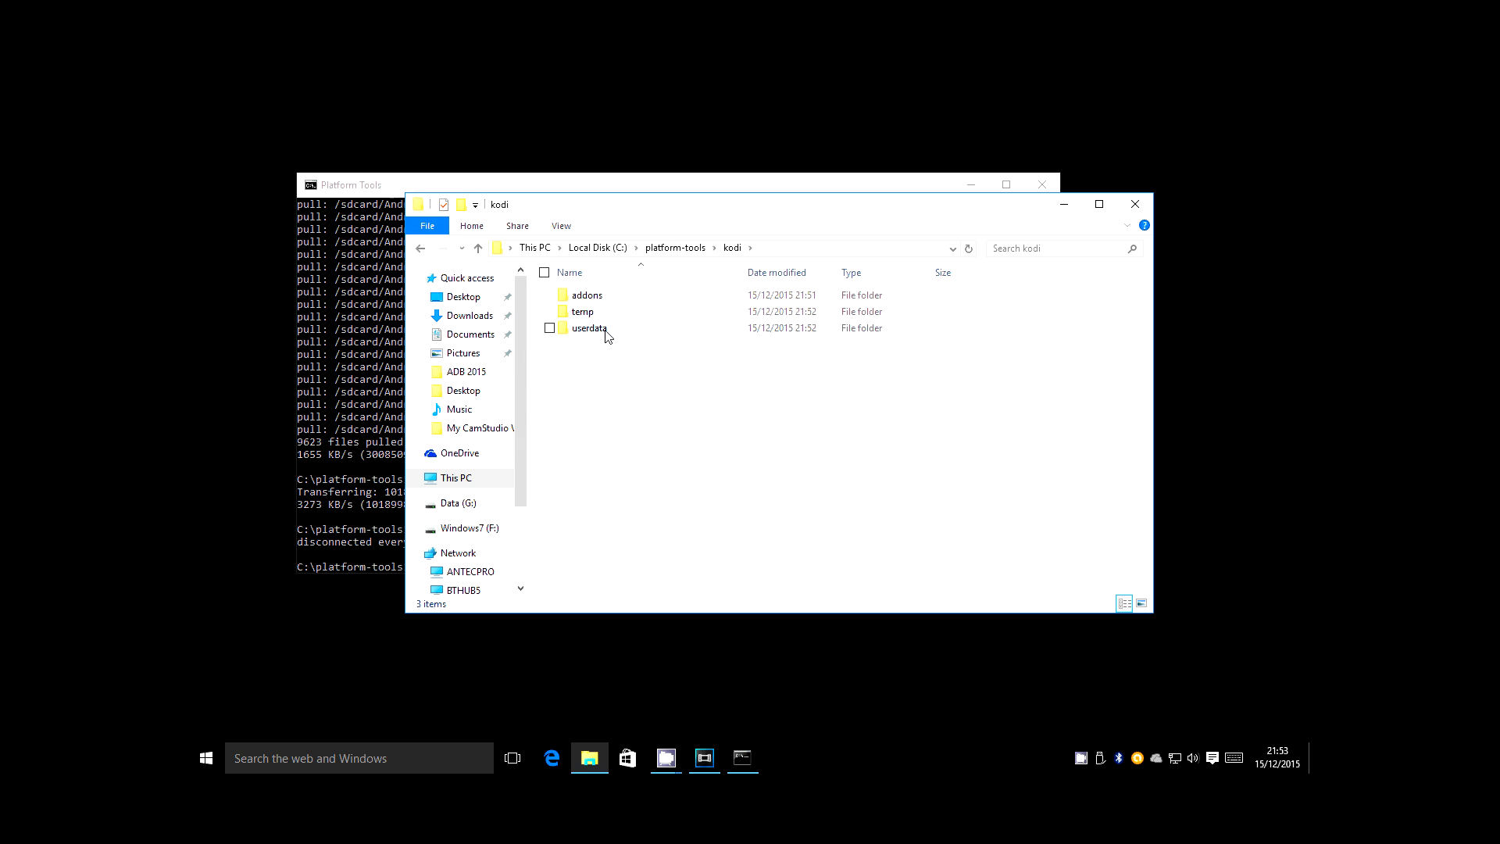
double_click(589, 327)
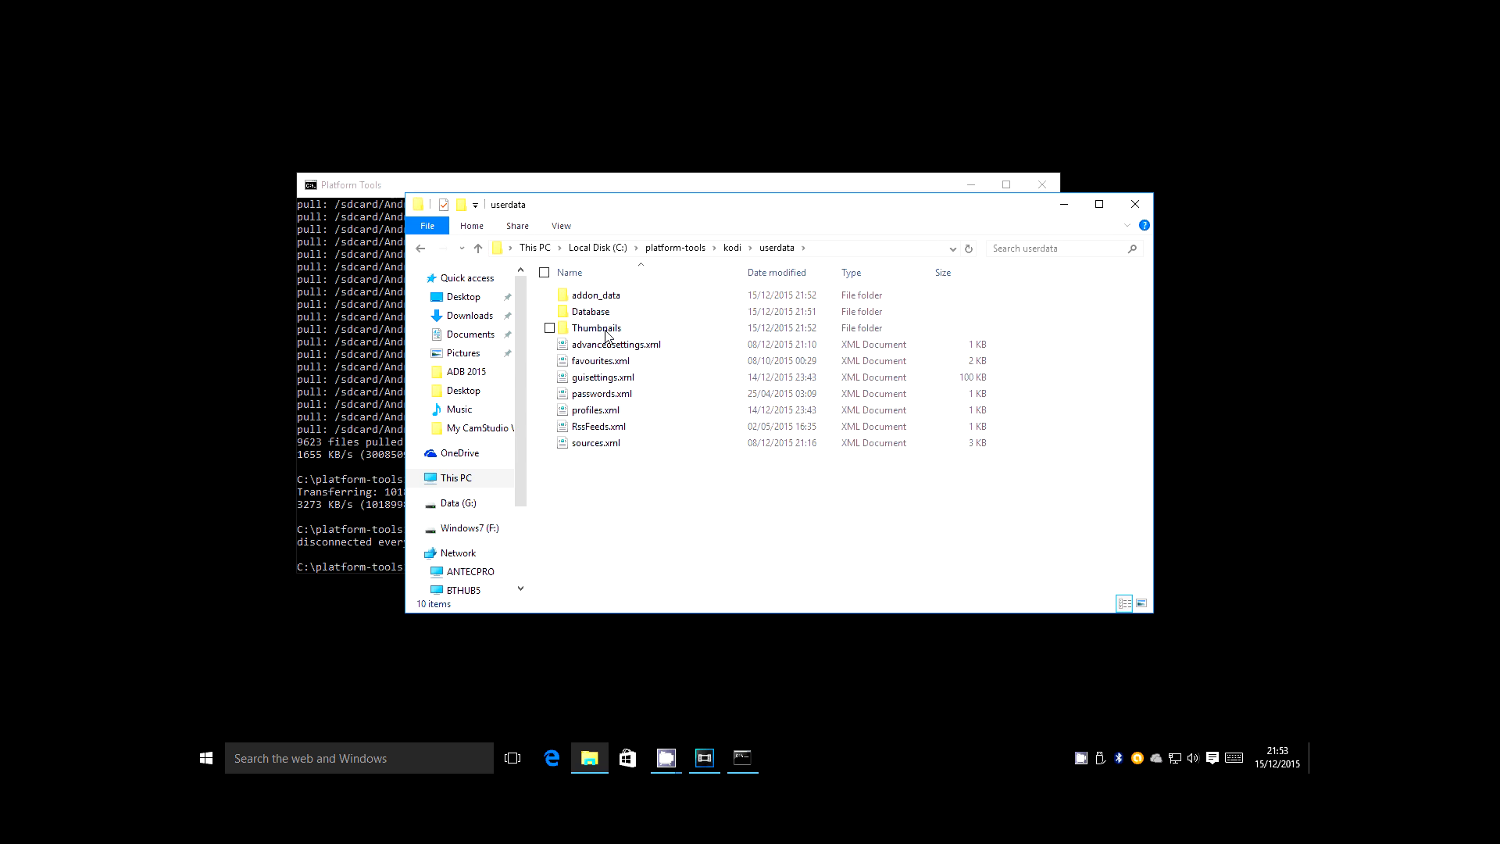
click(601, 393)
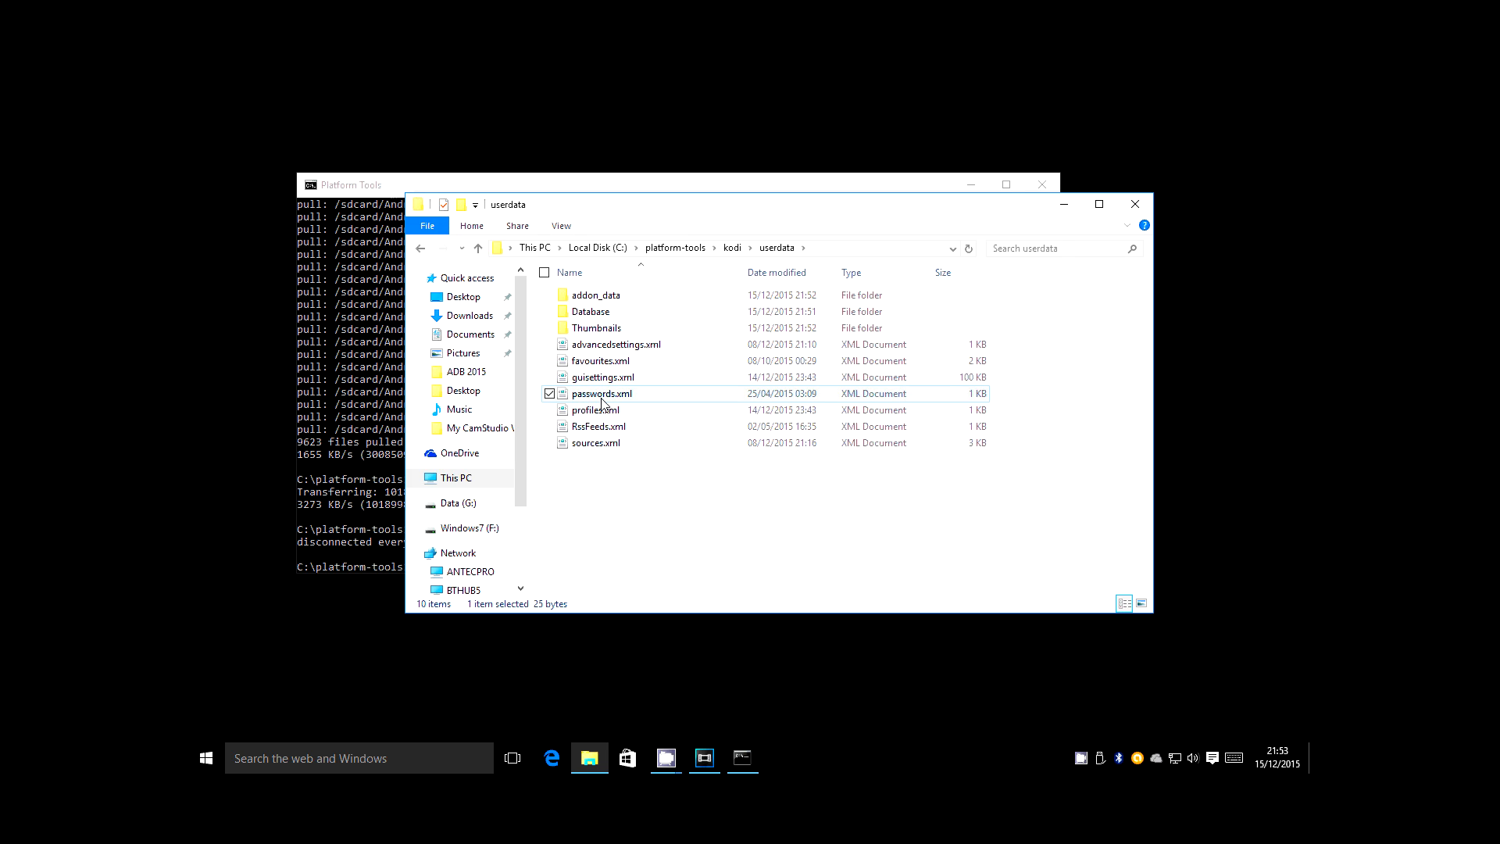
right_click(601, 393)
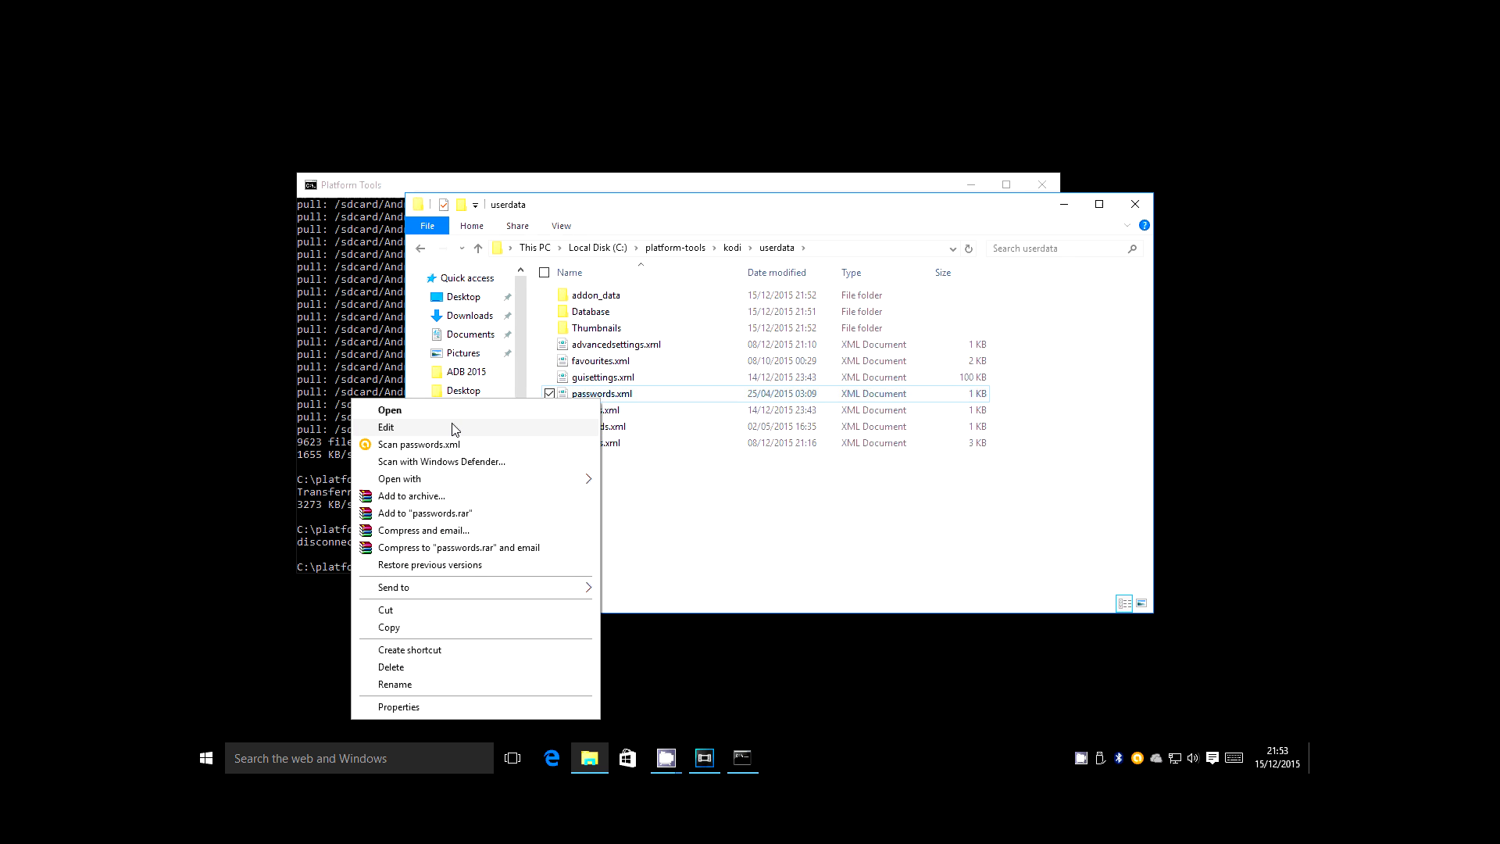
click(387, 427)
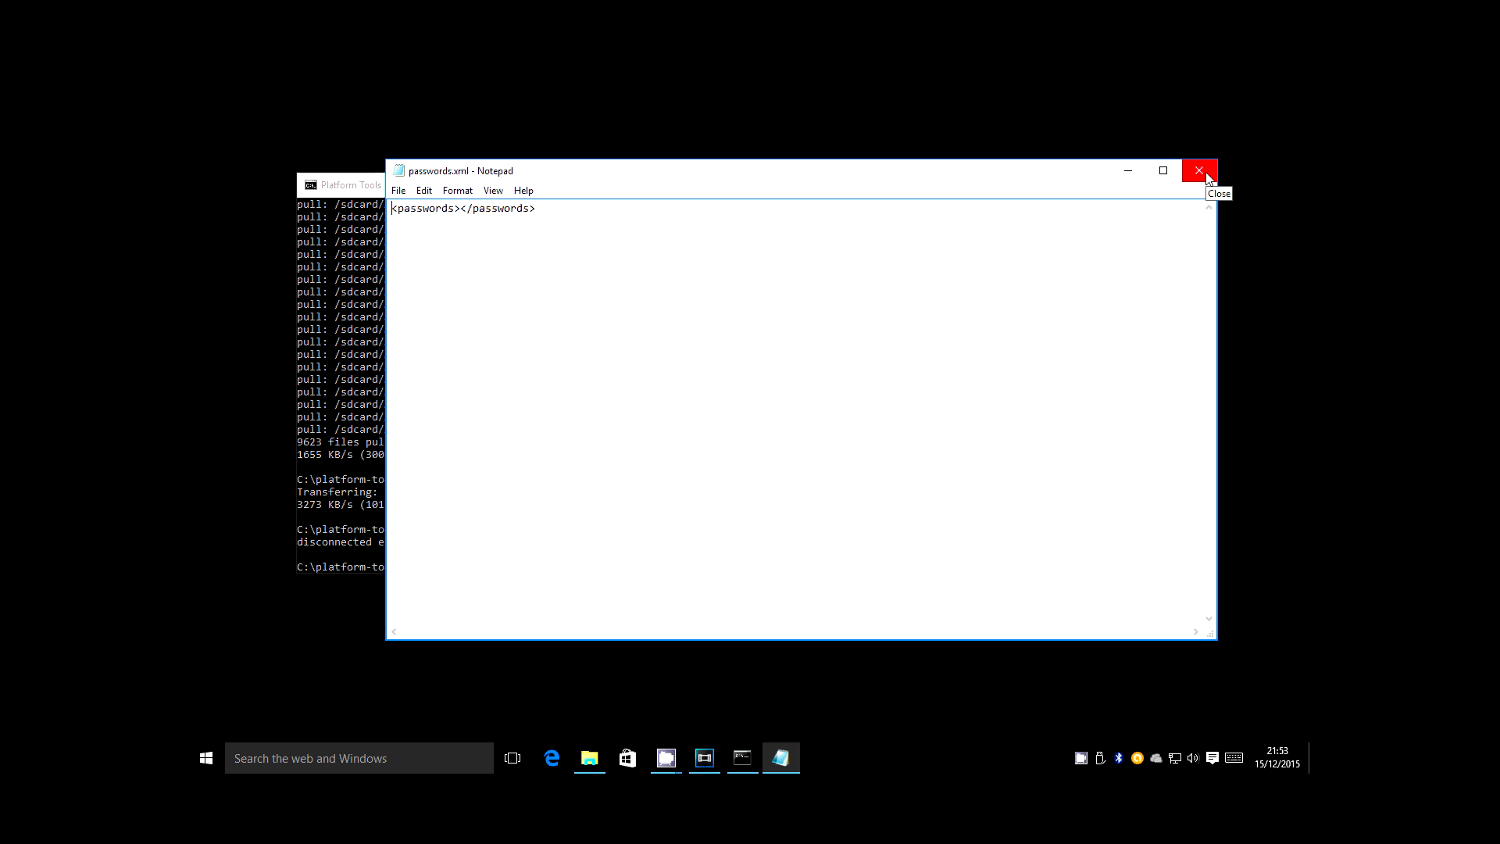
click(1200, 170)
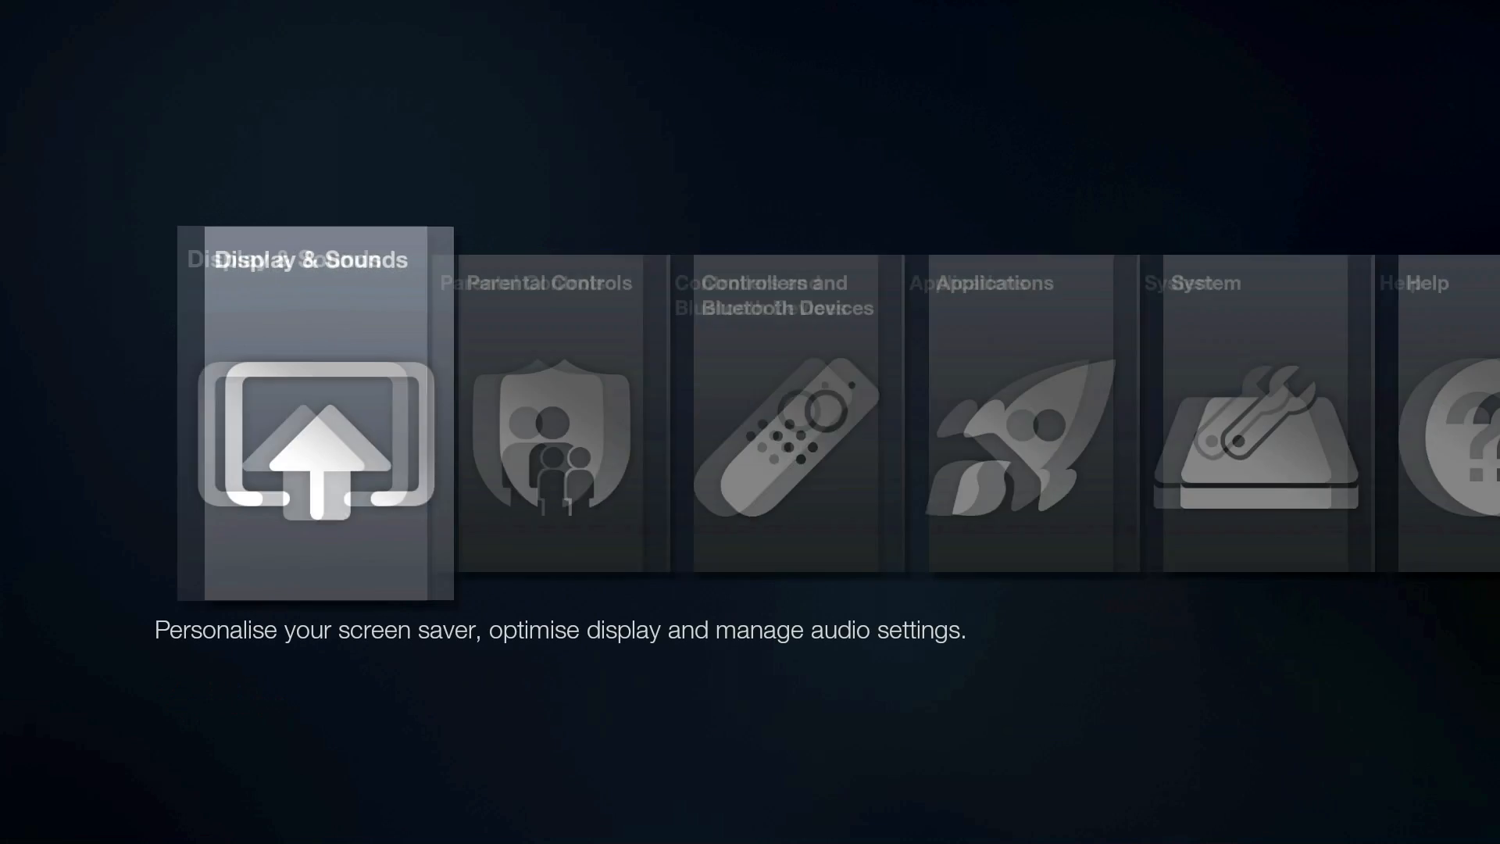
Enable Apps from Unknown Sources in Developer Options, accept the warning, and return to System.
scroll(right, 3)
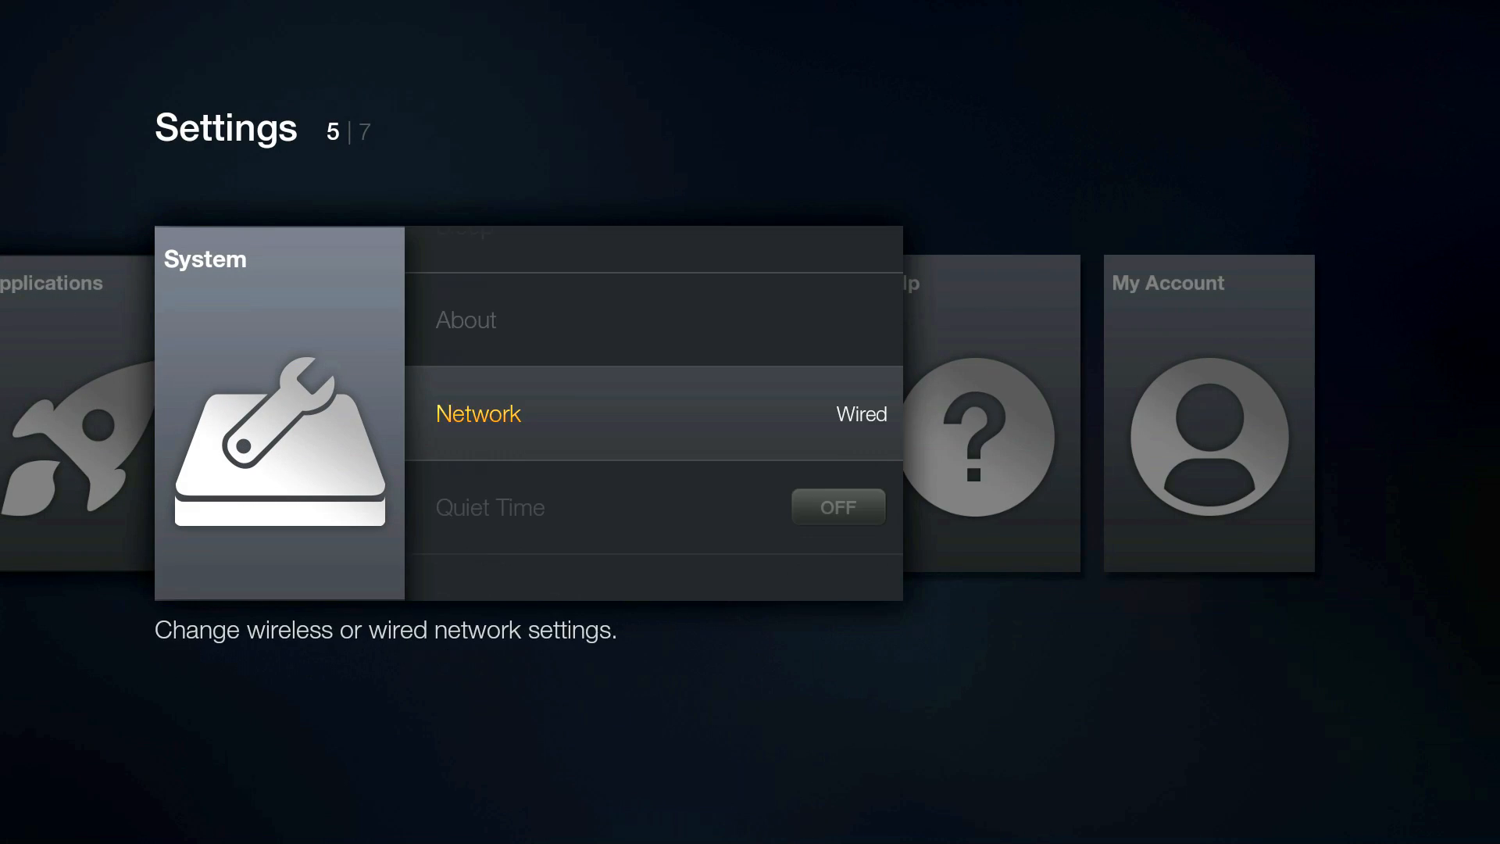
scroll(down, 3)
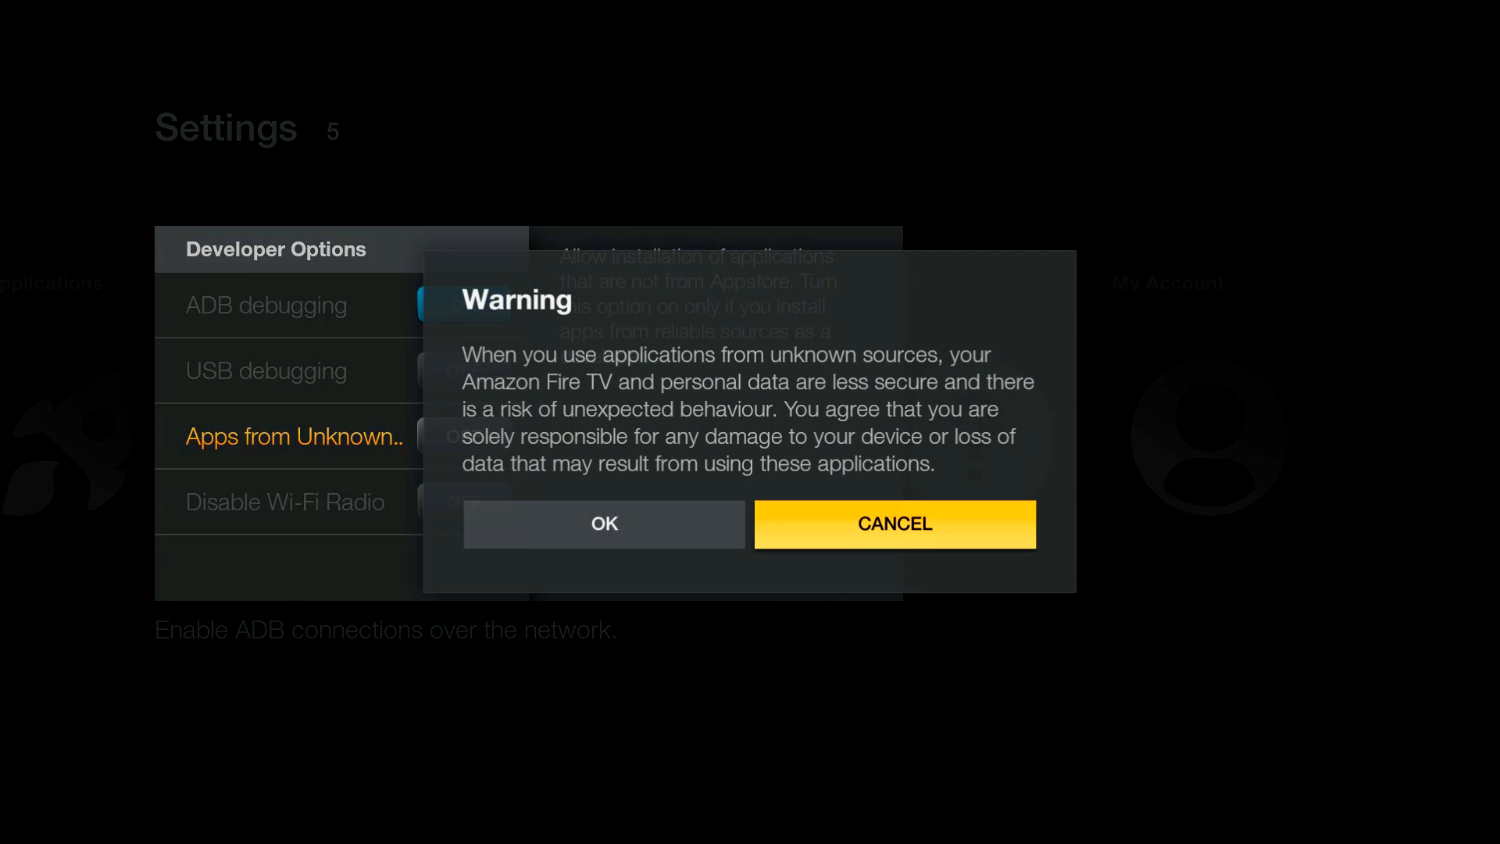
click(602, 523)
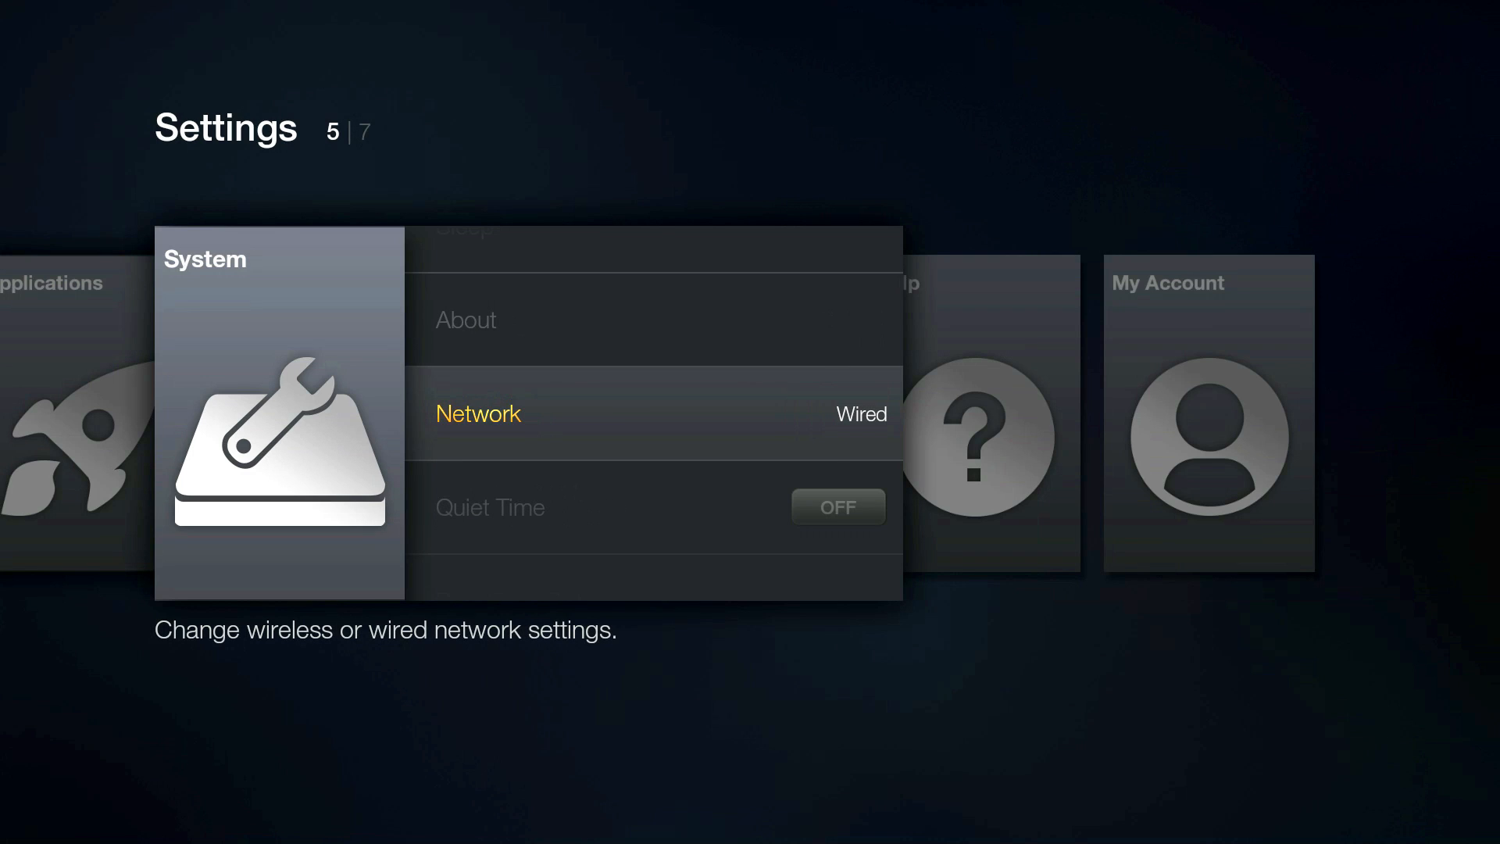
key(up)
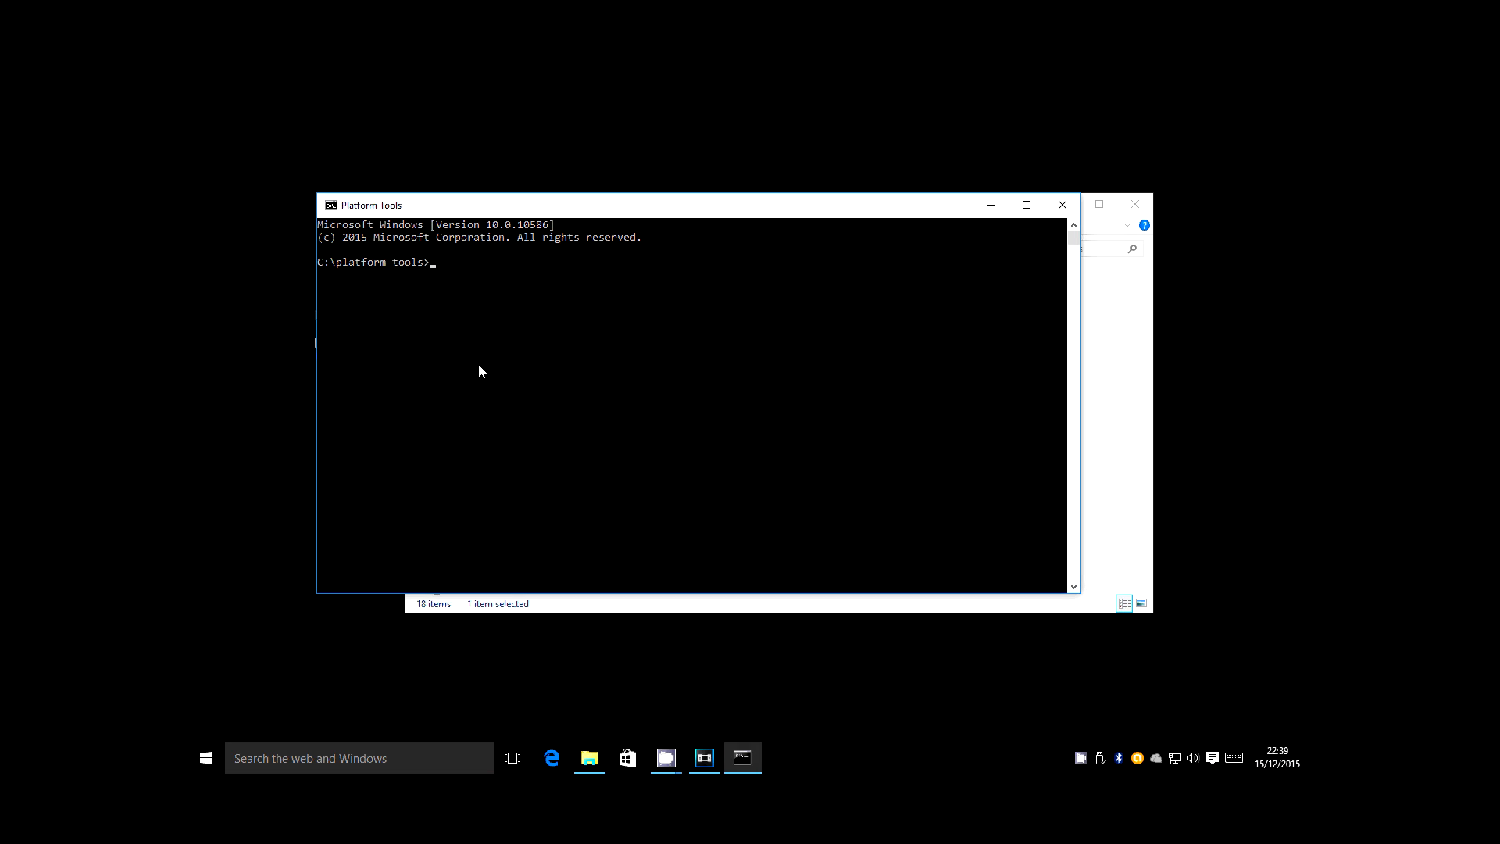
Run adb connect 192.168.0.116 in the Platform Tools prompt.
text(adb connect)
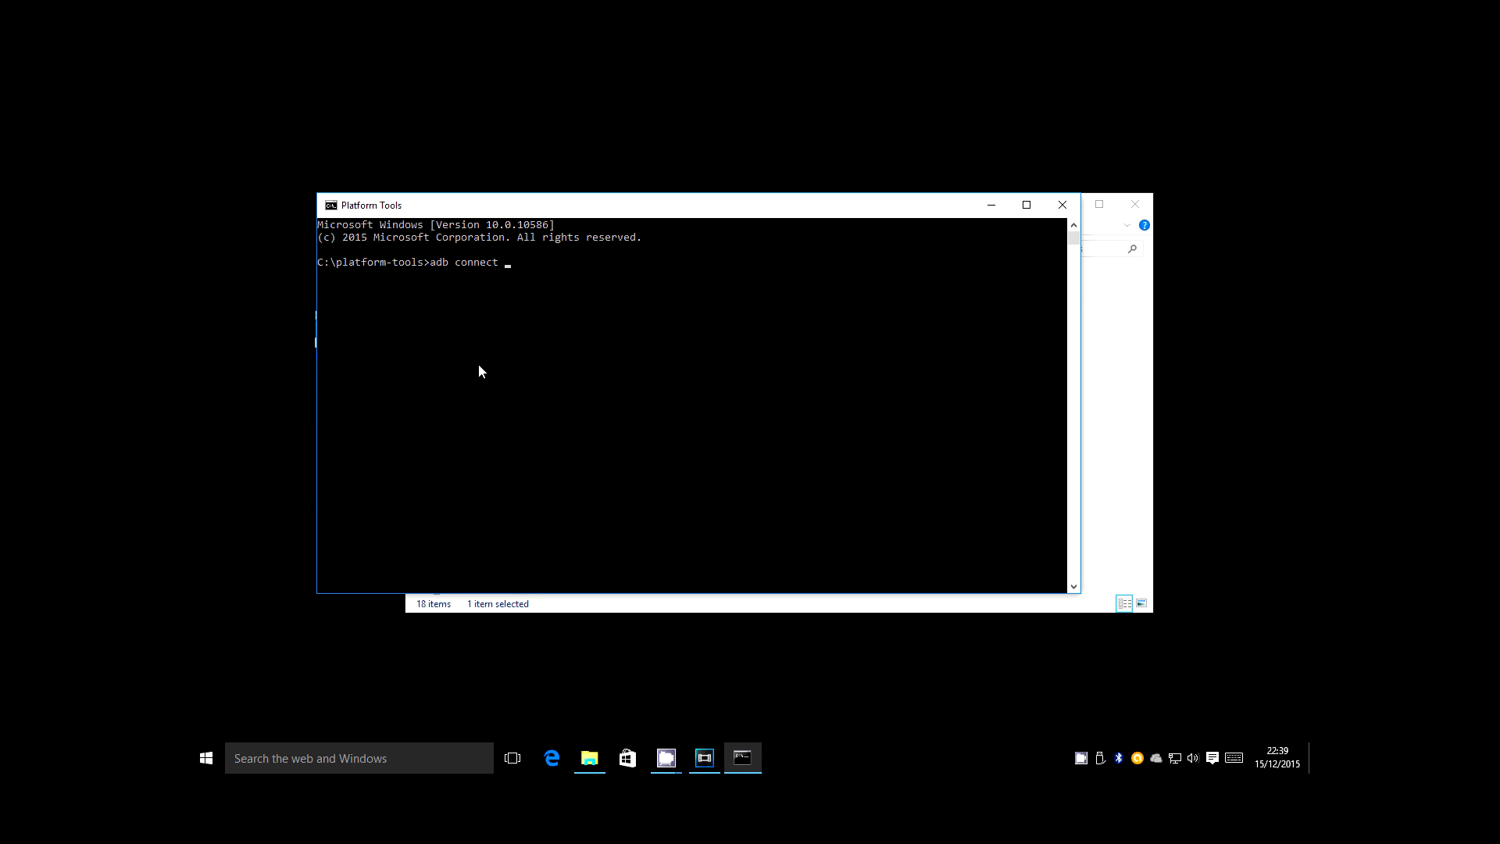
text(192.168)
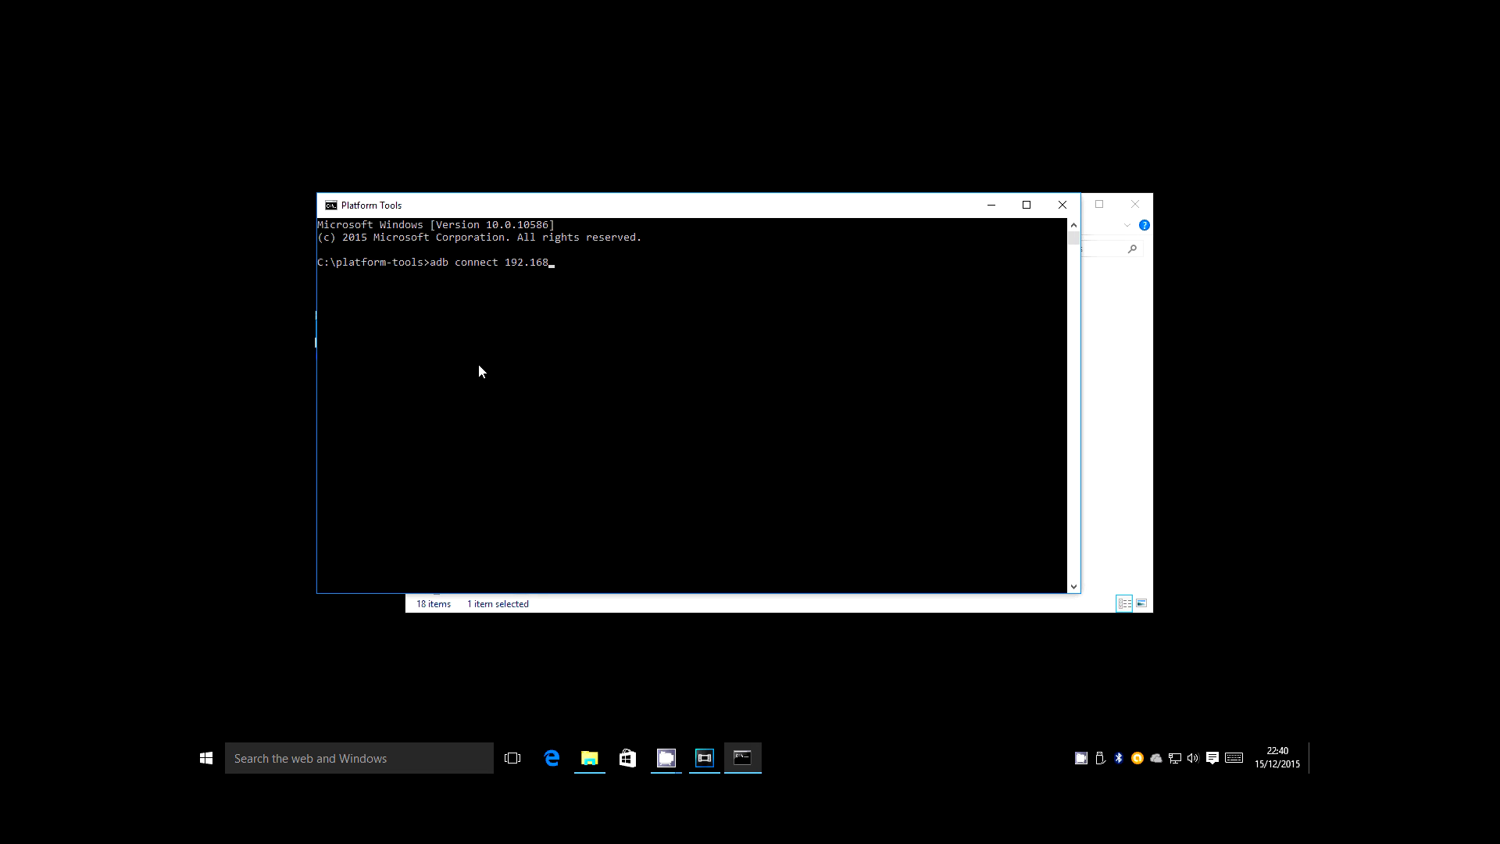
text(.0.116)
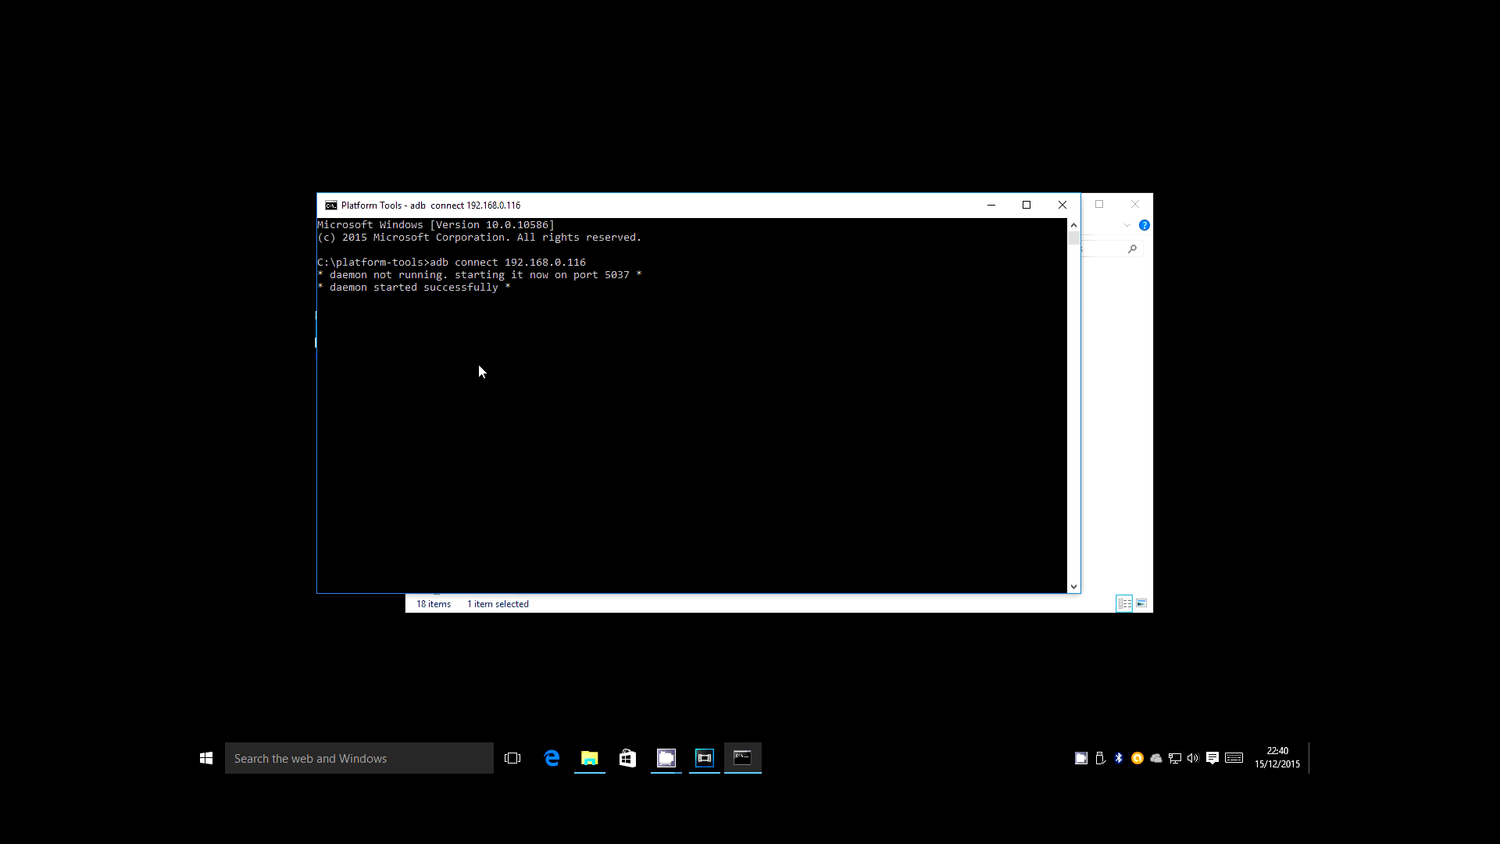
Run installall.bat to install the APKs, restore the FireStarter backup and launch FireStarter.
text(insta)
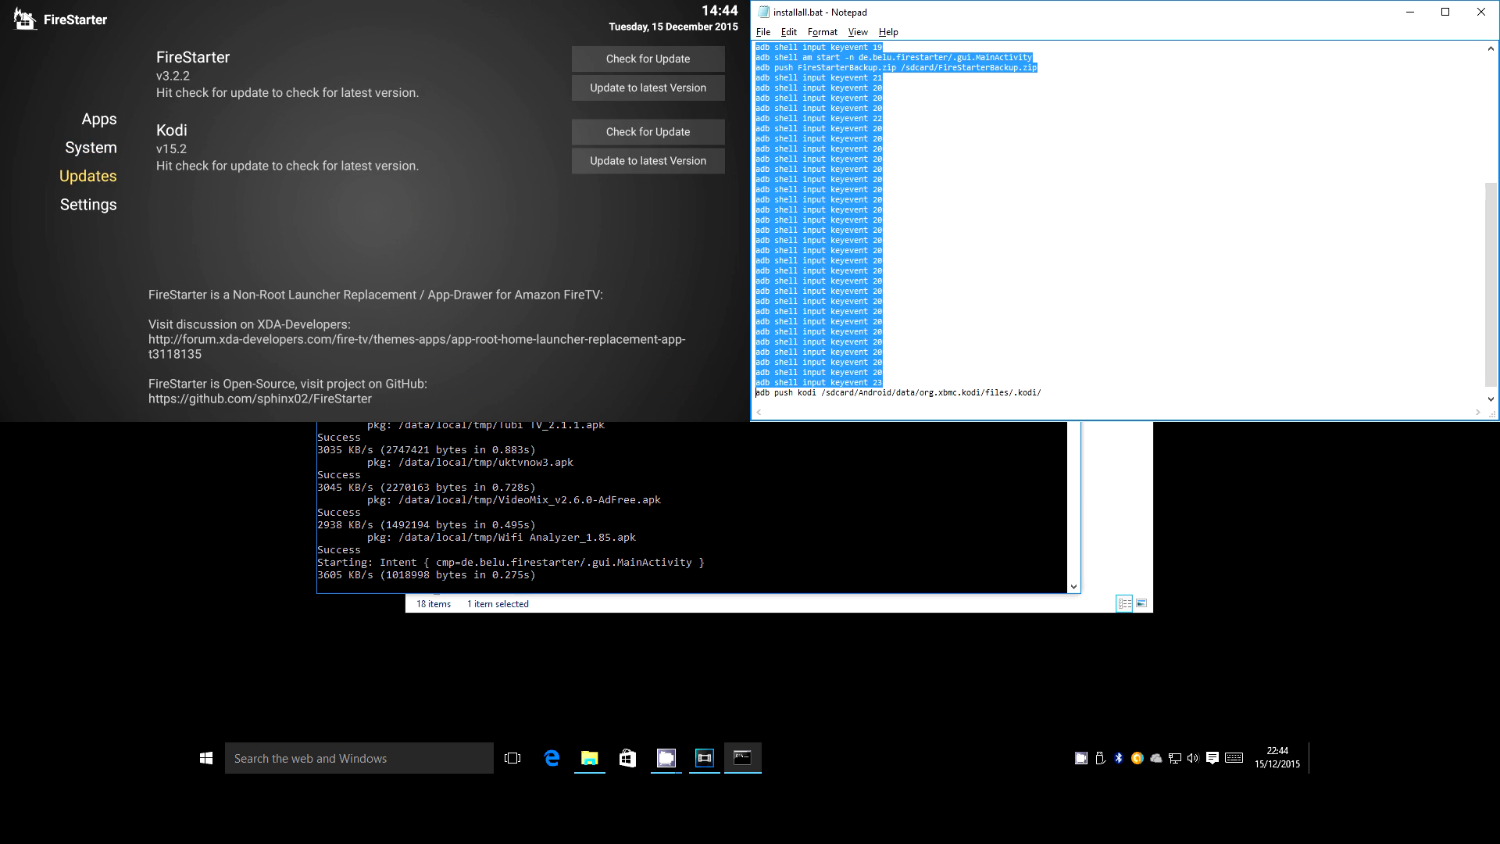
Scroll FireStarter's Settings through the Layout, Update and Background Observation options.
click(88, 205)
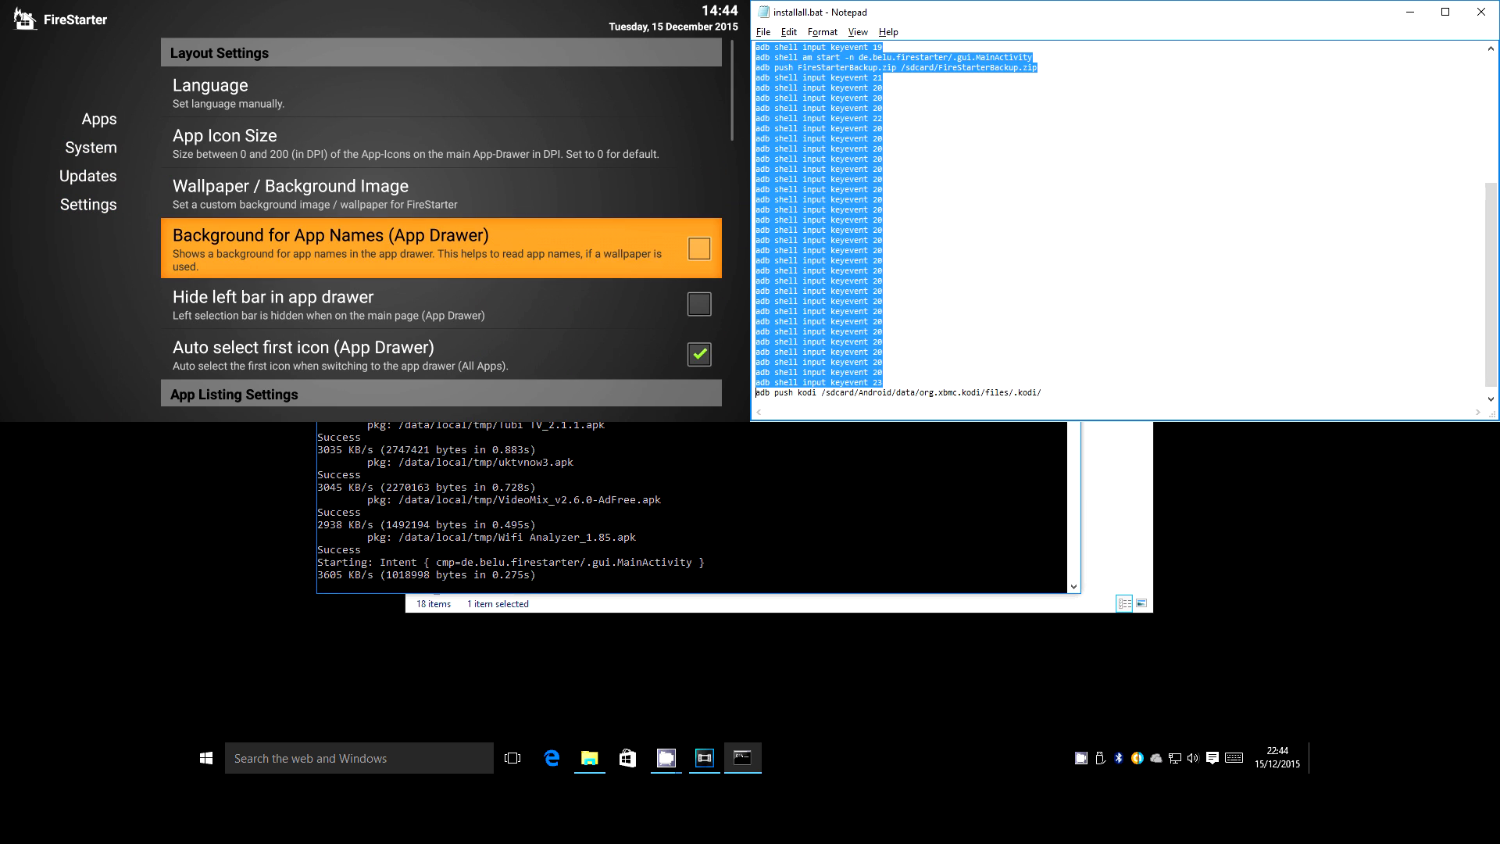
scroll(down, 3)
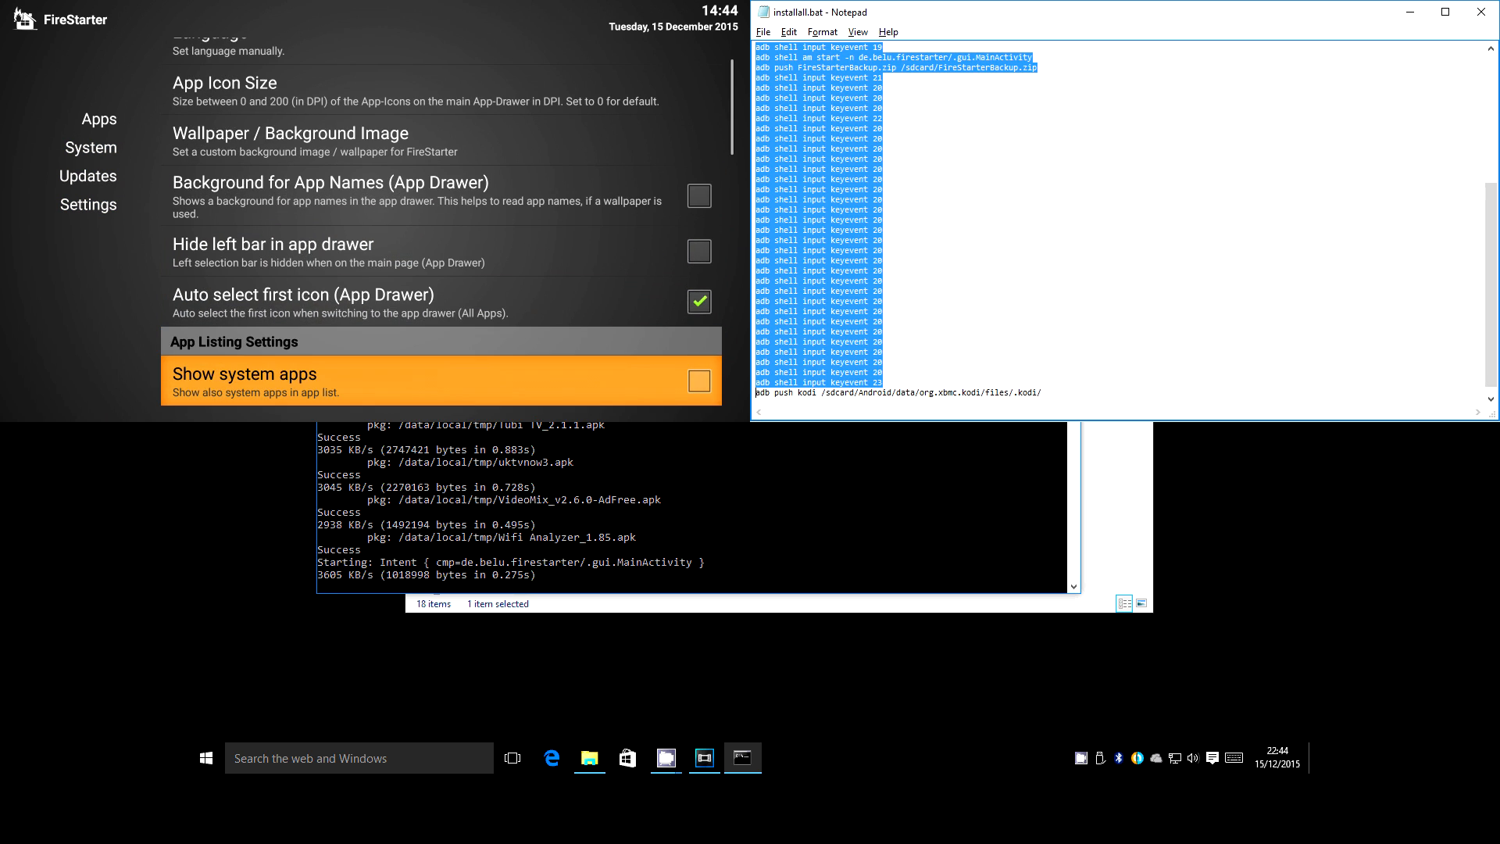
scroll(down, 3)
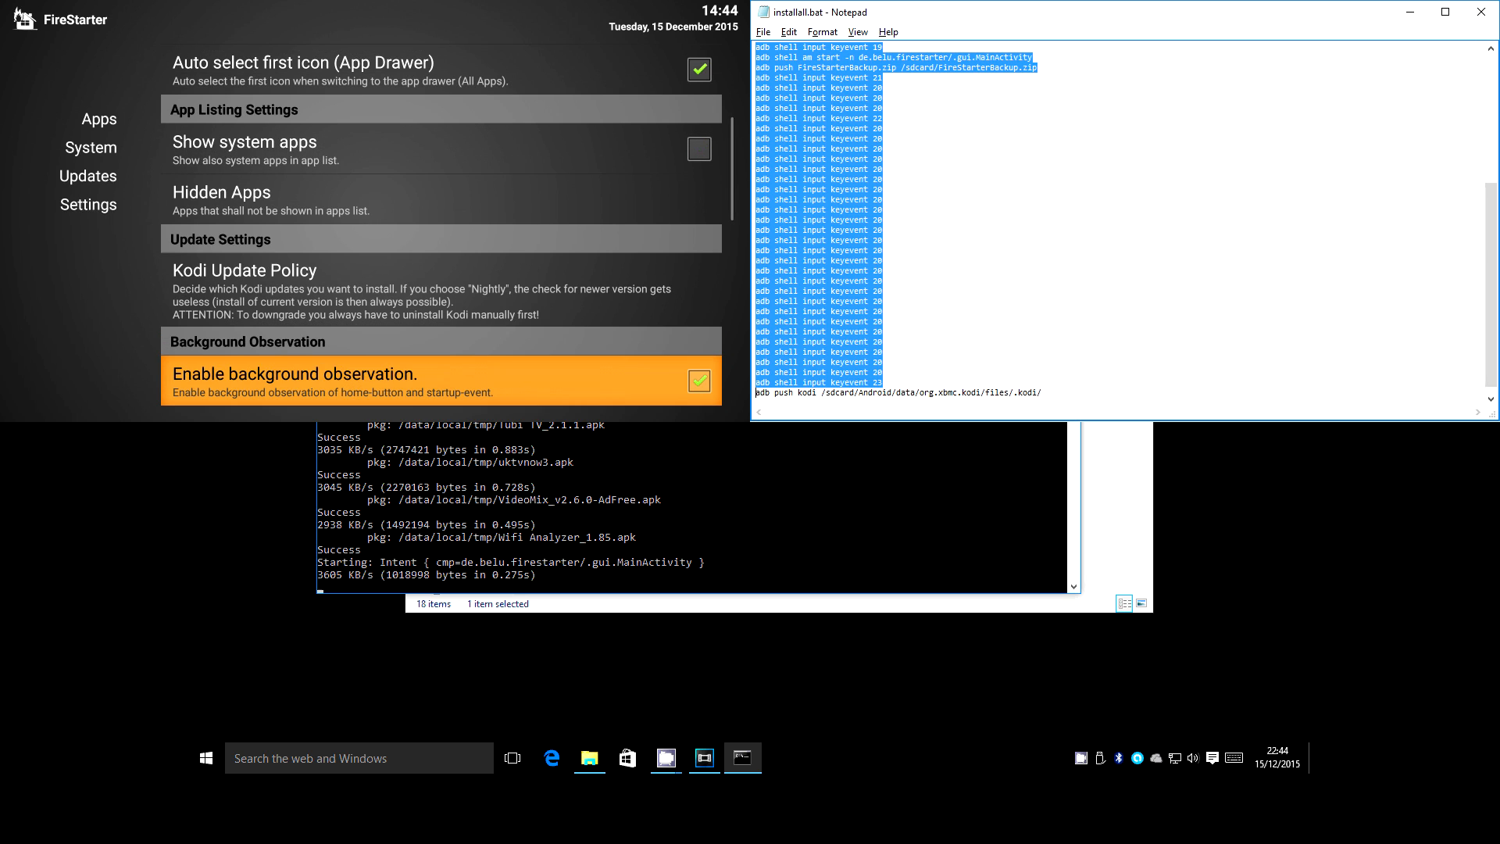
scroll(down, 3)
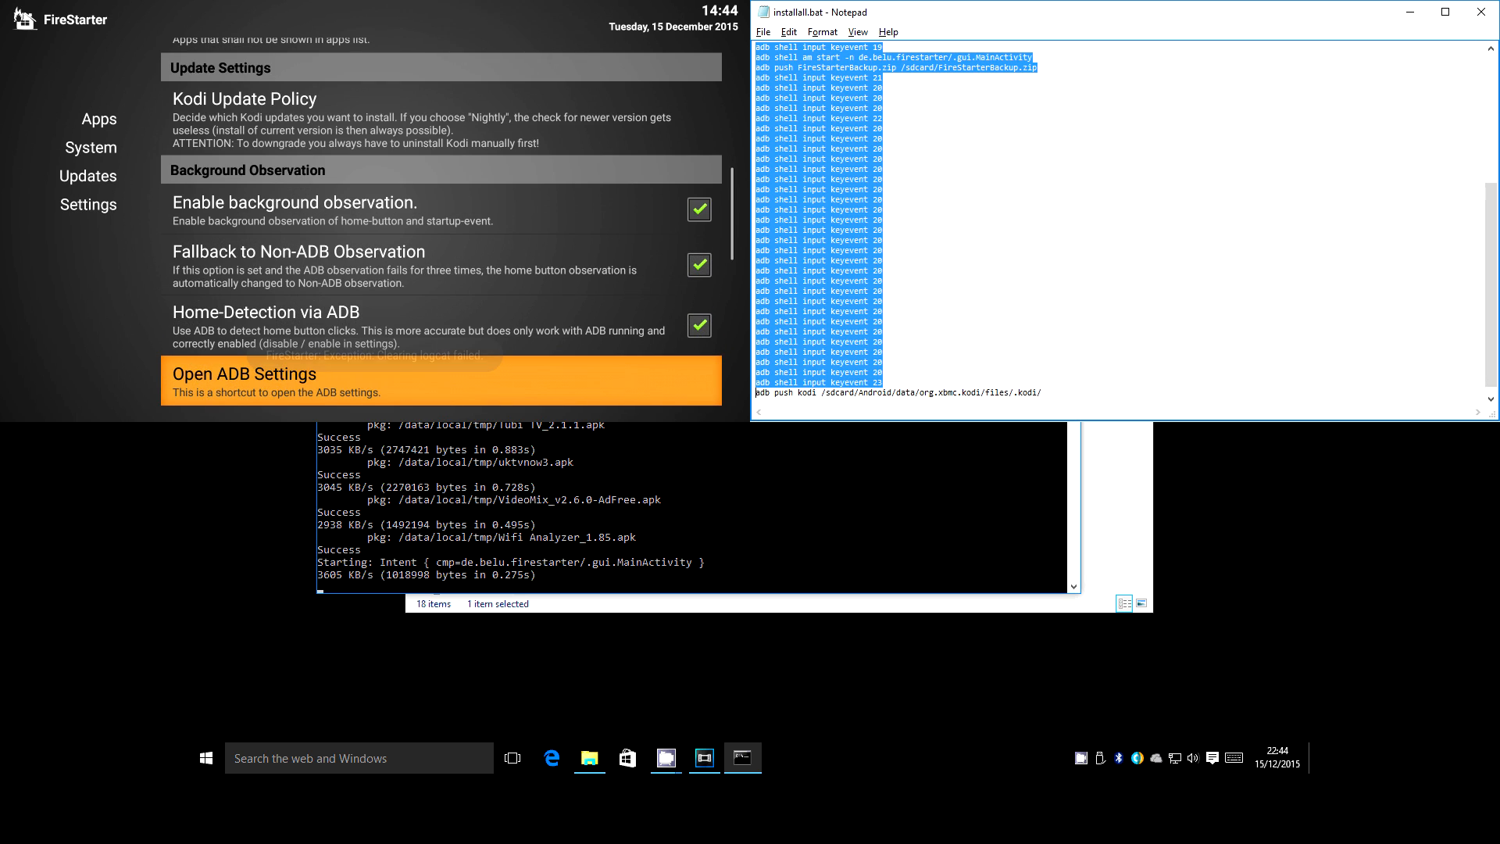
scroll(down, 3)
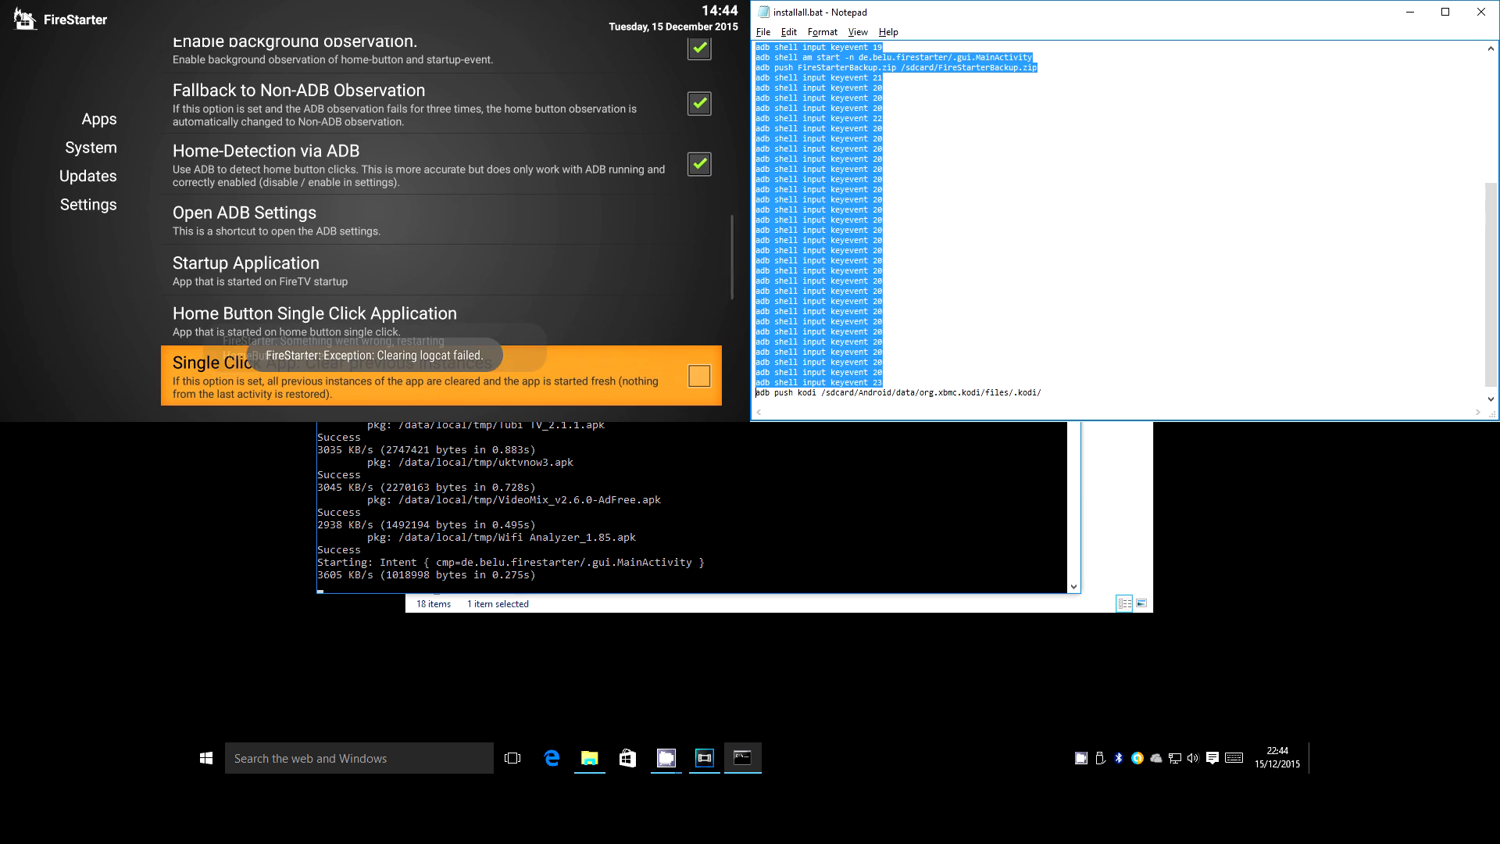
scroll(down, 3)
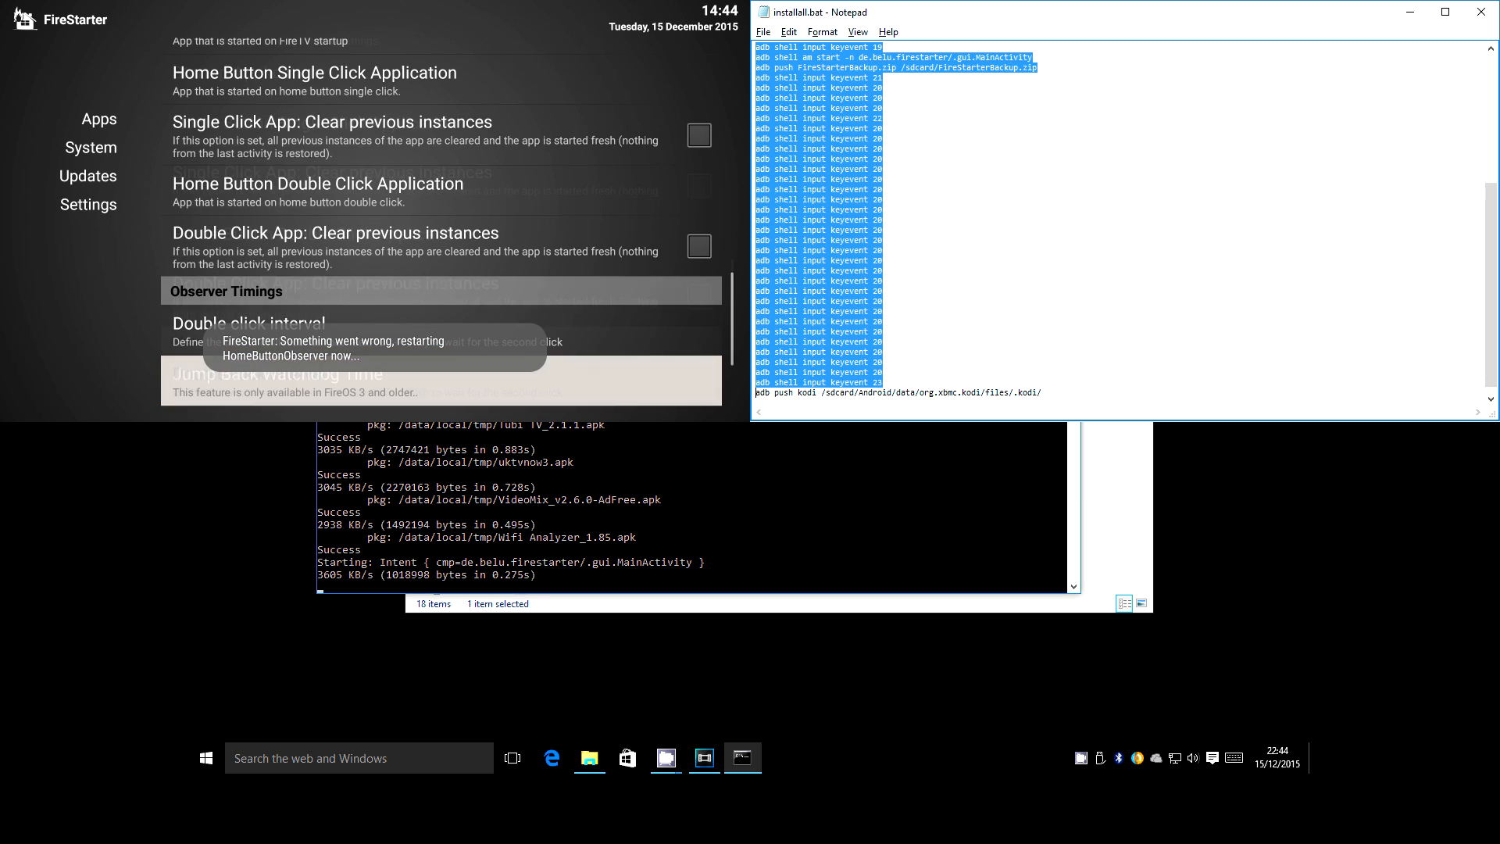
scroll(down, 3)
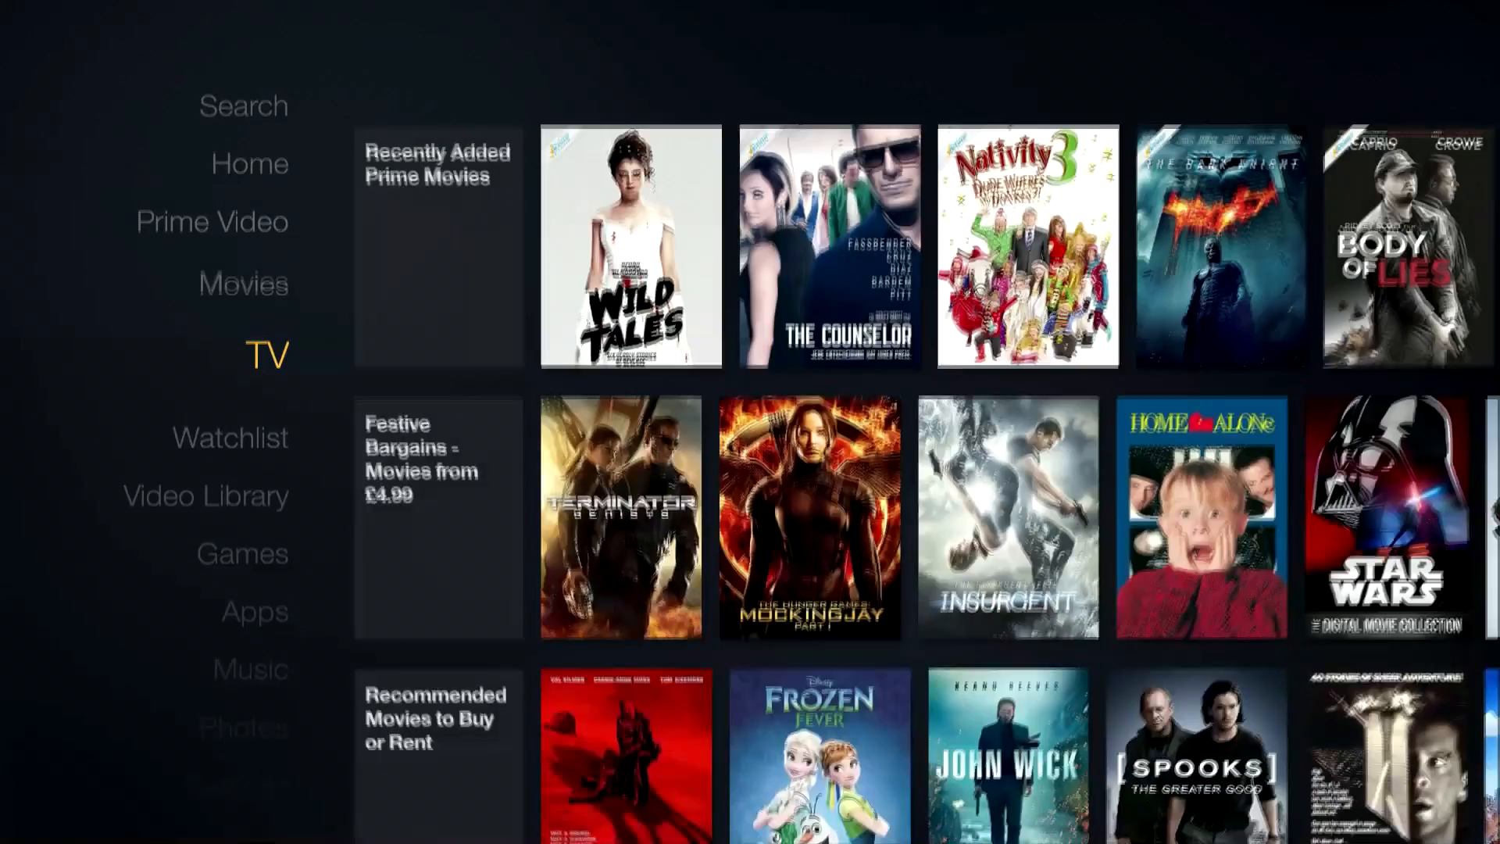
Launch Aptoide from Your Apps Library and skip its welcome screen.
click(245, 549)
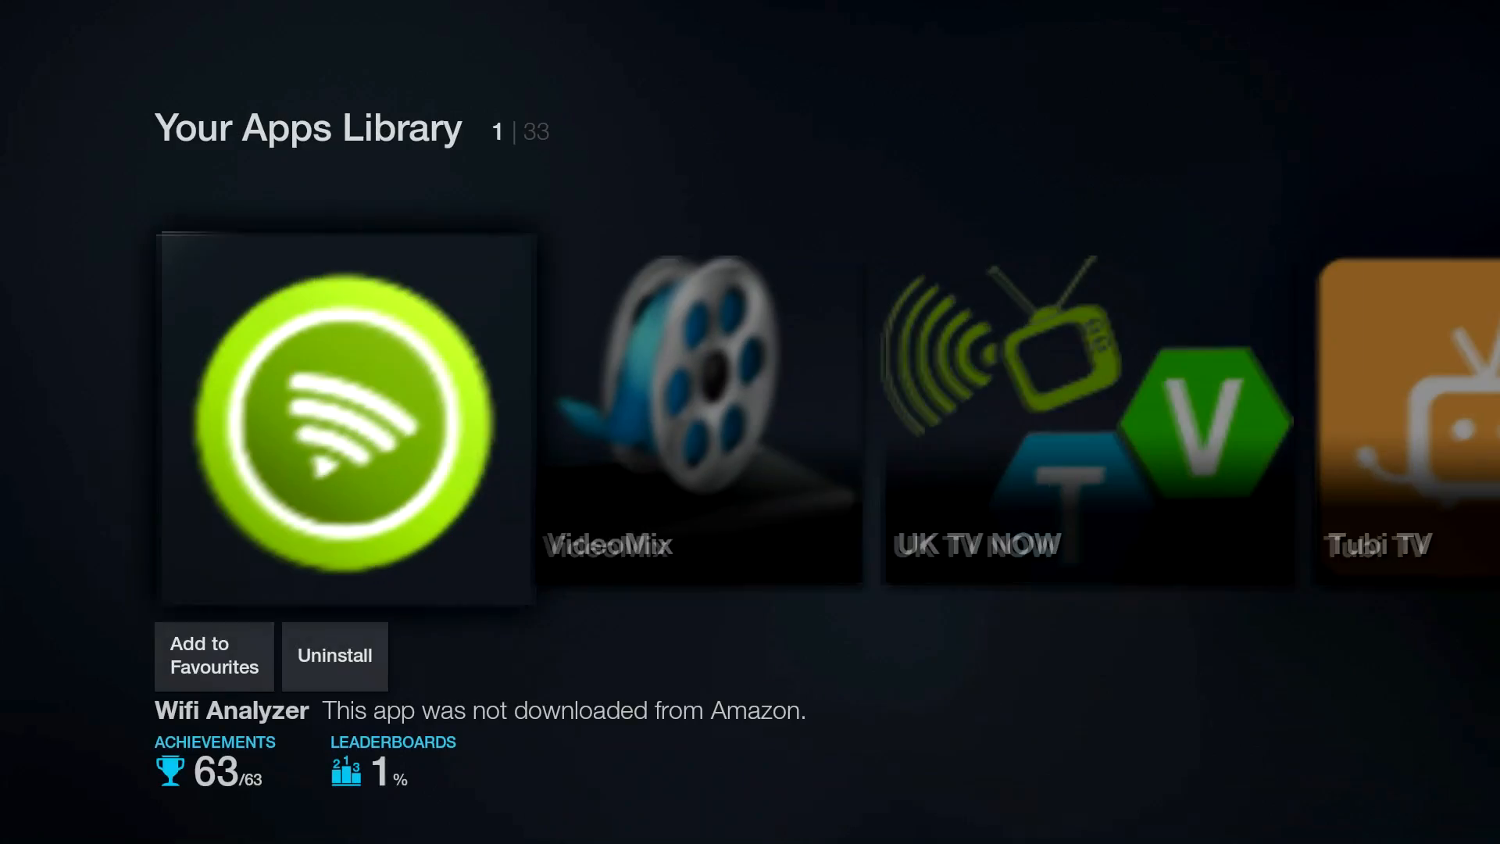
scroll(right, 3)
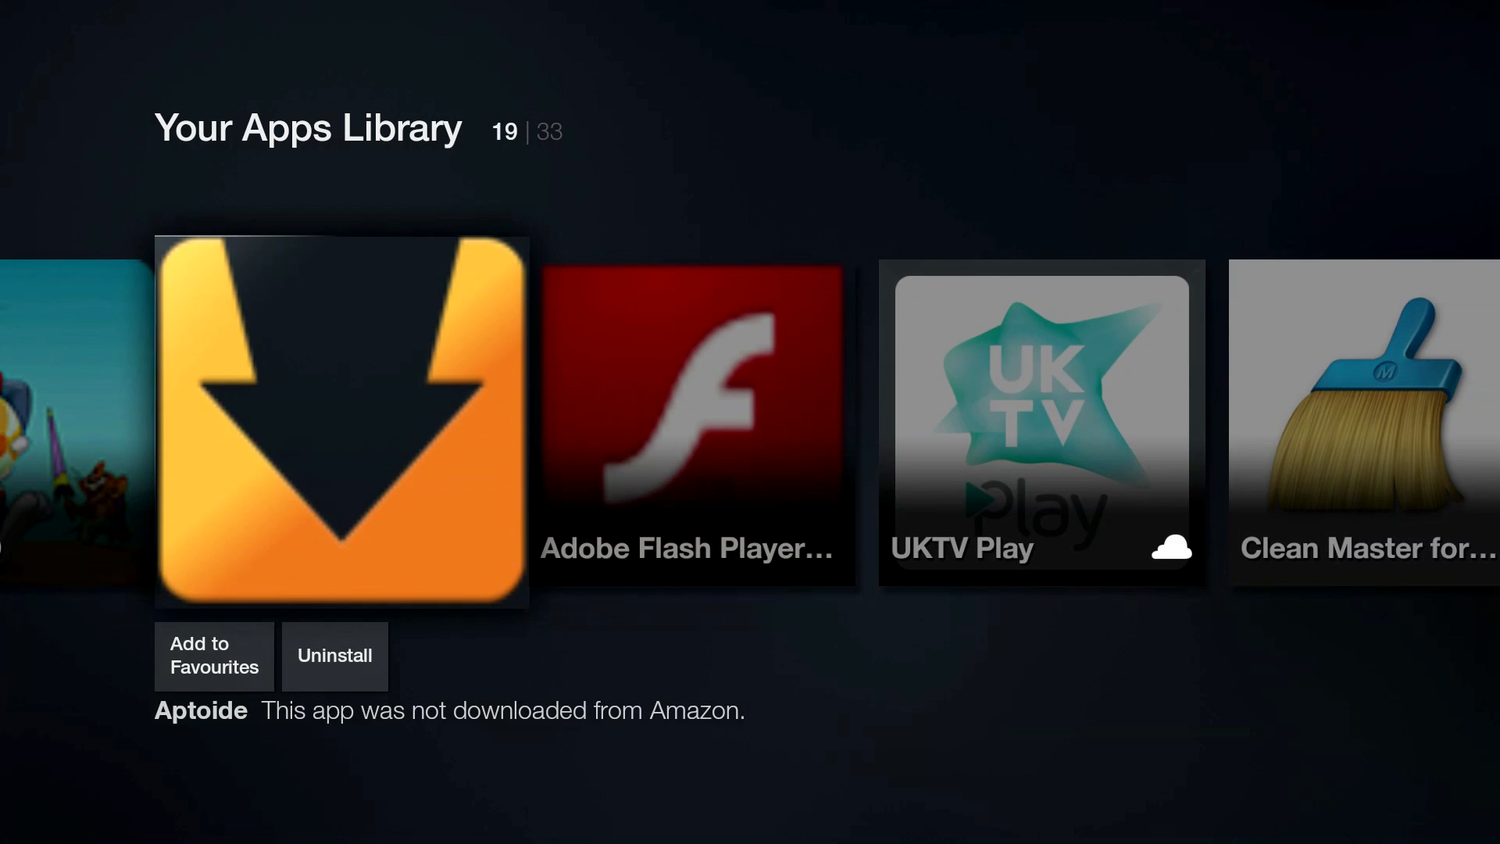
click(341, 421)
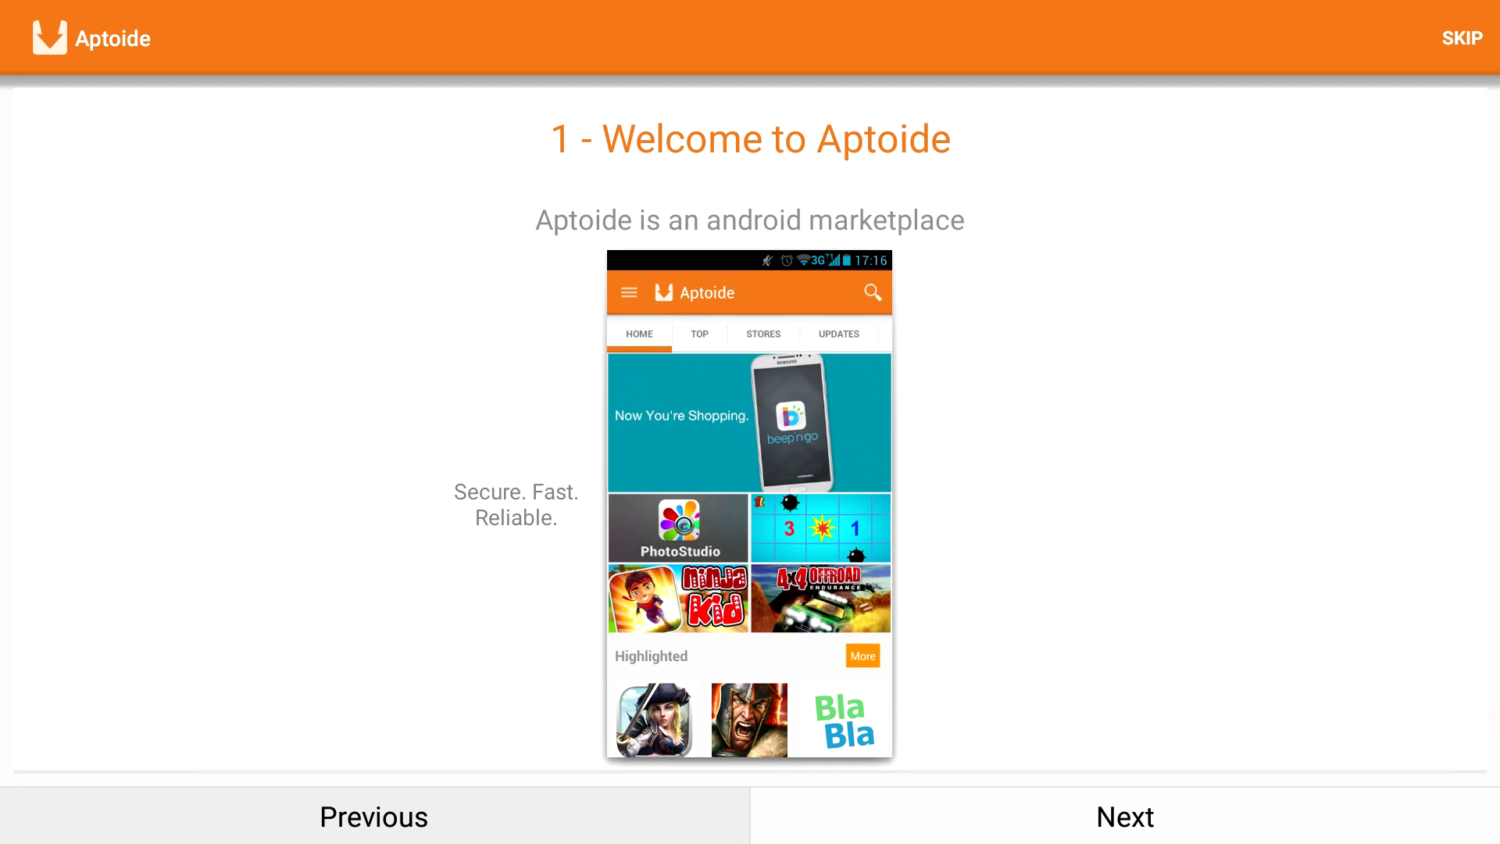
click(1463, 39)
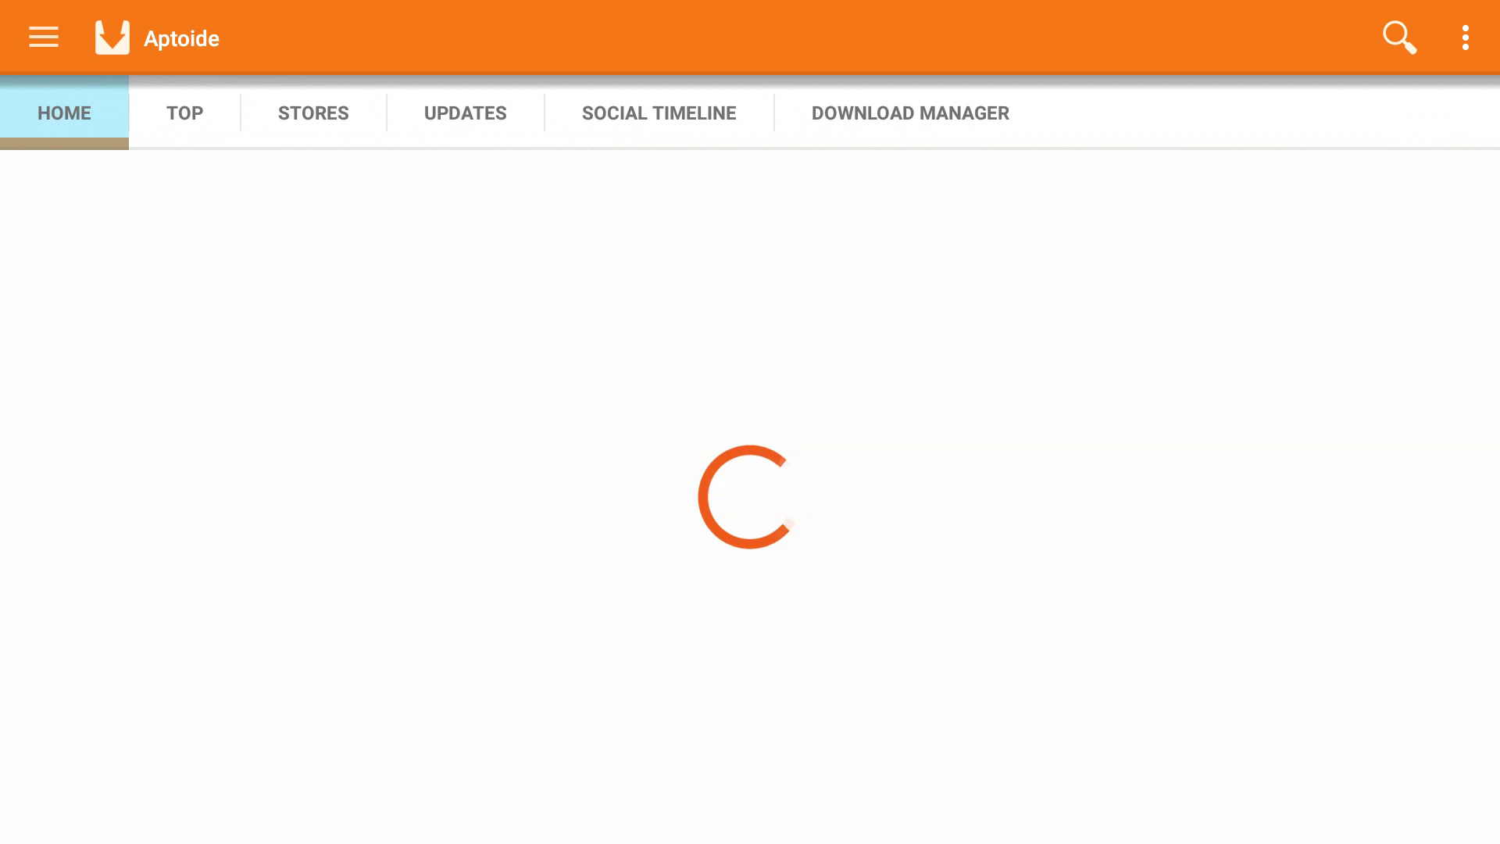